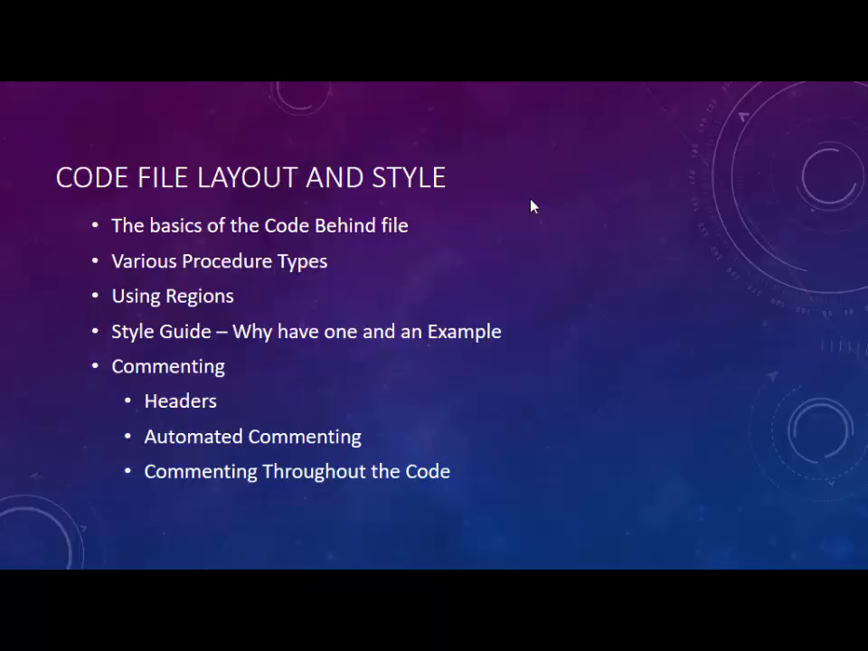
Switch away from the PowerPoint slide show using Alt+Tab.
key("alt+tab")
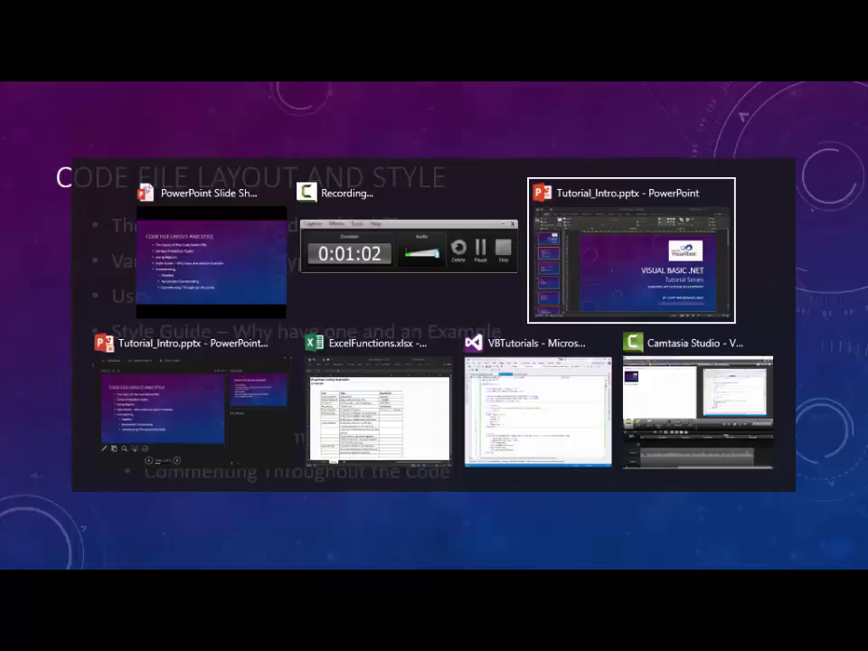
left_click(536, 406)
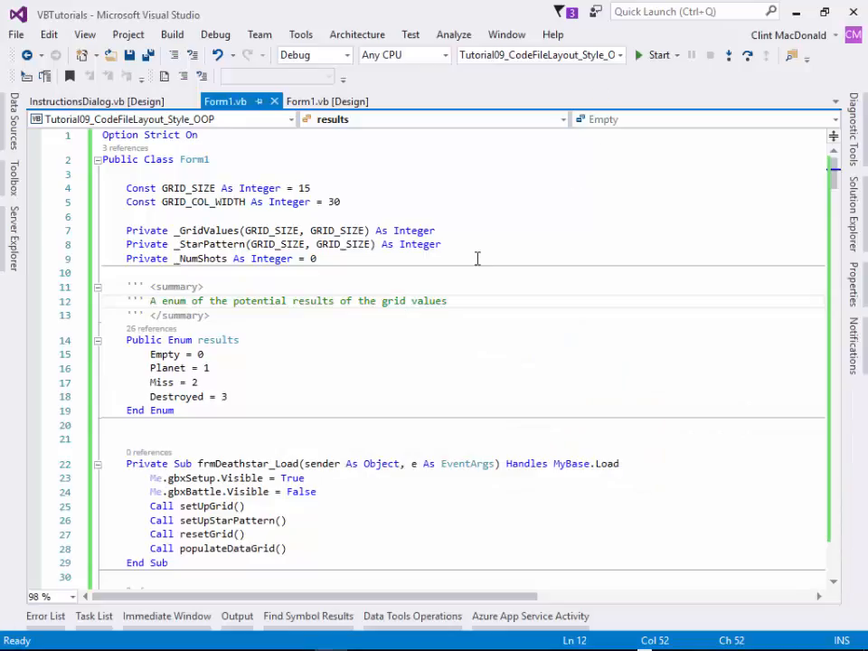
left_click(327, 100)
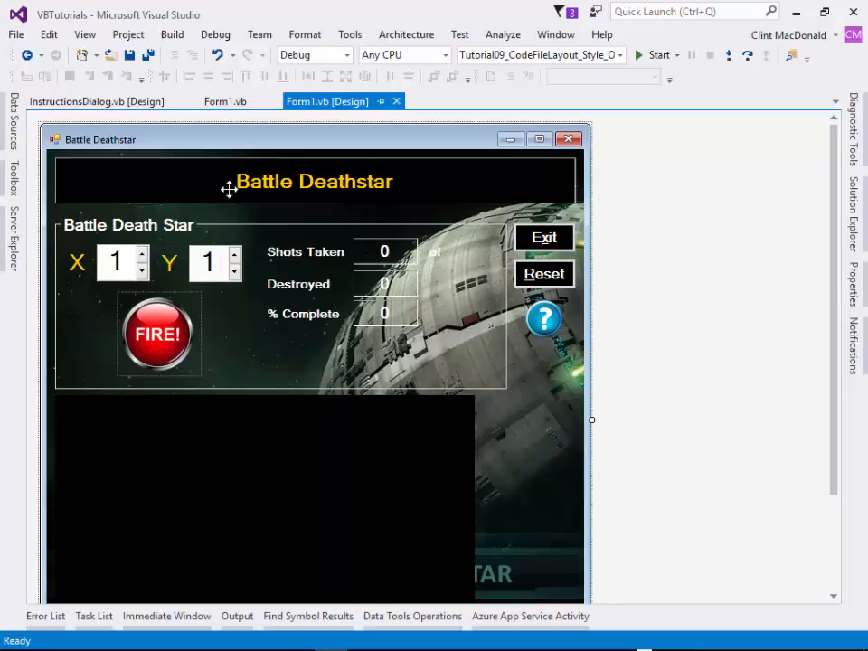
left_click(223, 100)
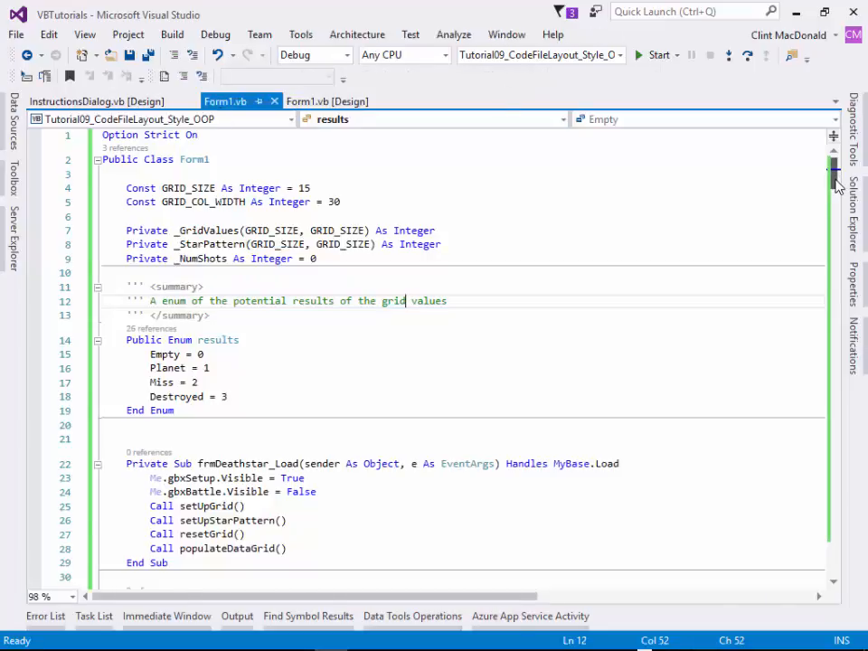
scroll("down", 3)
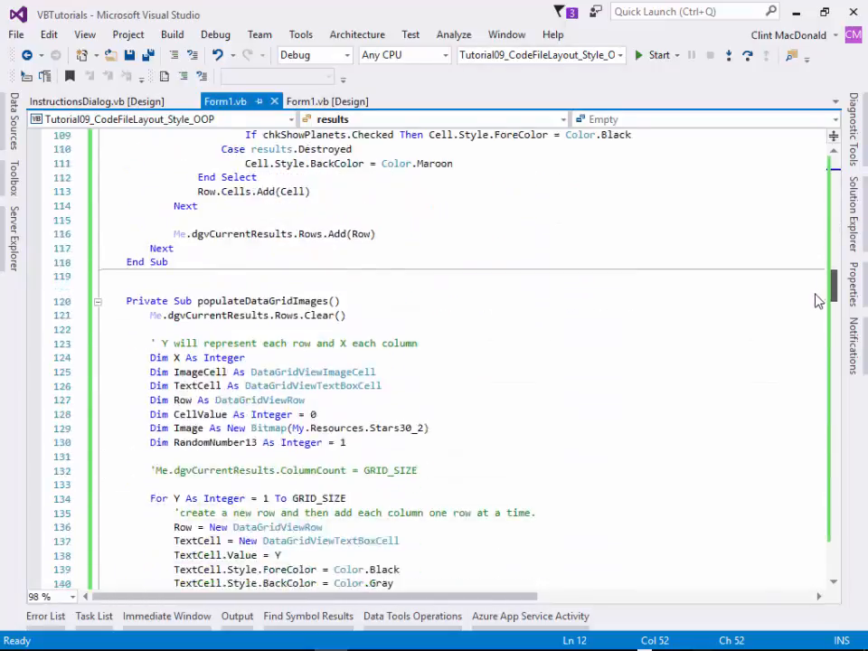
scroll("down", 3)
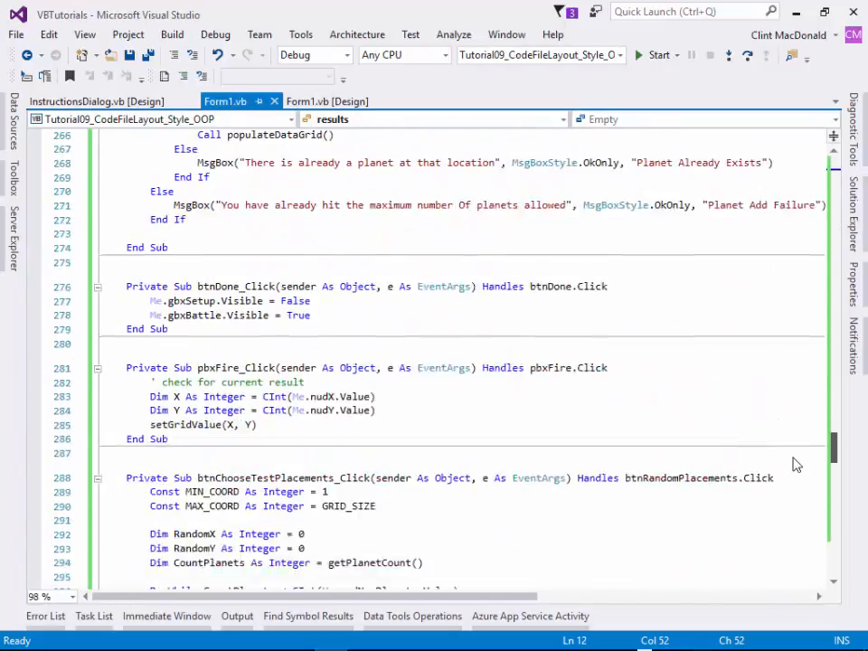
scroll("down", 3)
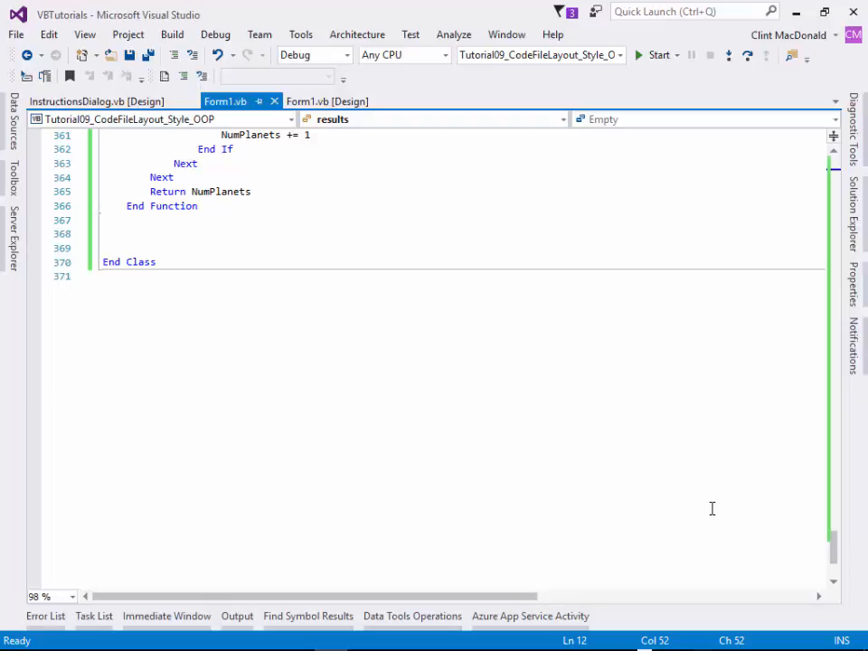
scroll("up", 3)
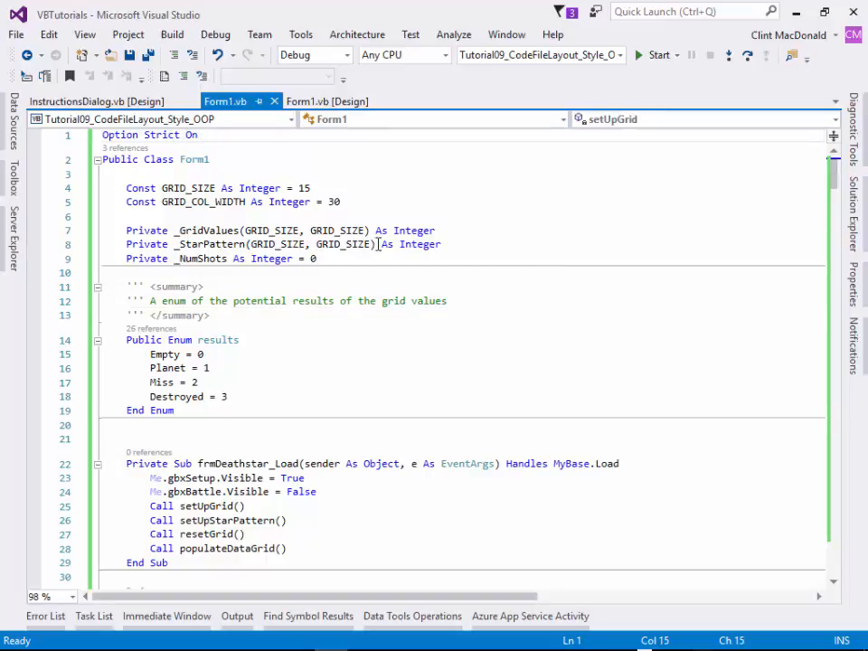
Start a dashed header comment above Option Strict On with an Author line for Clint MacF.
key("Enter")
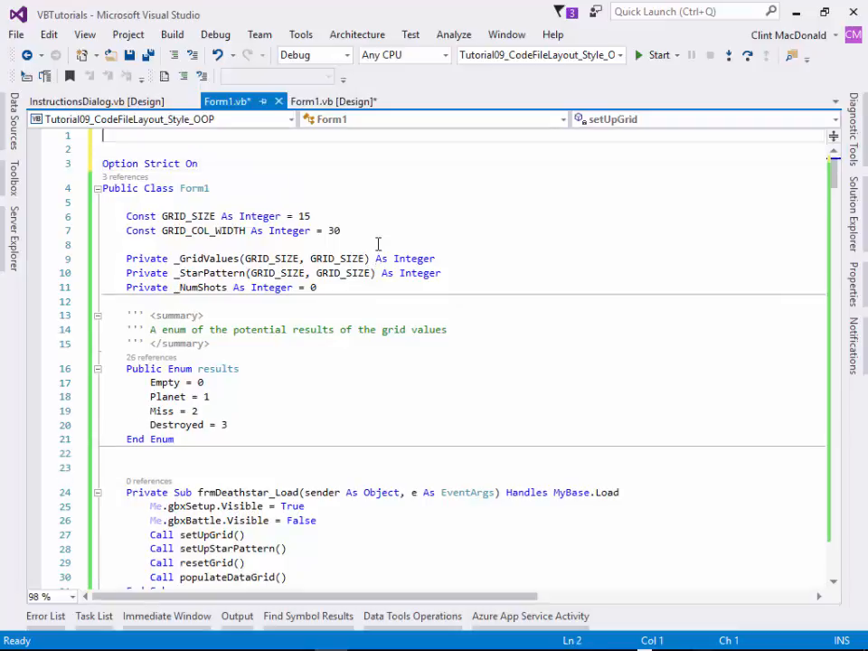
type("' ---------------------------------------------------------")
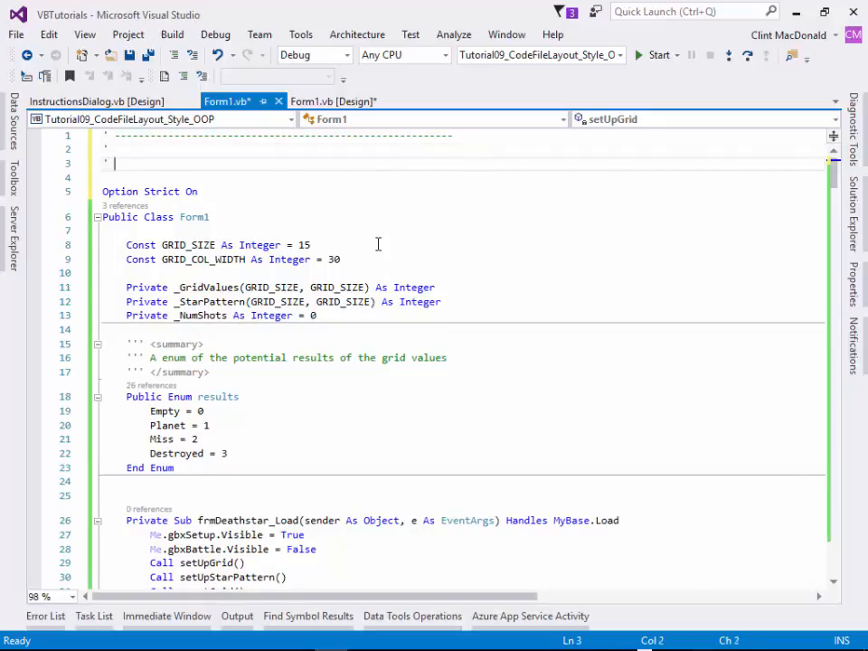
key("enter")
type("'")
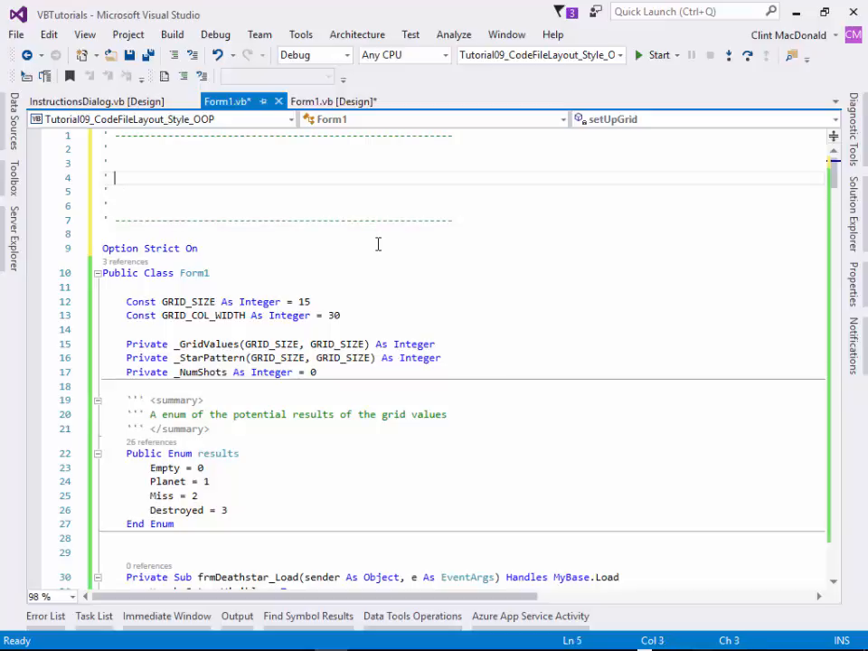
type("Au")
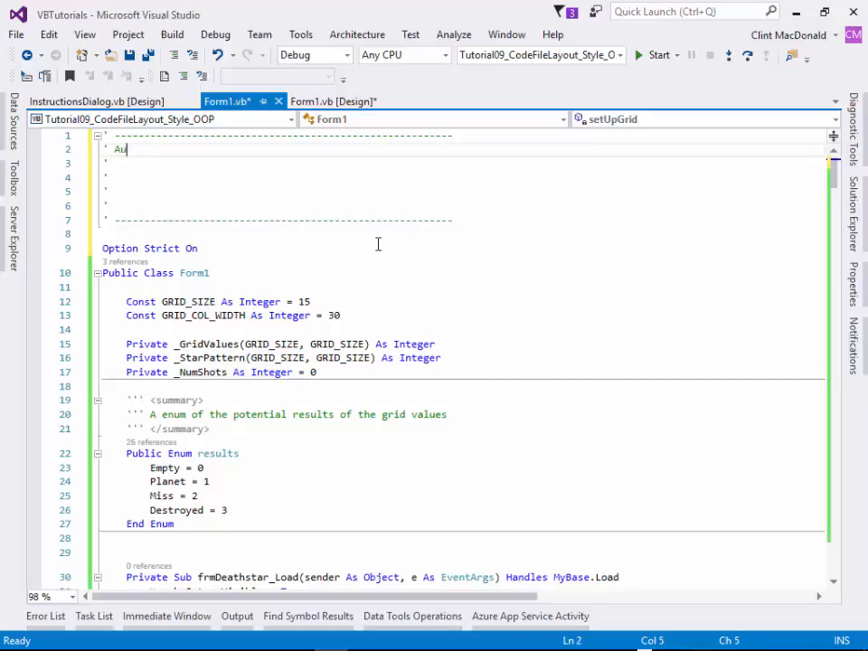
type("uthor: Clint")
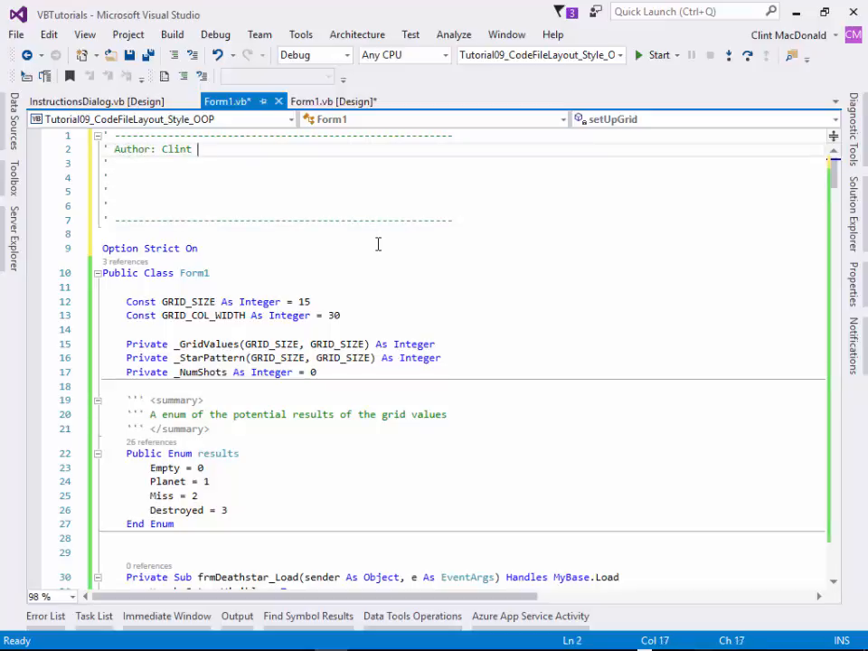
type("MacF")
left_click(458, 177)
type(" Purpose: To")
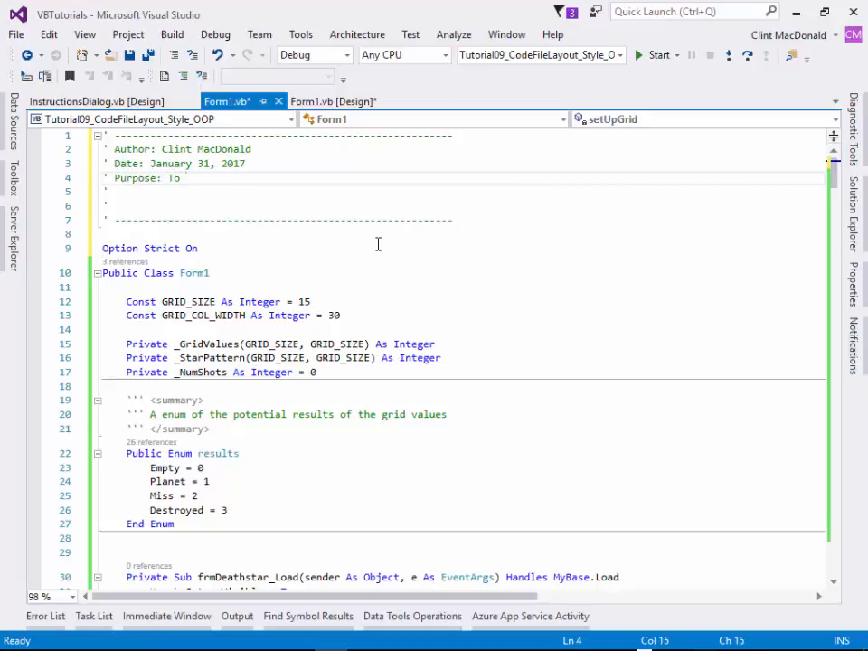
Add the purpose, Description and CHANGE LOG: lines to the header comment.
type("have")
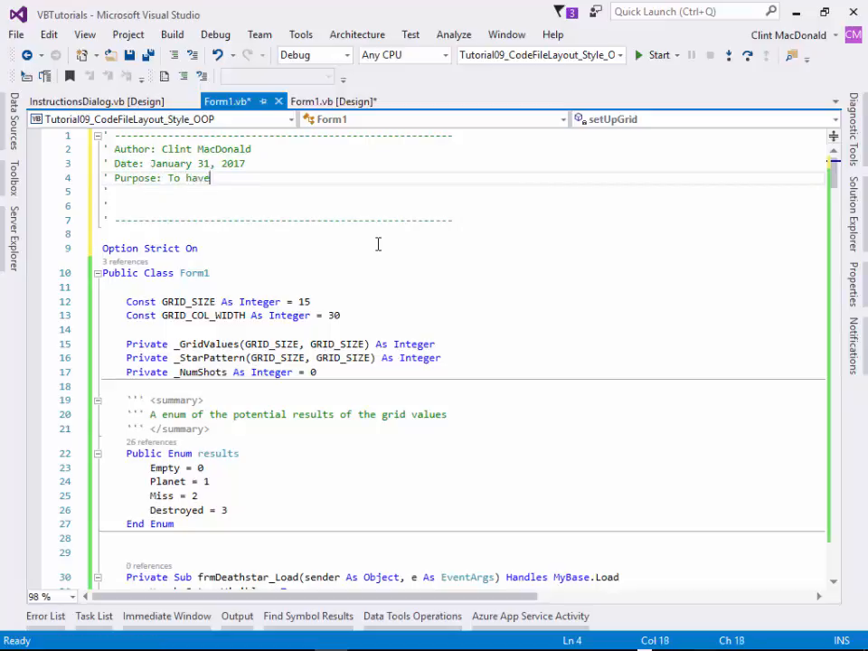
type("the code for the application")
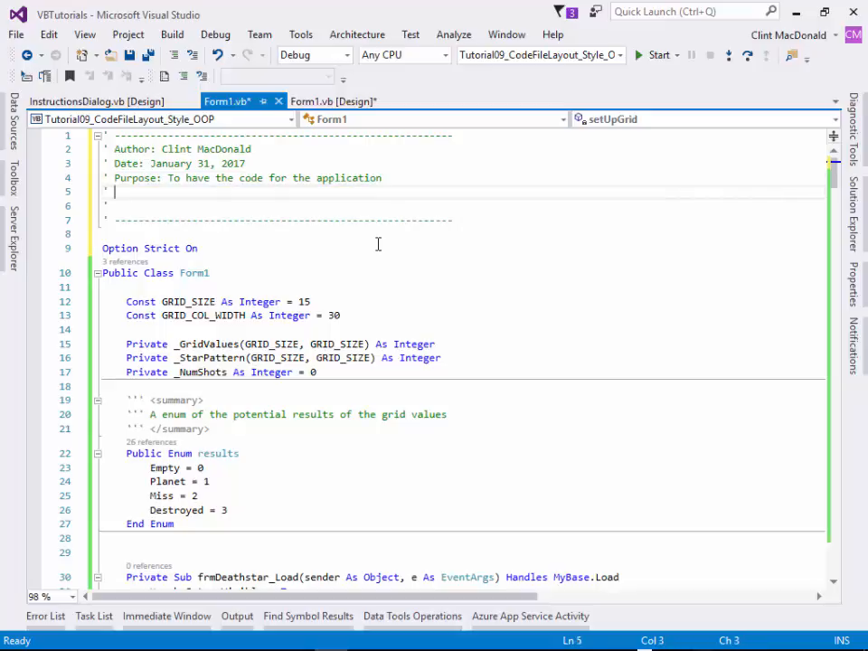
type("Description")
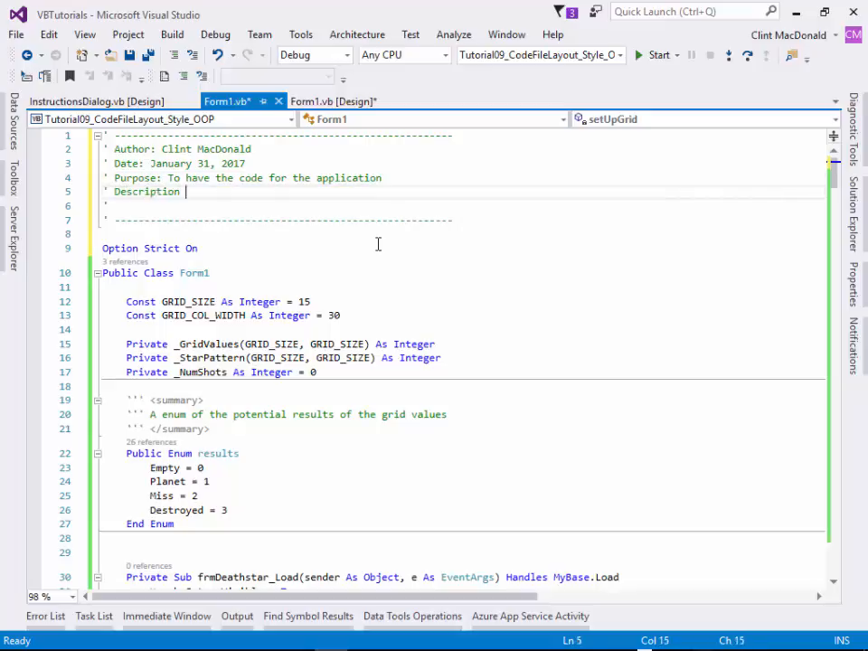
type(":")
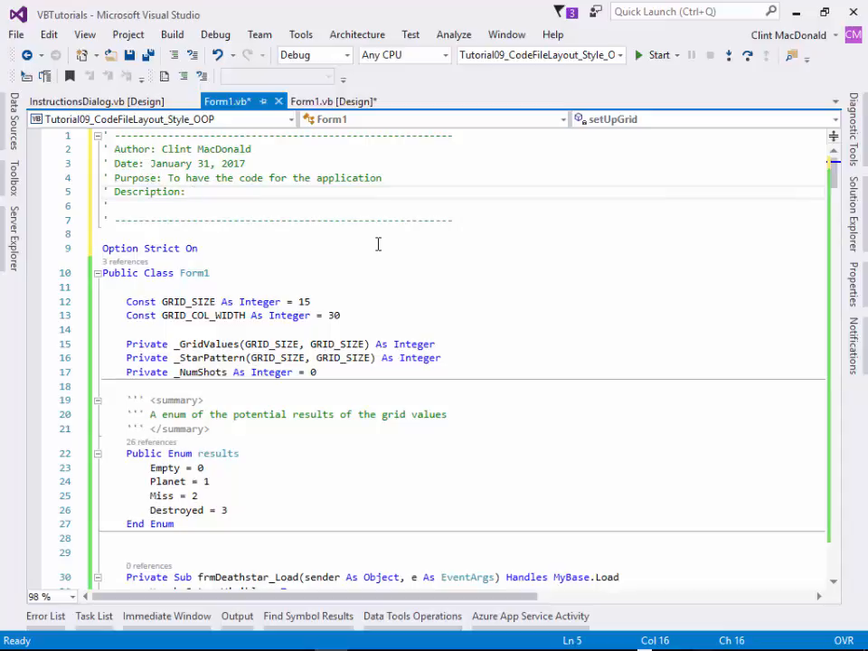
type("what")
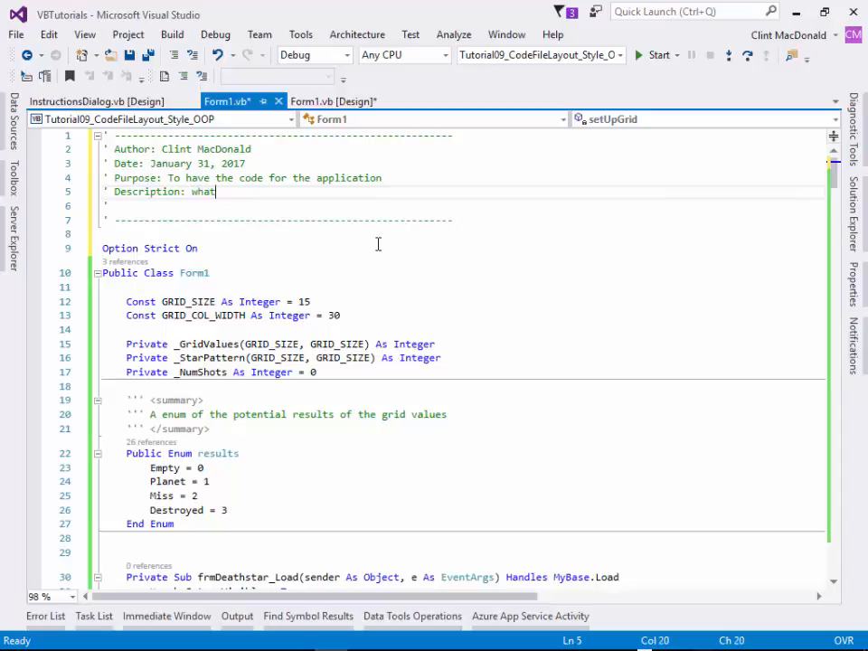
type("is tryi")
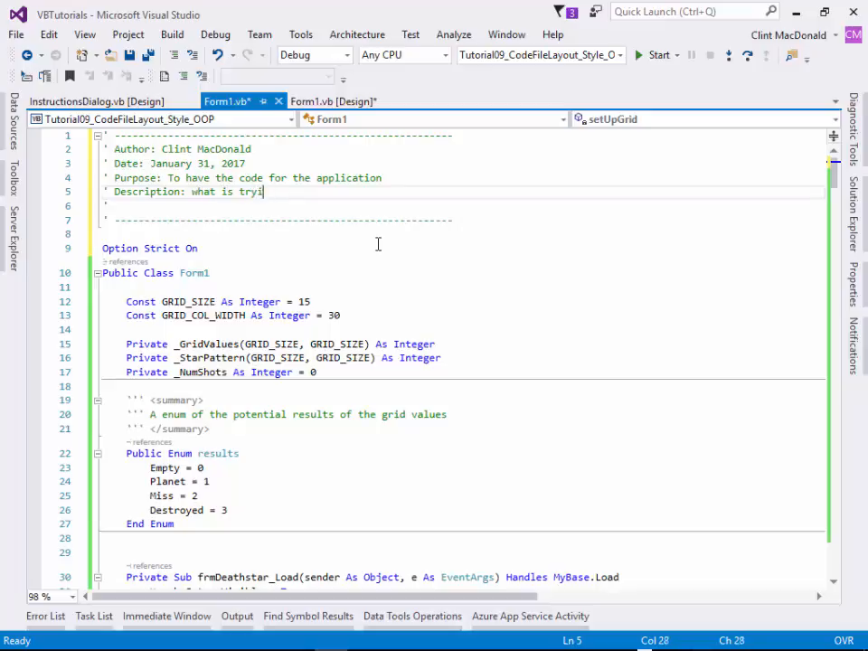
type("ng to be accomplish")
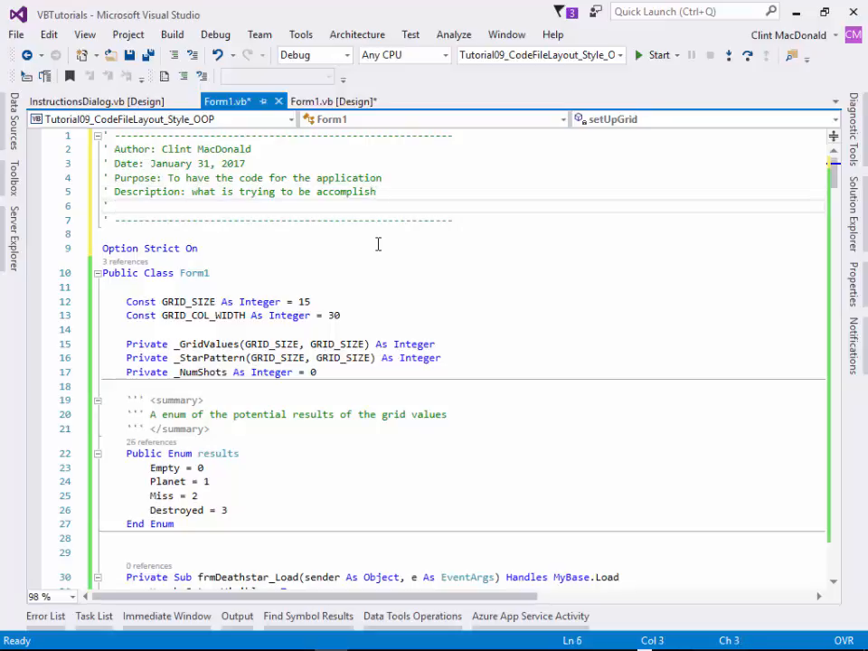
type("CHANGE")
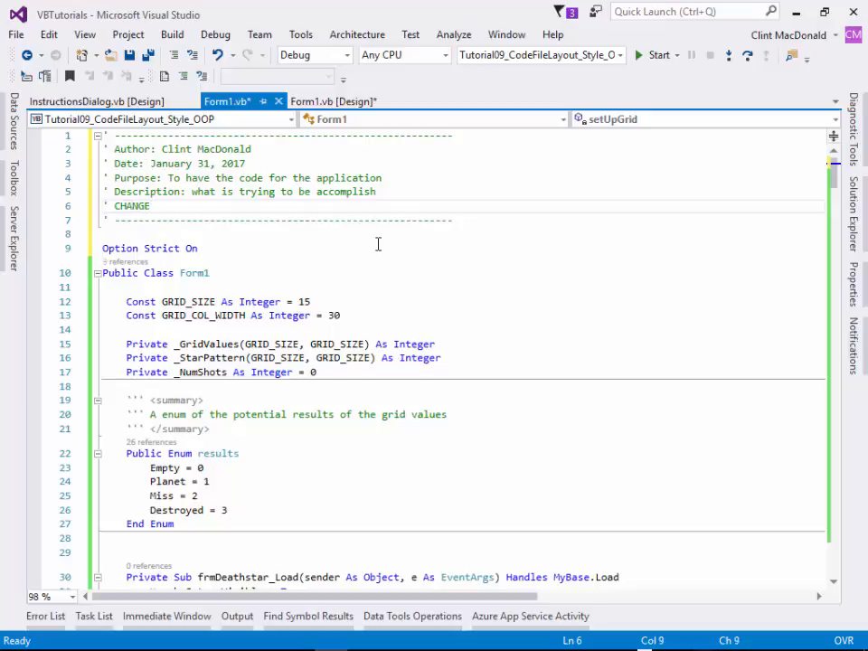
type("LOG")
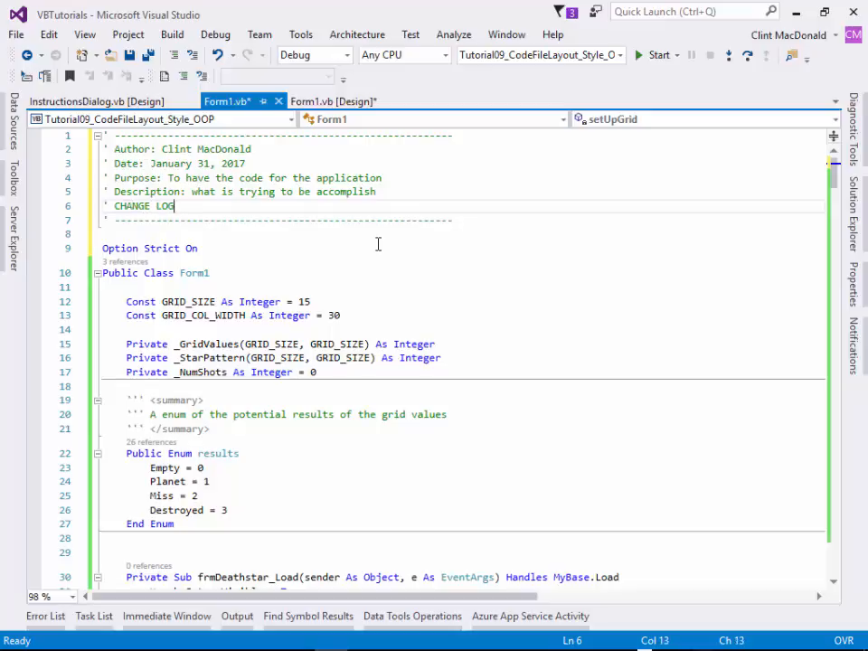
type(":")
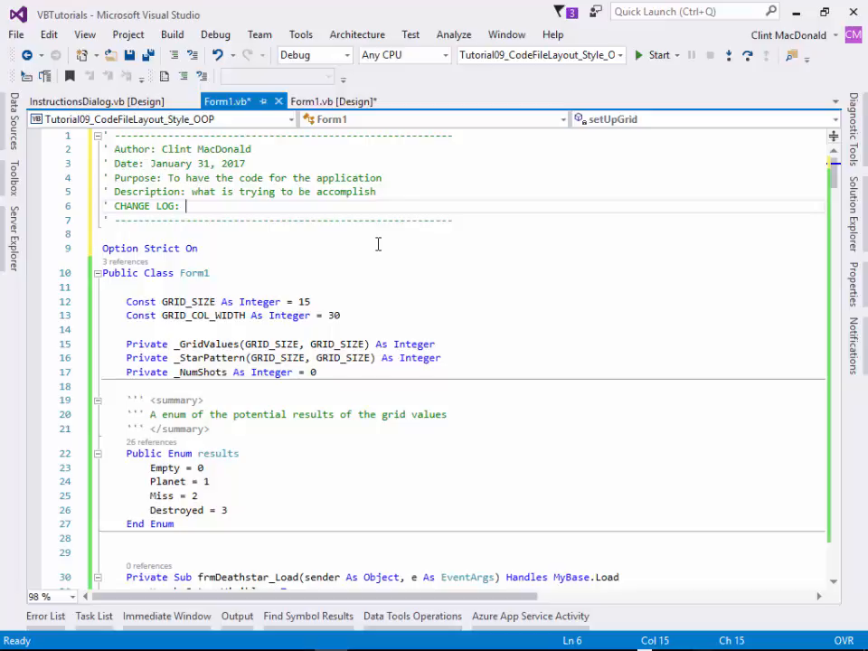
mouse_move(371, 244)
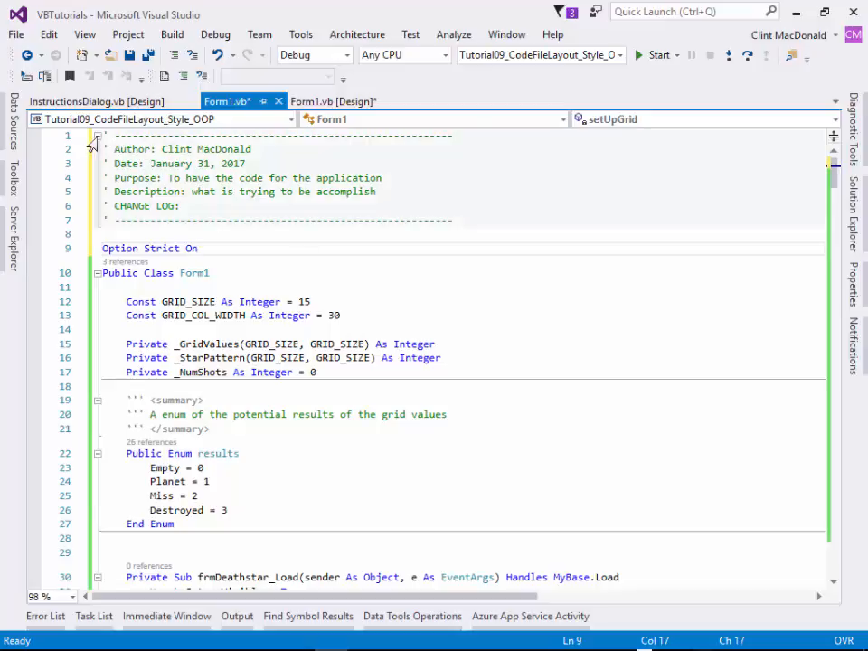
Fold the new header comment block and the results enum's summary comment.
left_click(97, 136)
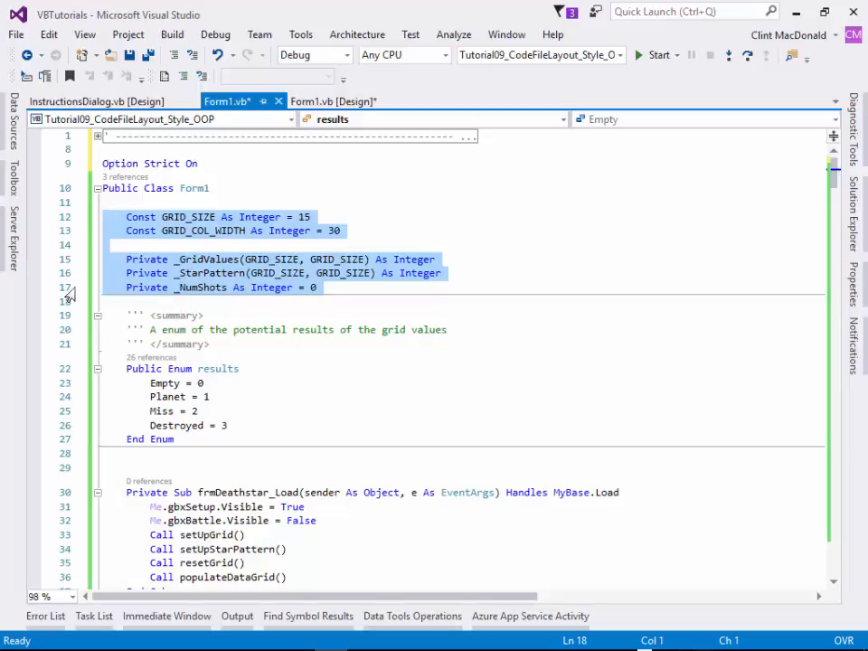
scroll("down", 3)
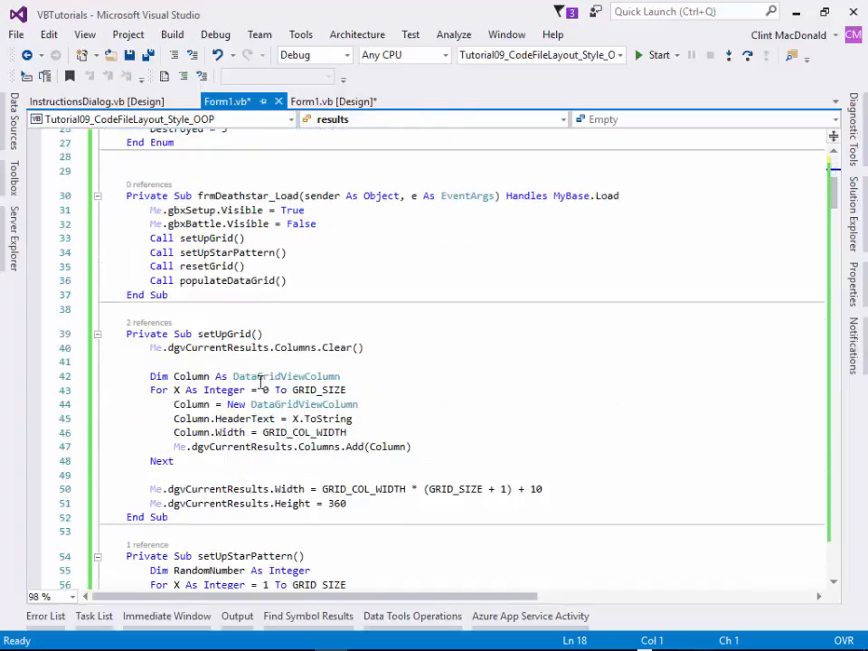
scroll("up", 3)
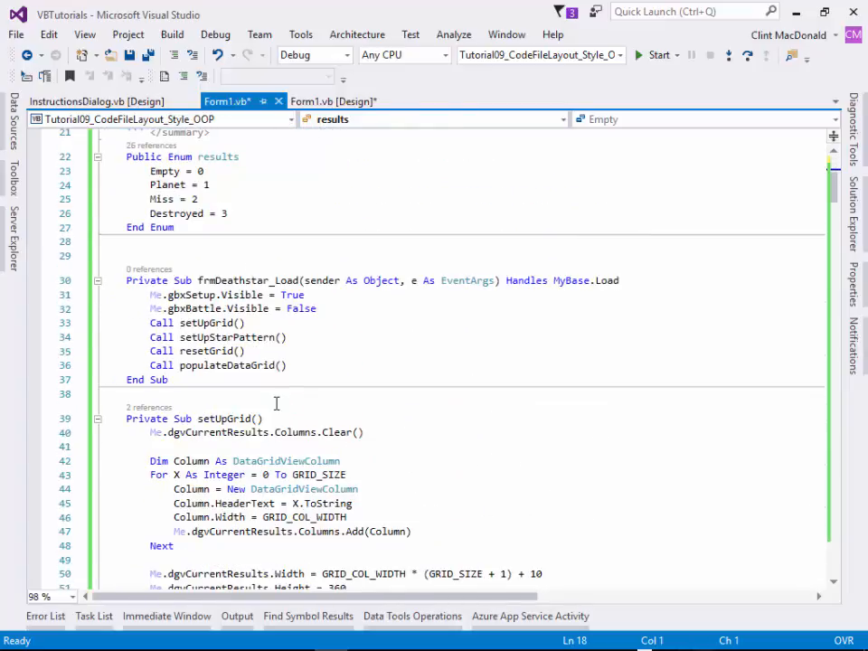
scroll("up", 3)
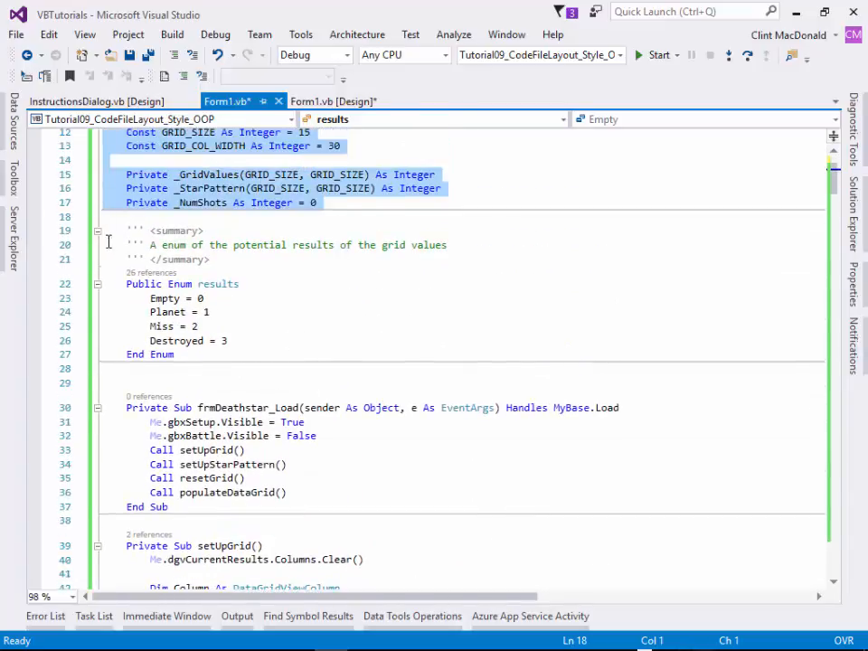
left_click(108, 245)
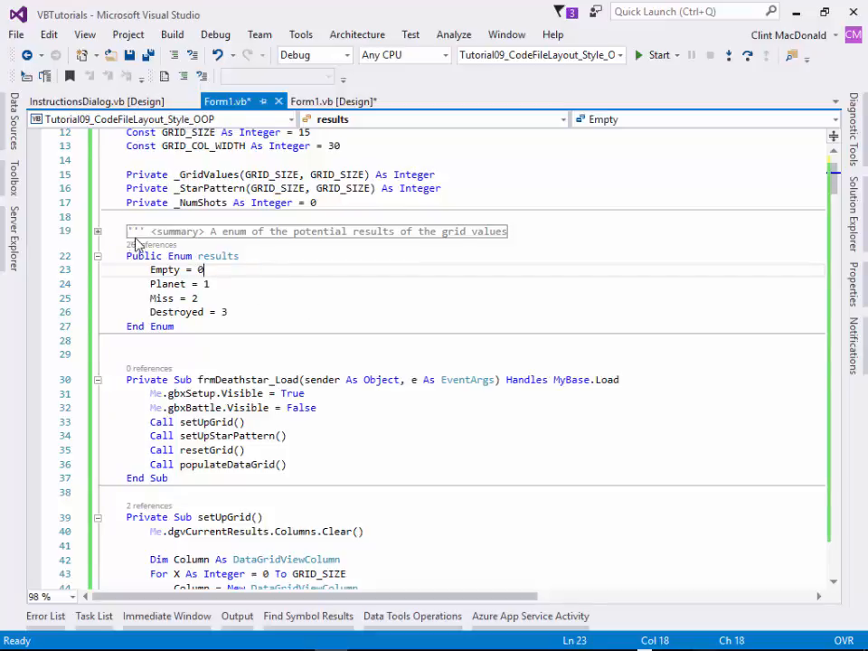
scroll("up", 3)
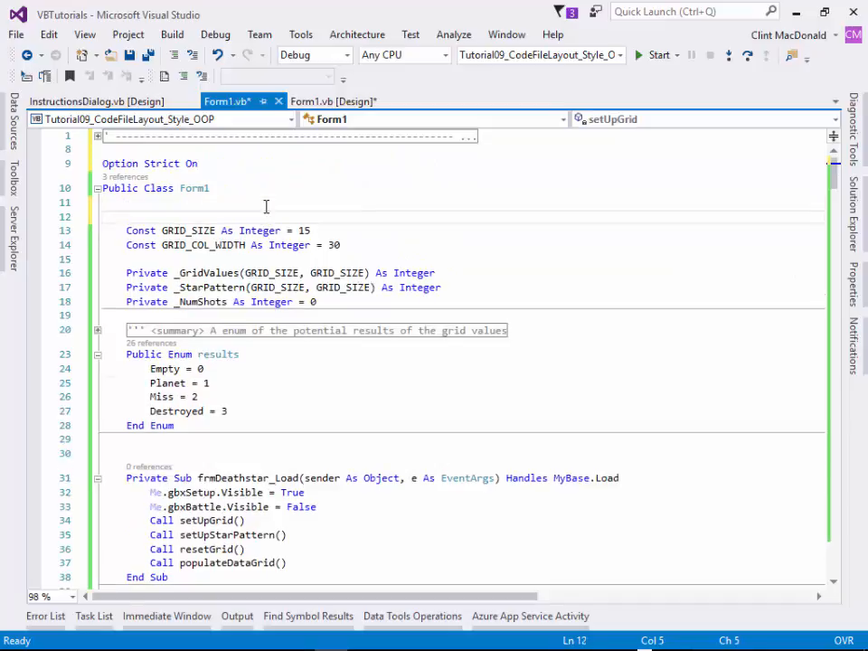
Wrap the constants and field declarations in a '---- Constants and Global Variables ----' region, then collapse it.
type("#Region \"")
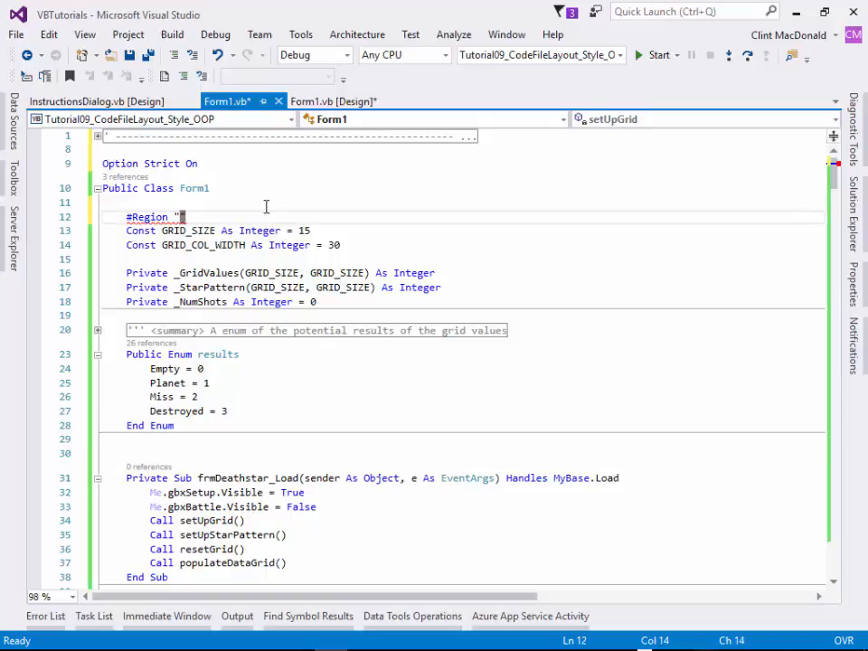
type("----")
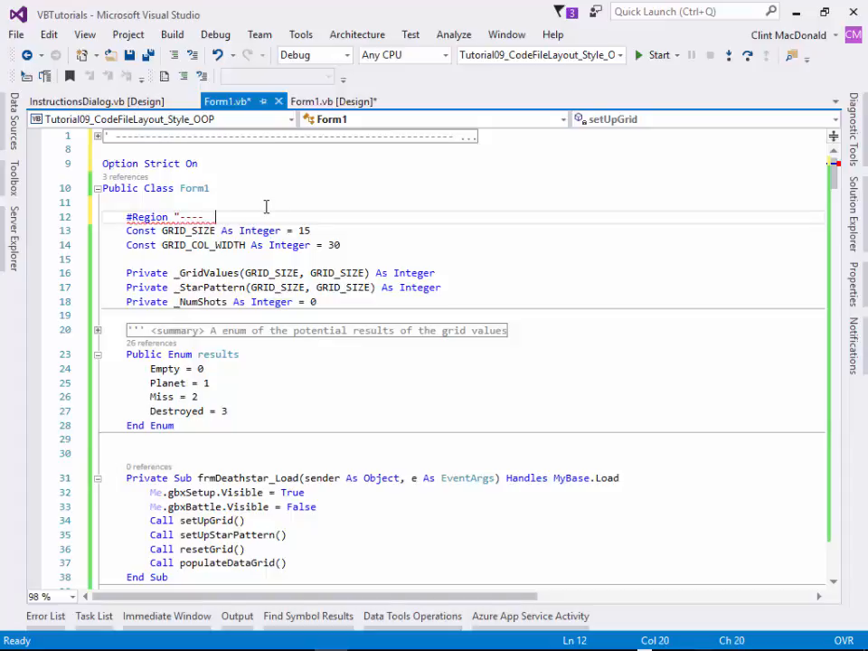
type("Constant")
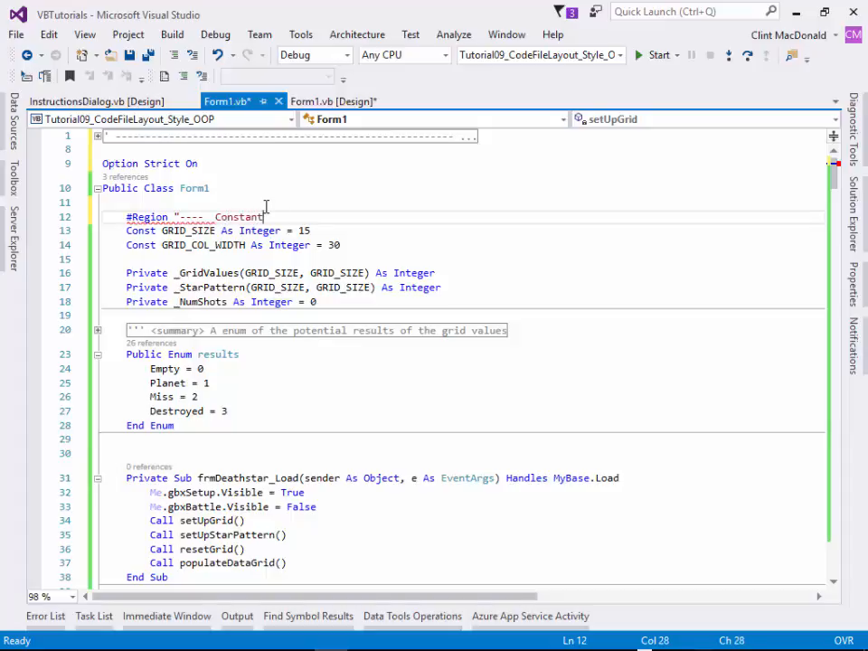
type("s and Global Variables")
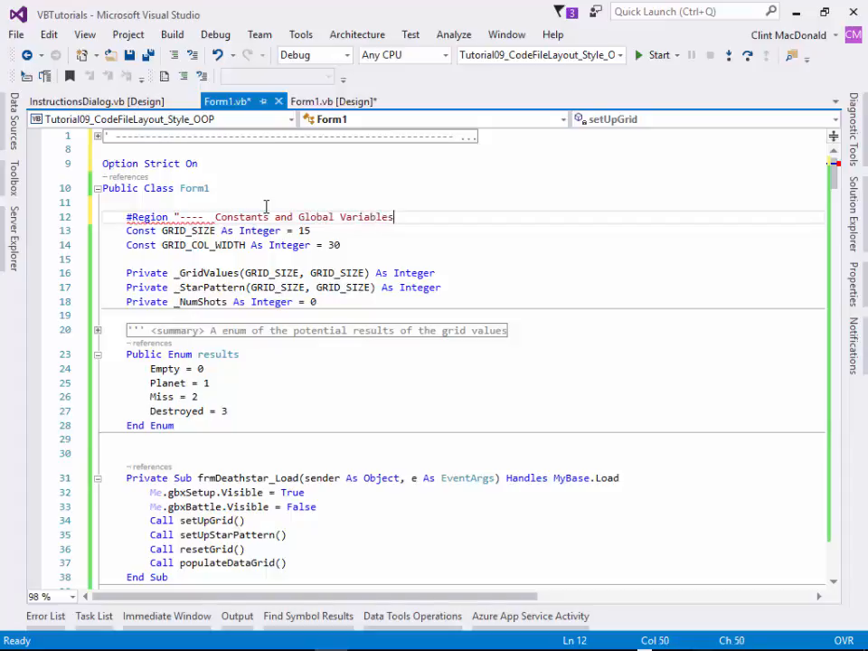
type("-----\"")
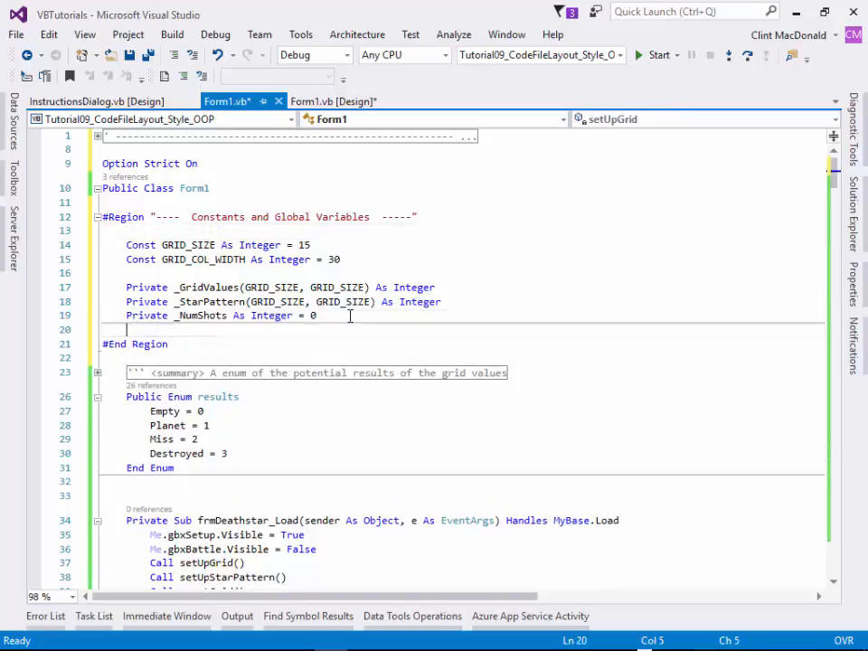
left_click(510, 315)
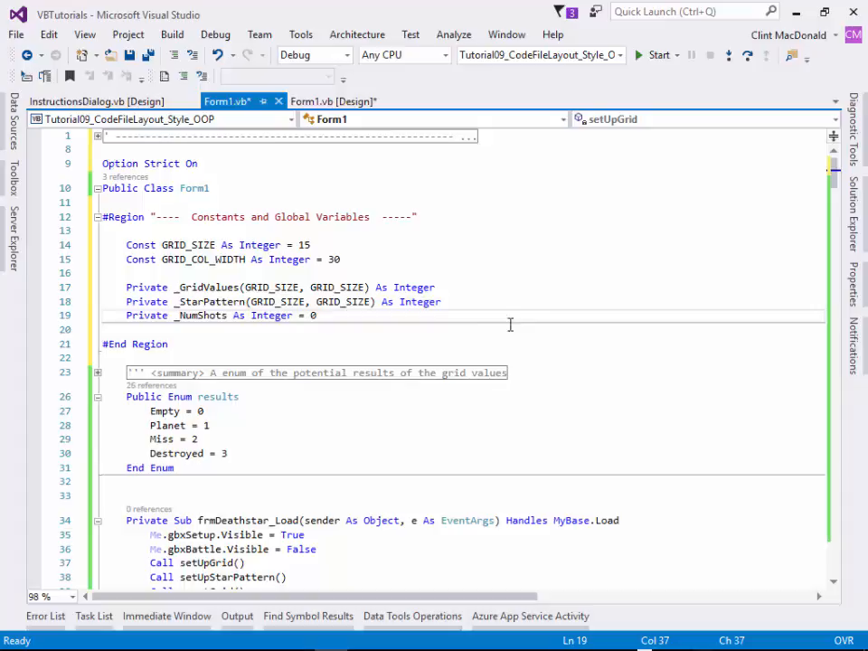
left_click(97, 217)
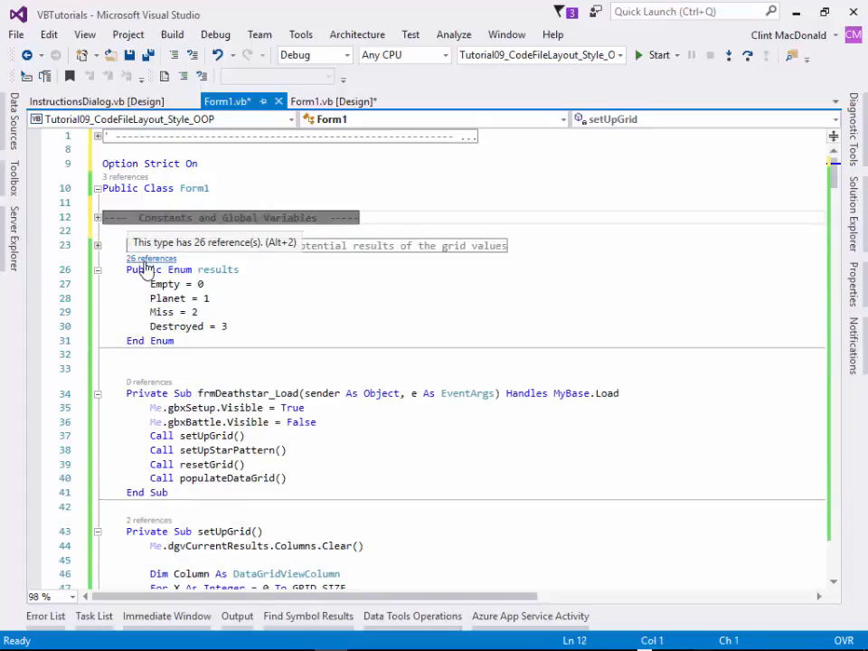
mouse_move(231, 292)
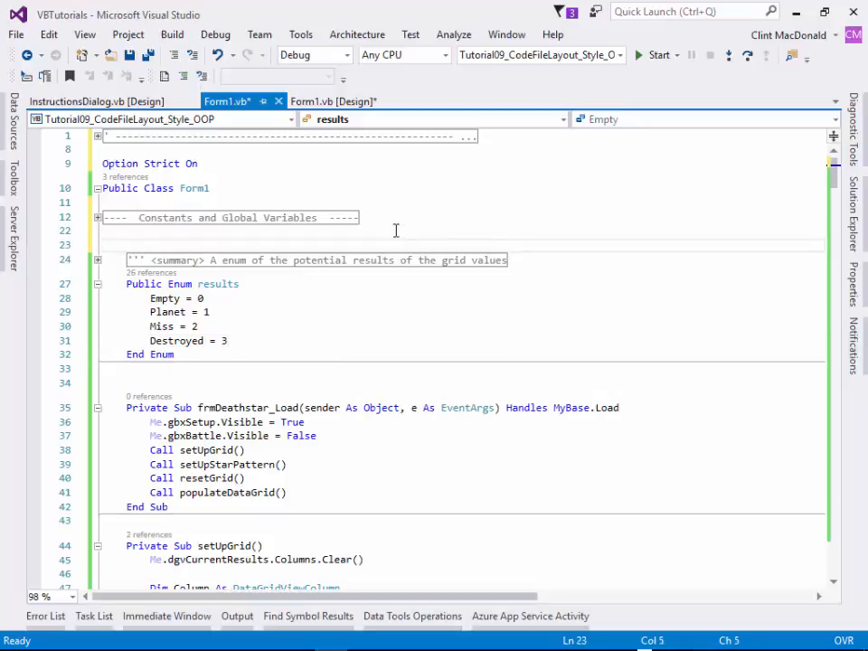
Add a '----- Enums -----' region enclosing the results enum and its summary comment.
type("#region \"-----")
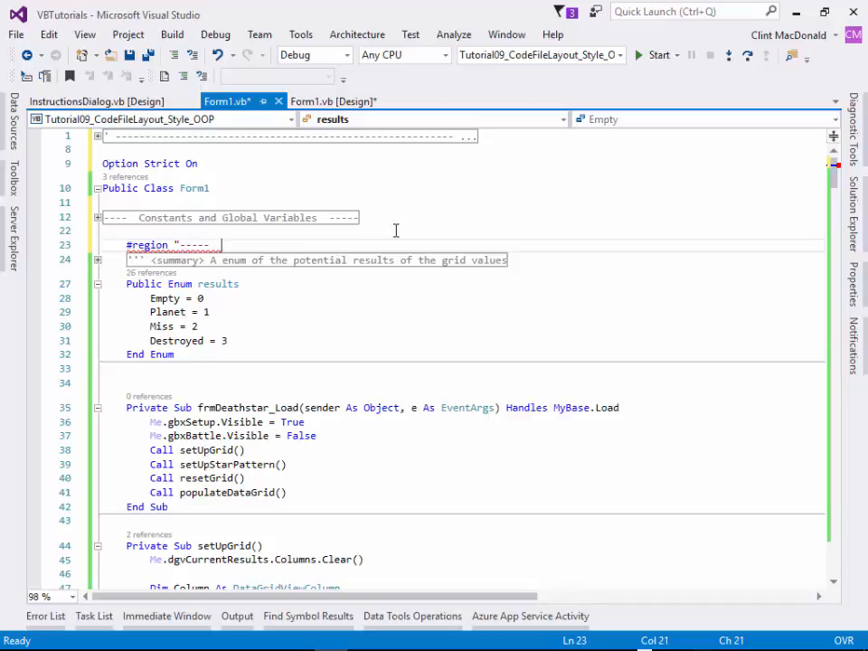
type("Enums  -----\"")
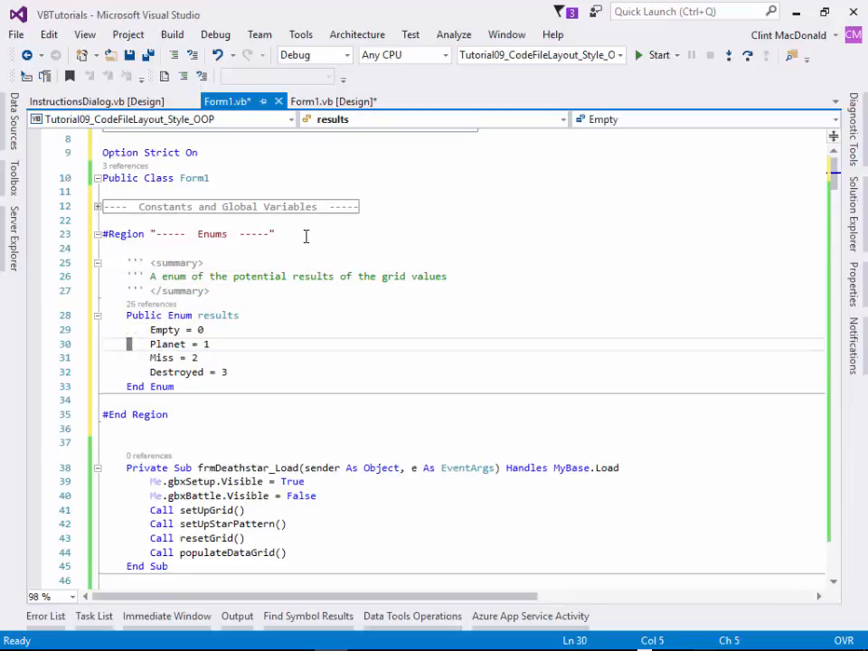
left_click(127, 399)
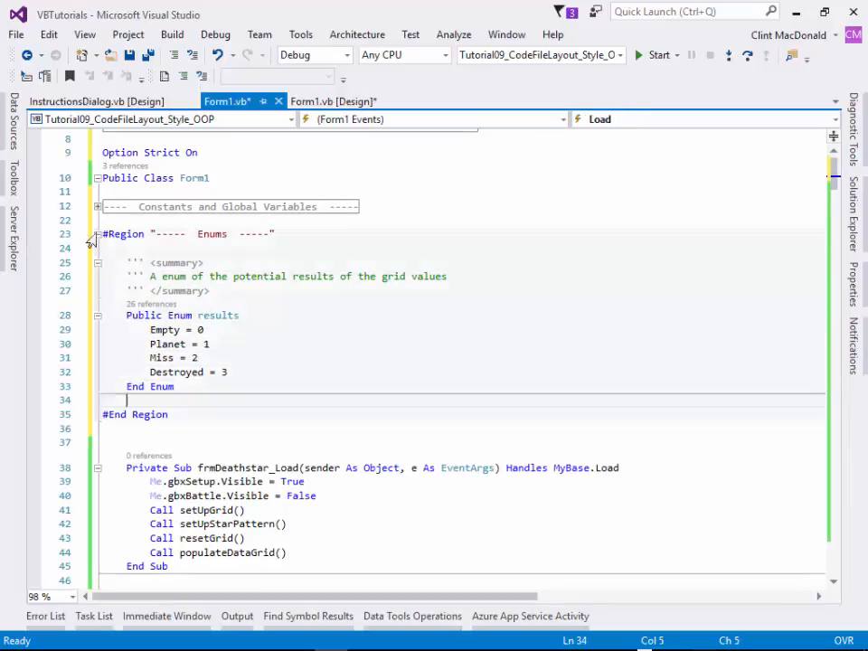
Collapse Enums and open a 'Startup and Initialization' region above frmDeathstar_Load.
left_click(97, 234)
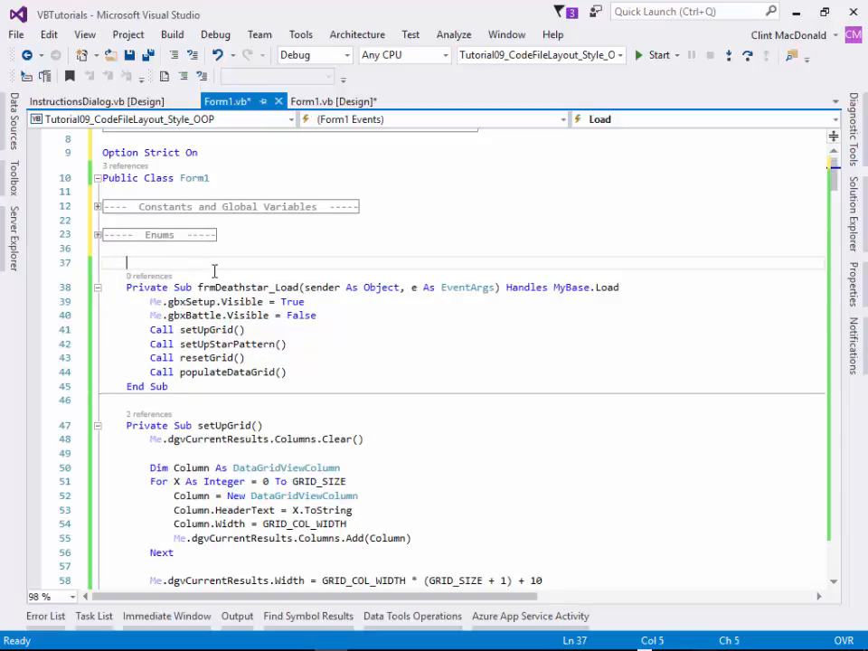
type("#Region \"----- Startup and Ini")
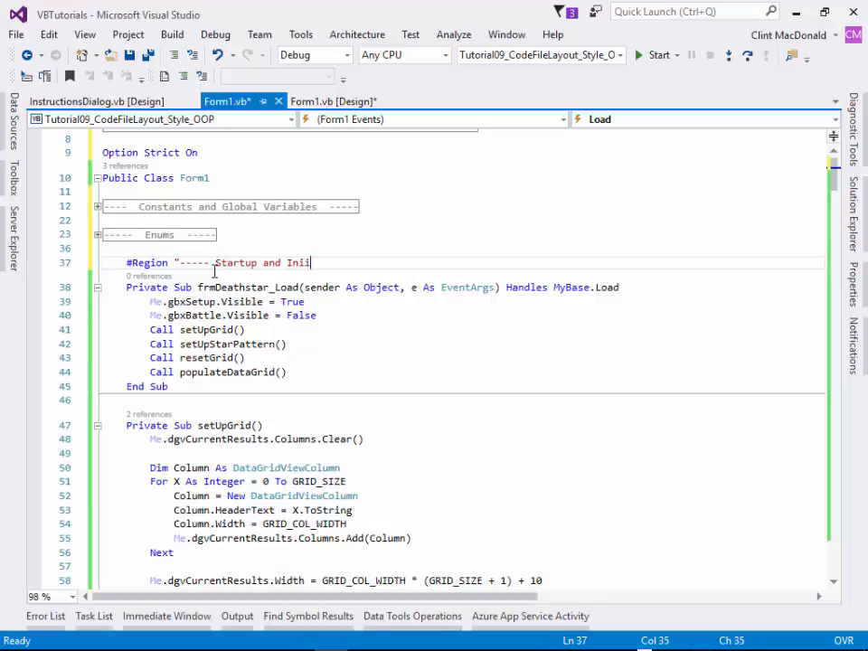
type("al")
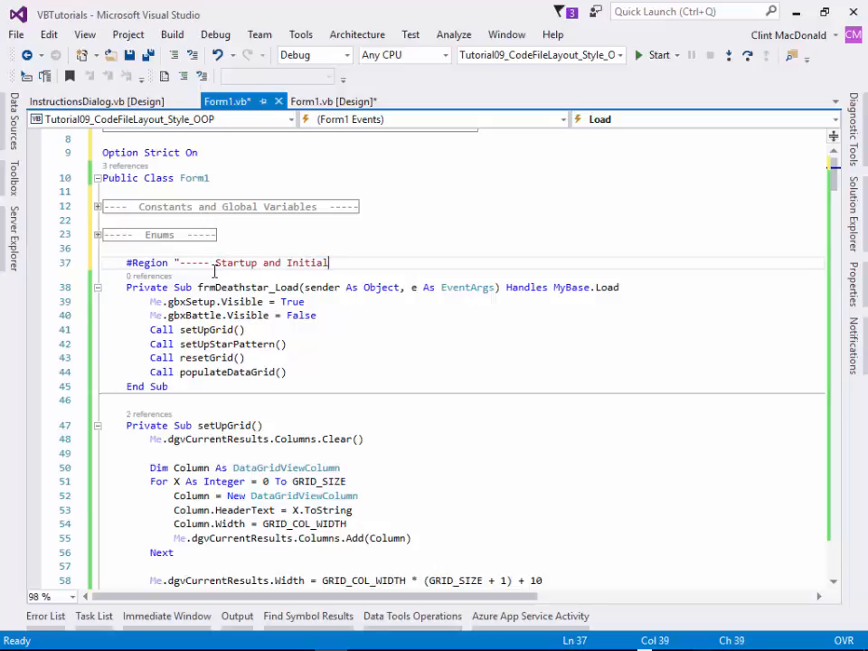
type("ization")
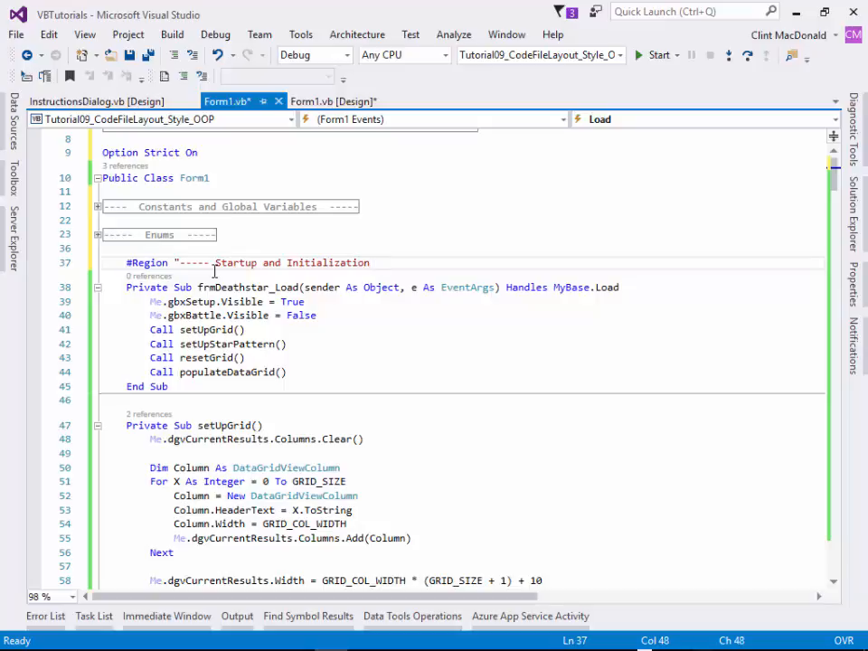
type("-----\"")
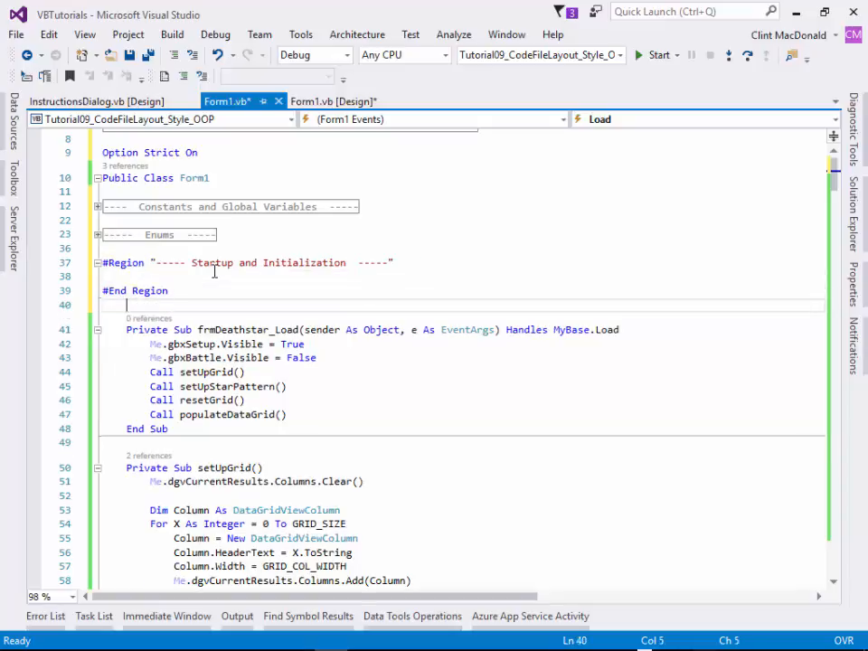
left_click_drag(127, 329, 102, 400)
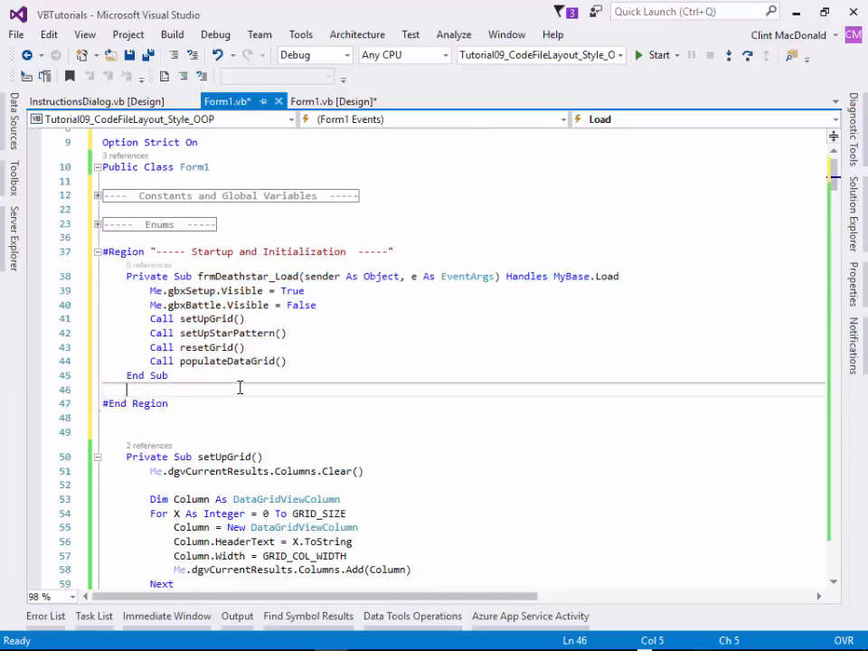
key("enter")
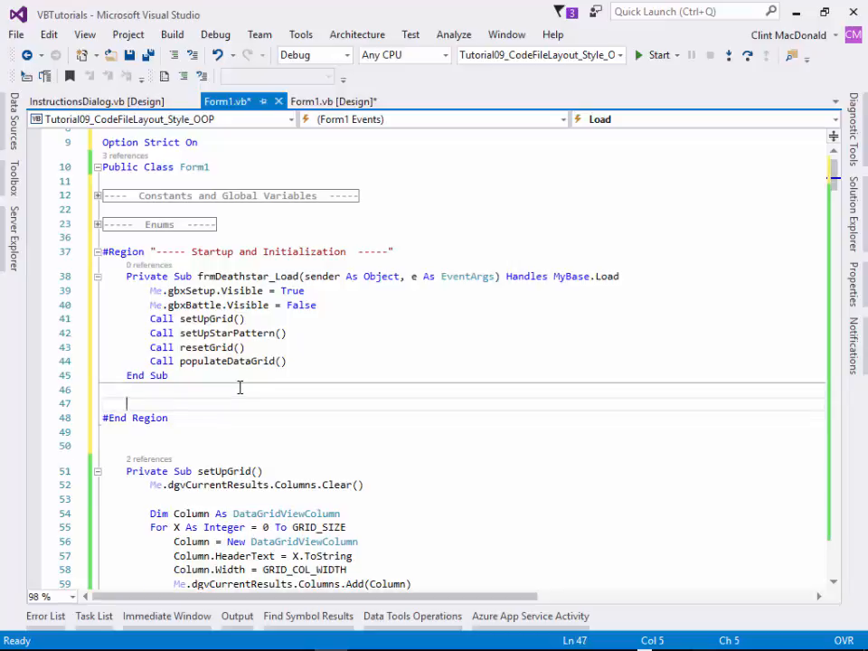
Extend the Startup region's end to include setUpGrid and setUpStarPattern.
scroll("down", 3)
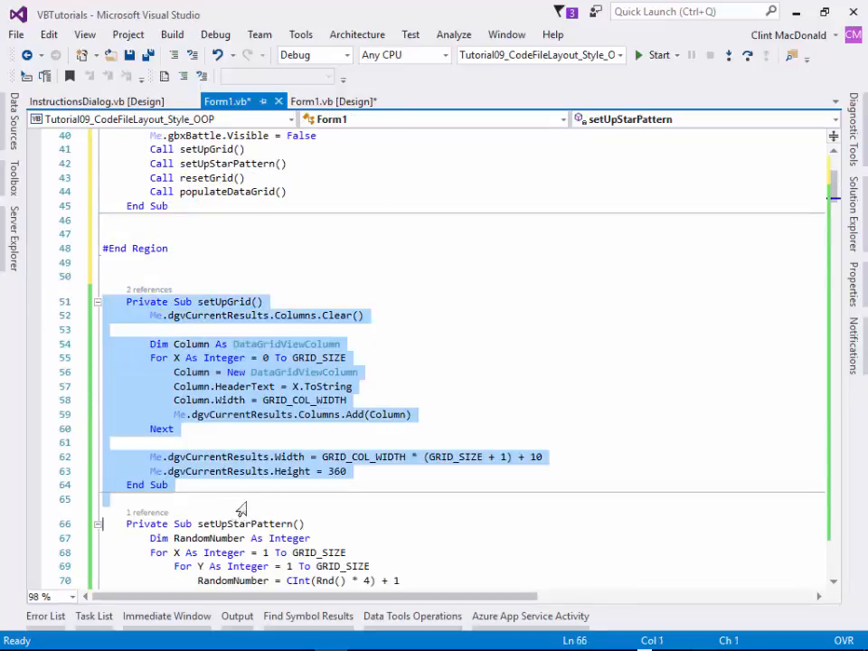
scroll("up", 3)
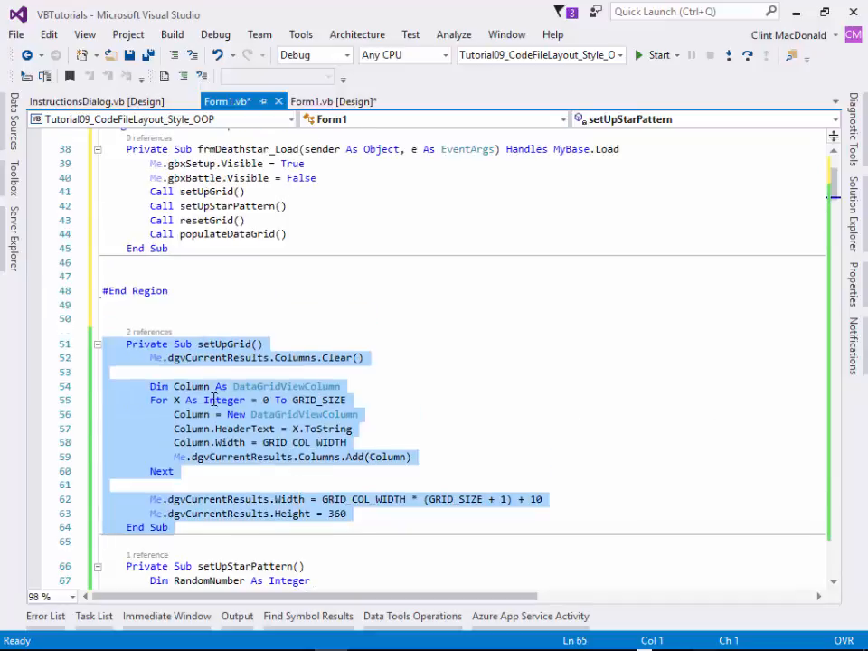
scroll("up", 3)
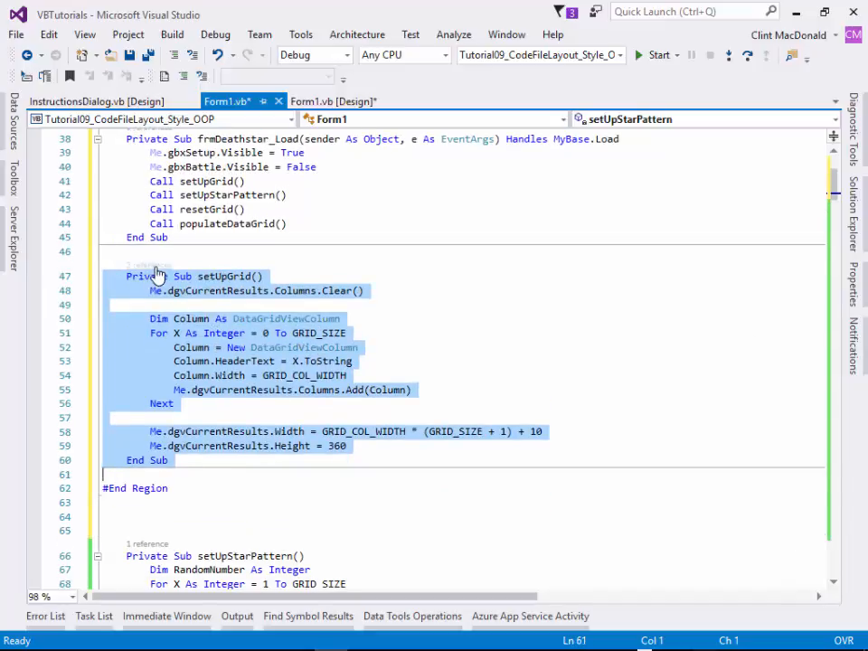
left_click(230, 251)
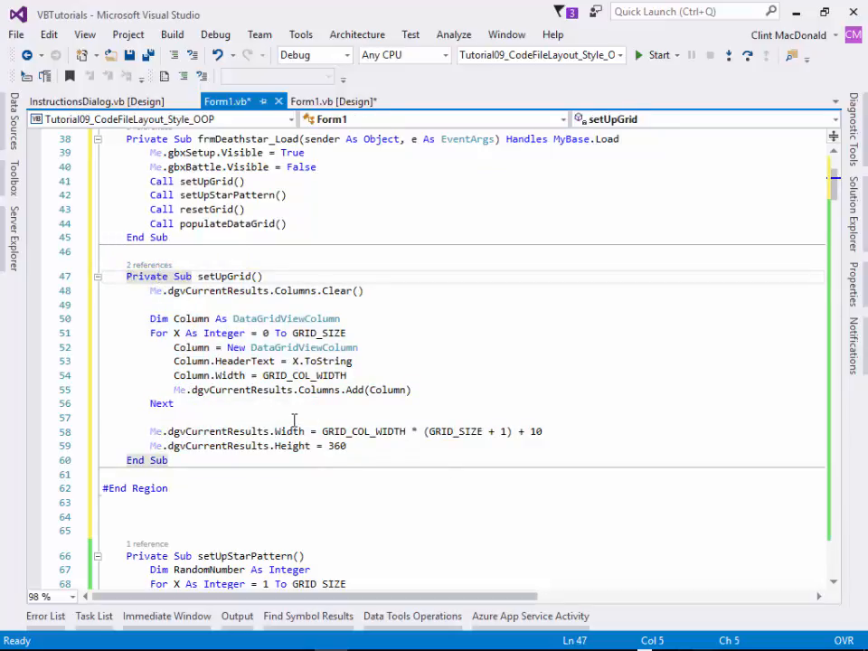
left_click(240, 474)
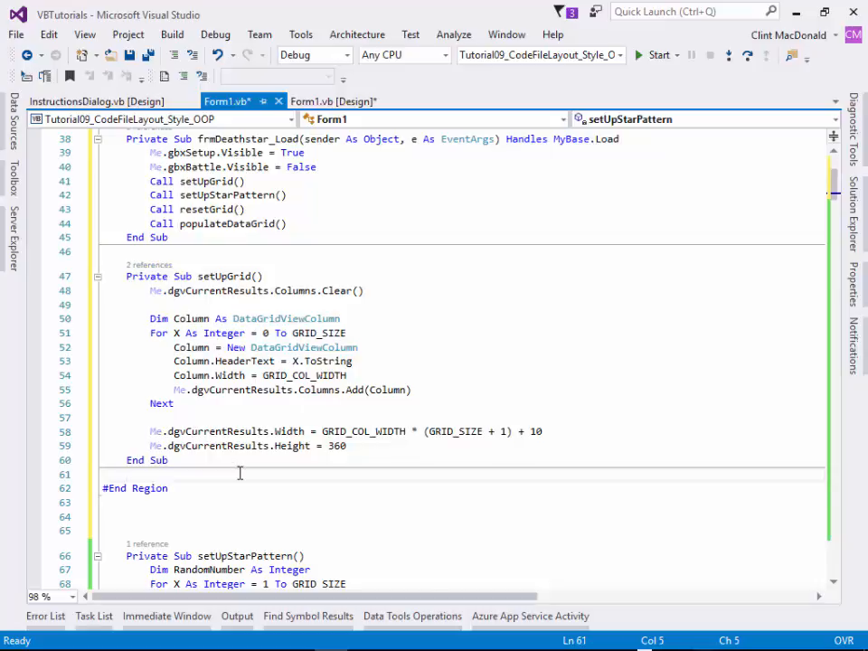
scroll("down", 3)
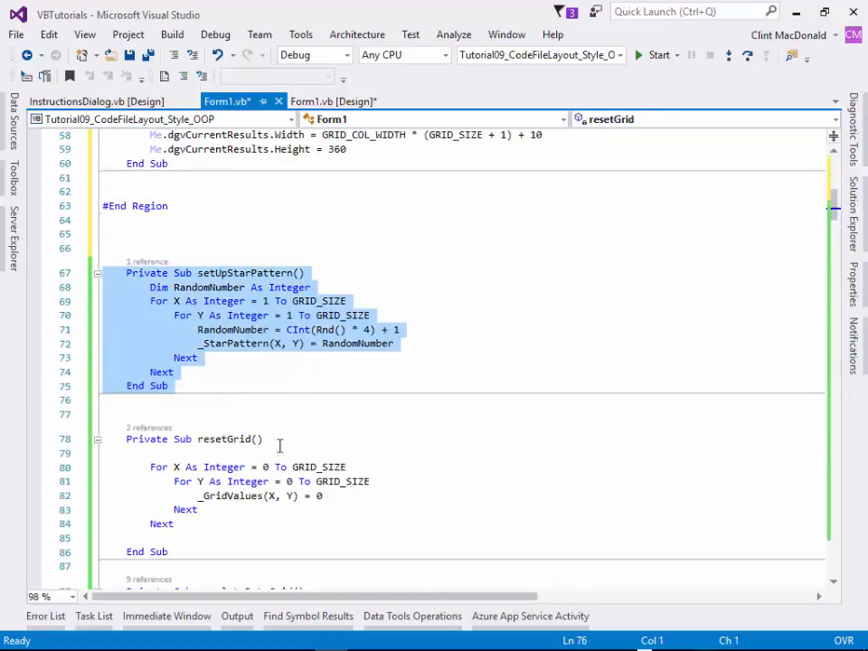
scroll("up", 3)
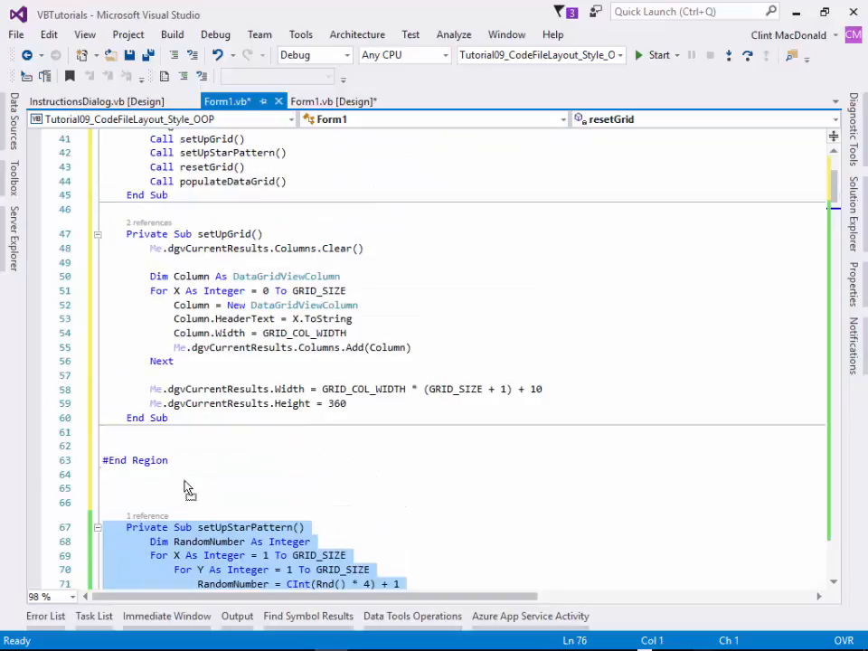
scroll("down", 3)
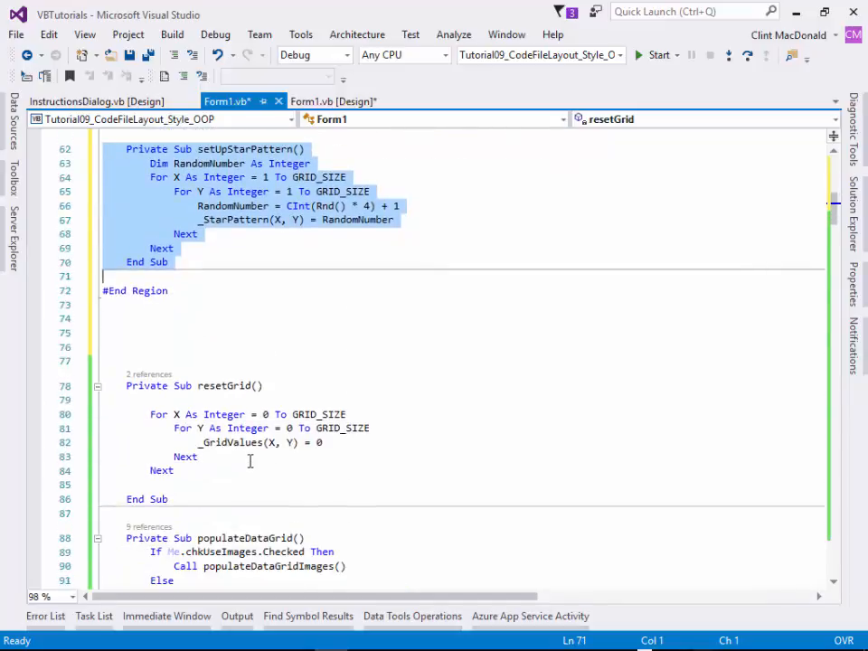
scroll("down", 3)
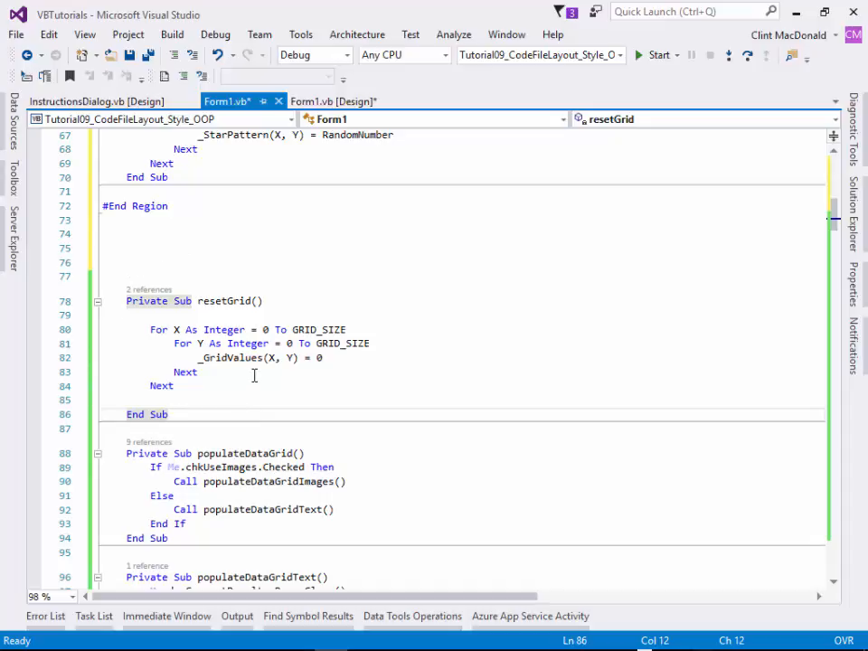
scroll("down", 3)
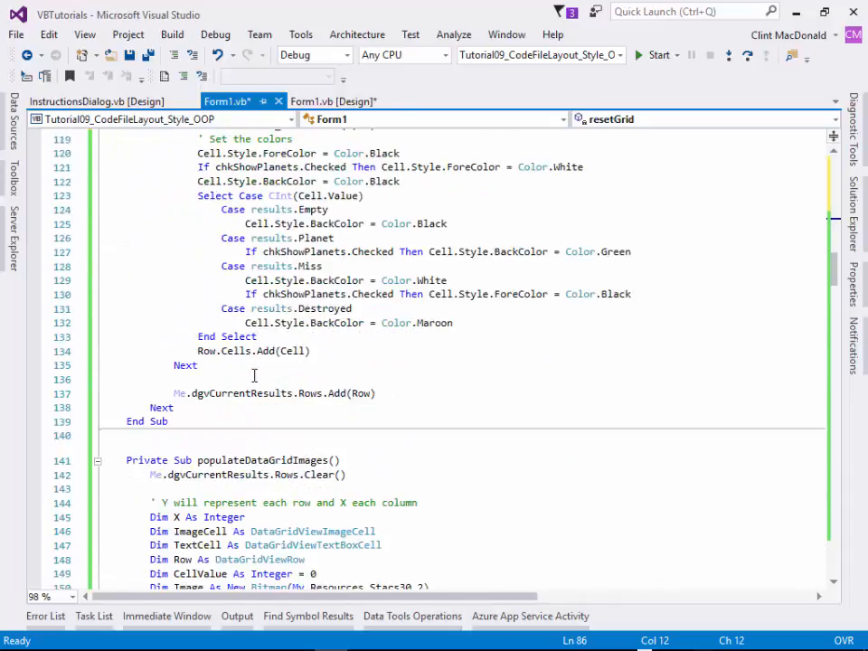
scroll("down", 3)
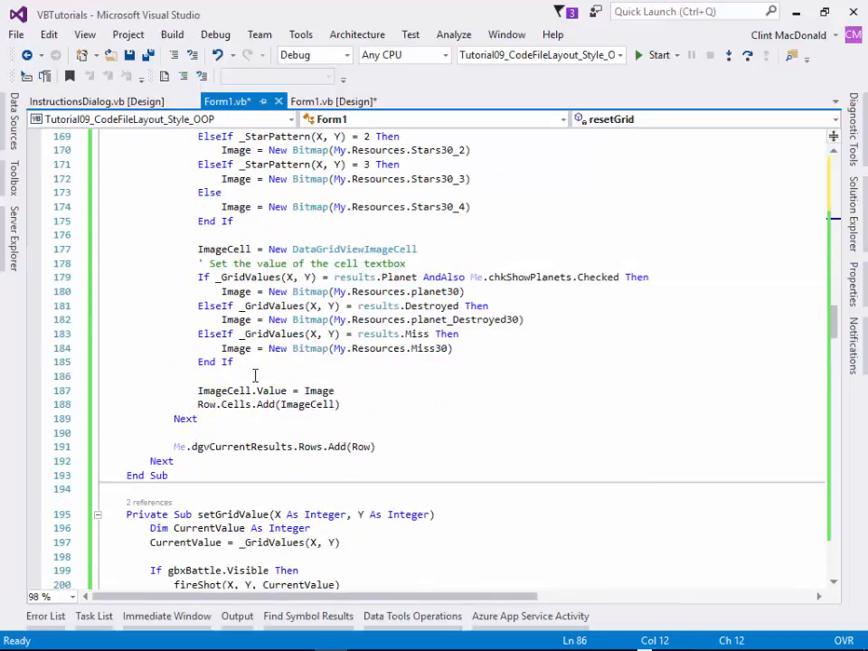
scroll("down", 3)
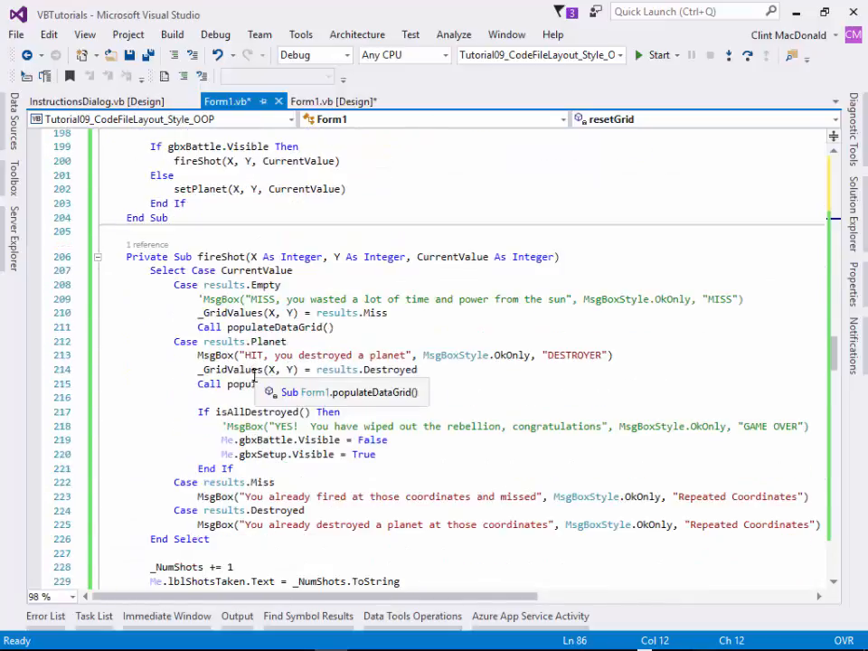
scroll("down", 3)
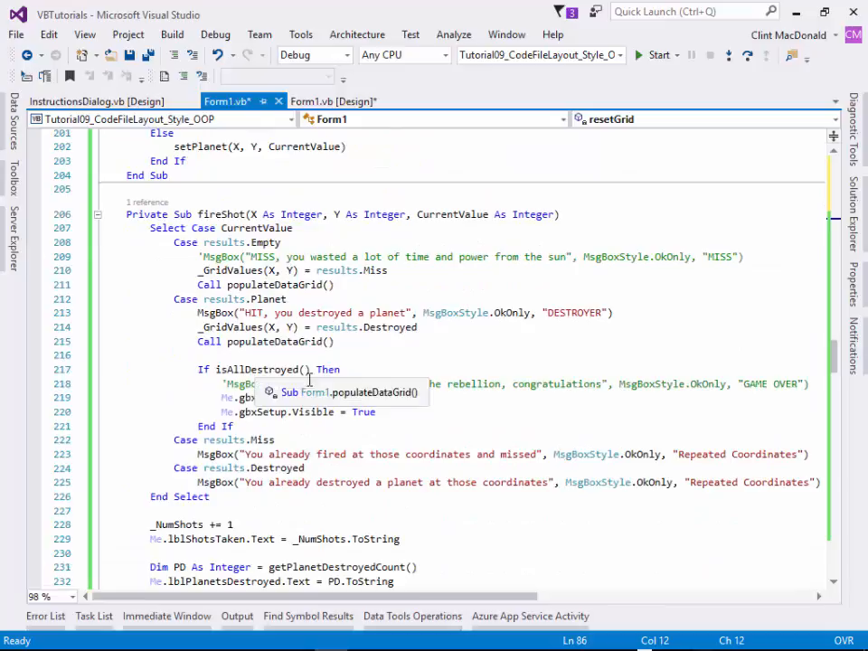
scroll("up", 3)
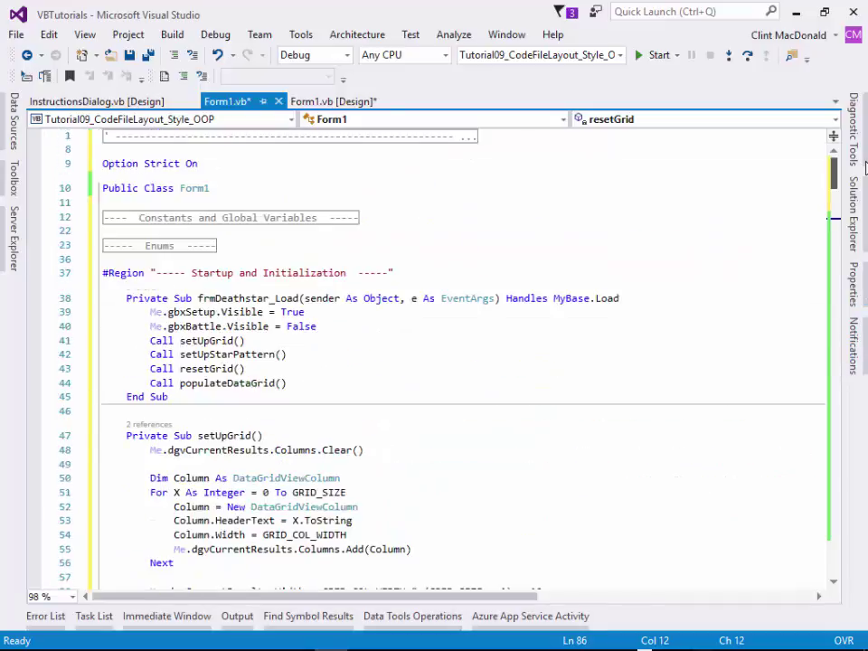
Collapse the Startup region and begin a '----- Display Procedures ----' region above resetGrid.
left_click(95, 273)
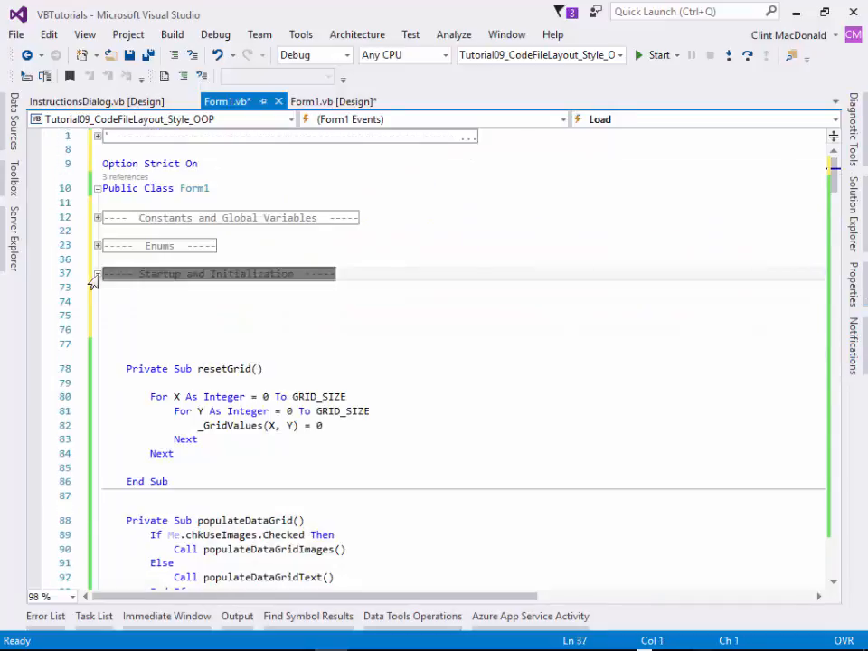
left_click(182, 309)
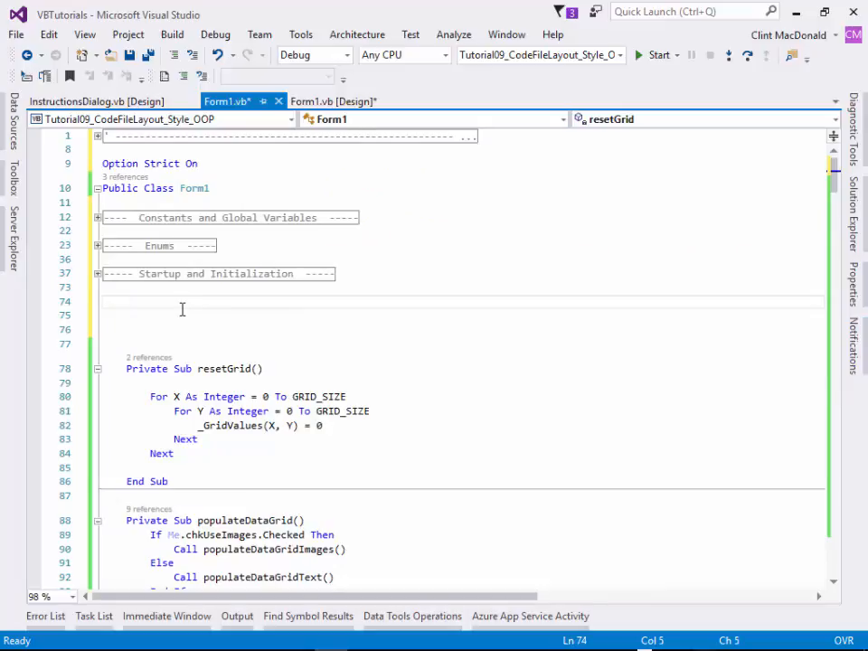
type("#Region \"-----")
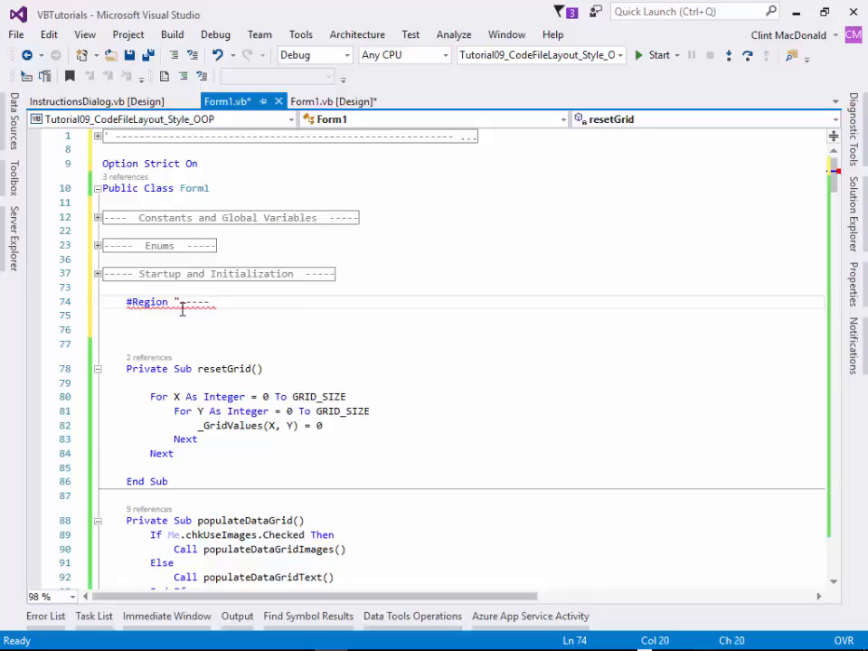
type("Display R")
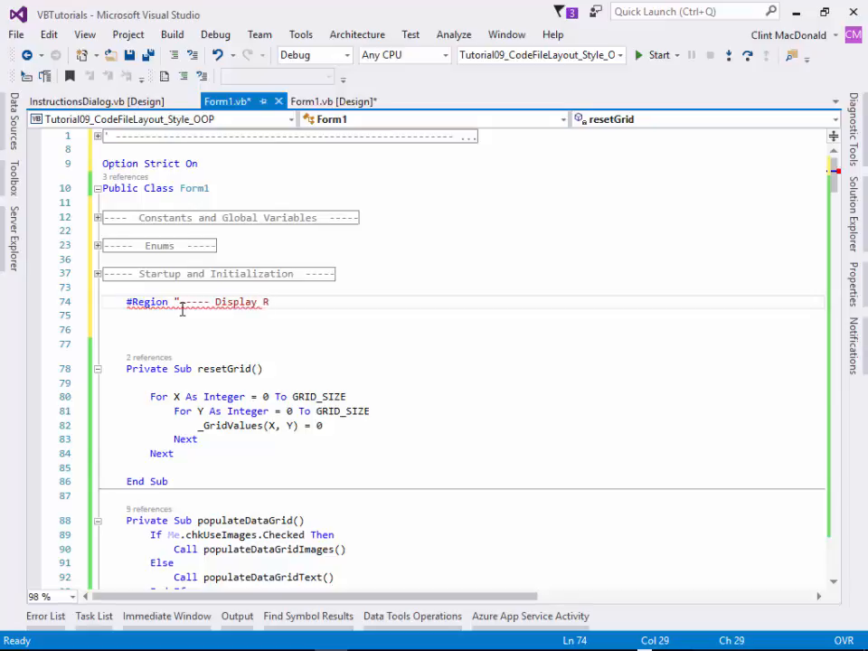
type("Procedure")
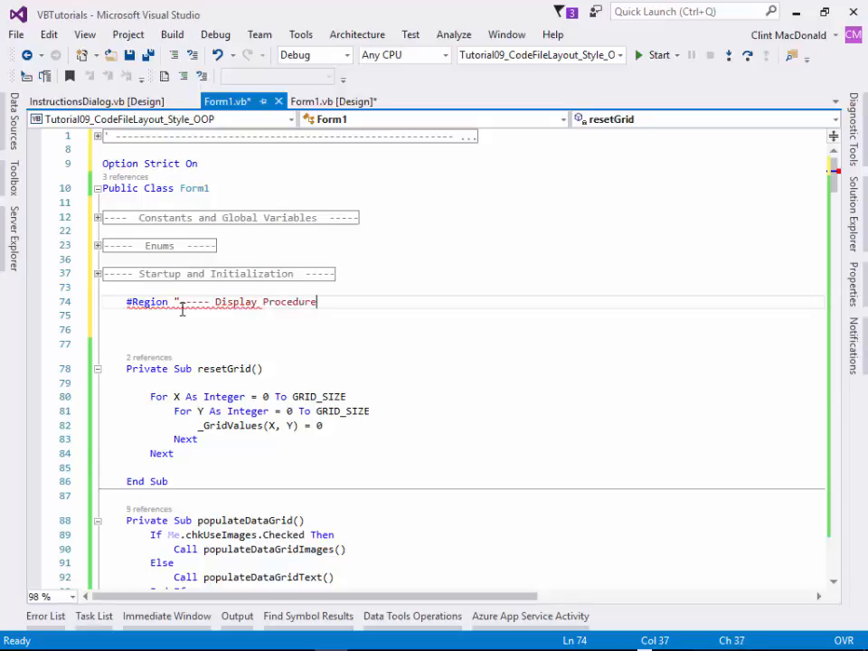
type("s ------\"")
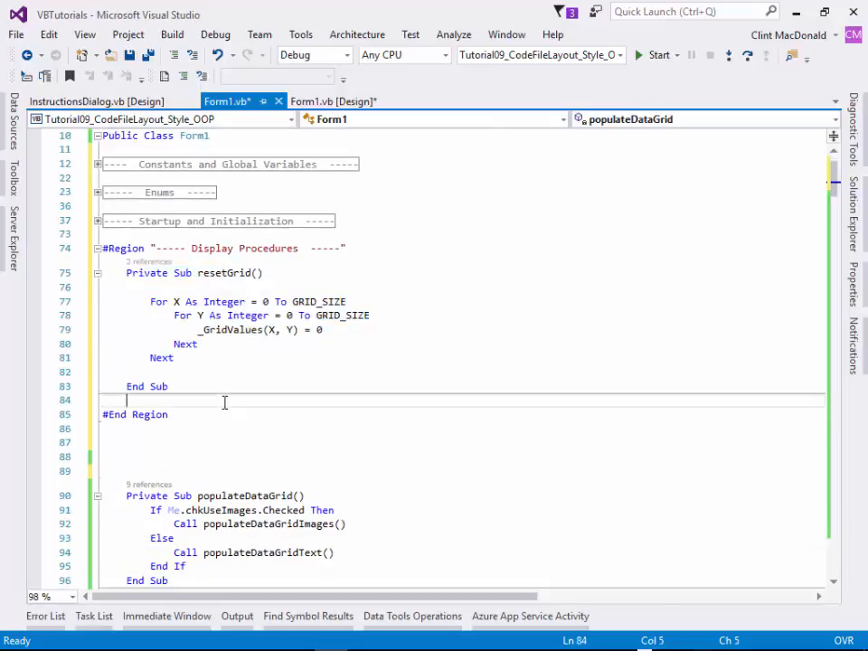
Move populateDataGrid, populateDataGridText and populateDataGridImages above #End Region, collapsing each.
scroll("down", 3)
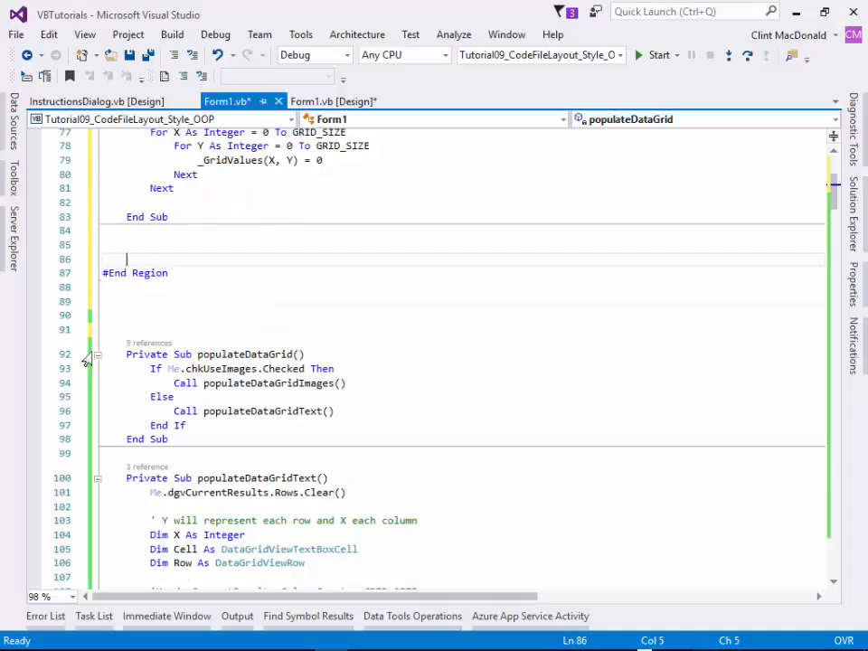
left_click(97, 354)
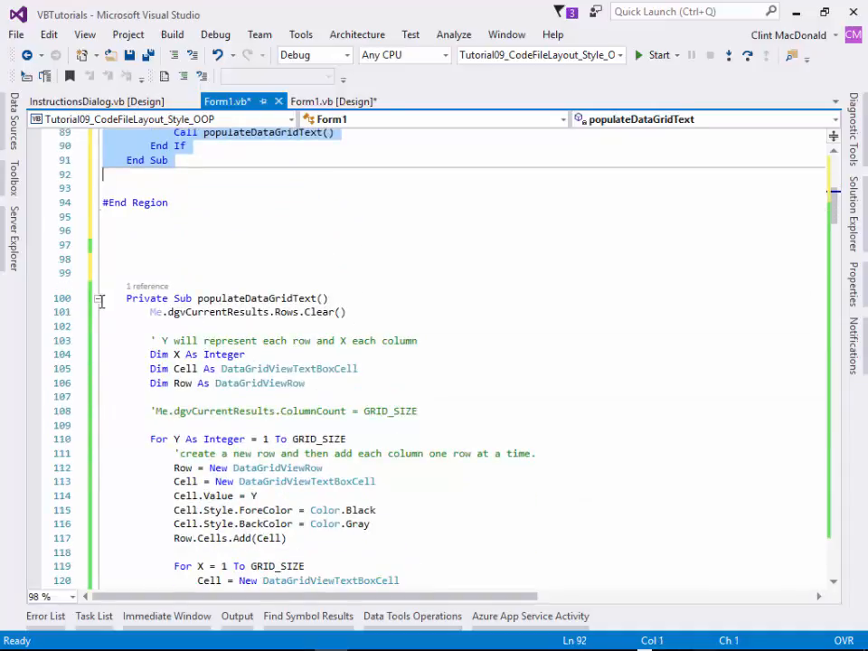
left_click(98, 299)
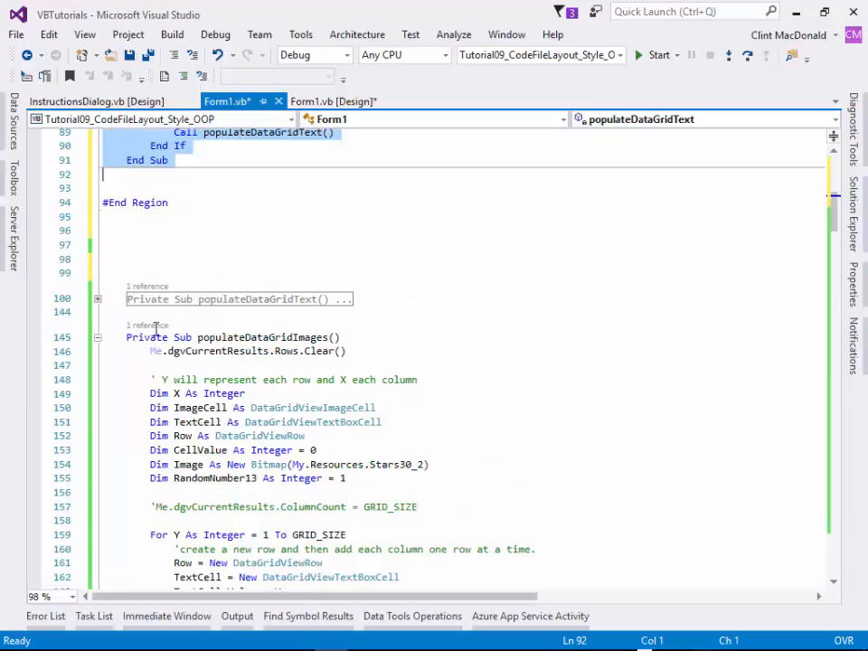
left_click(235, 299)
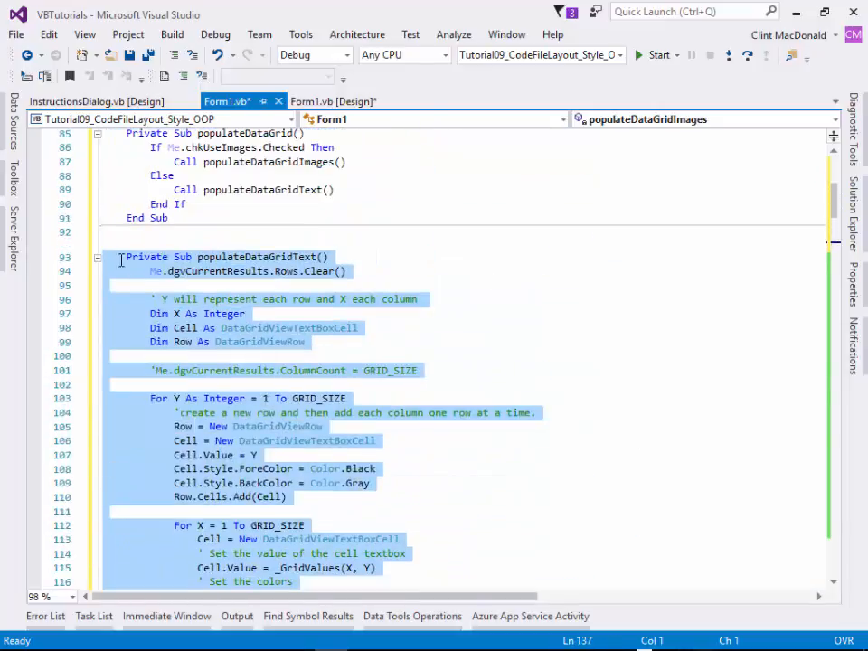
left_click(97, 258)
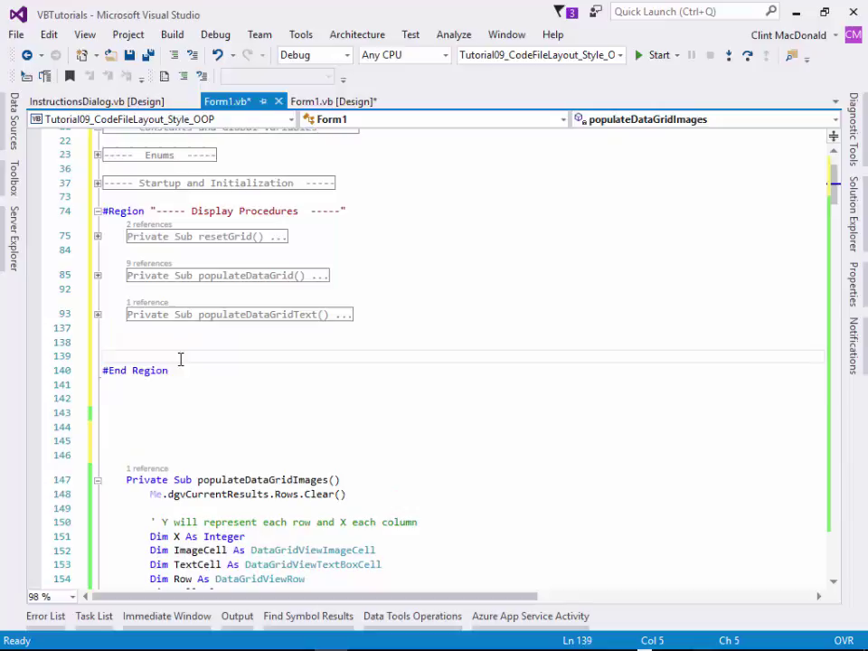
left_click(97, 480)
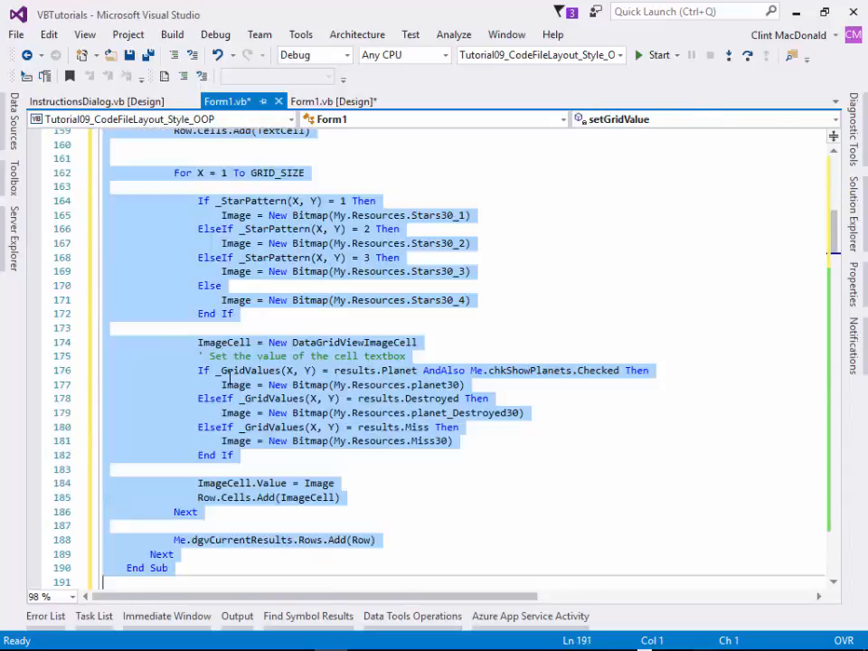
scroll("up", 3)
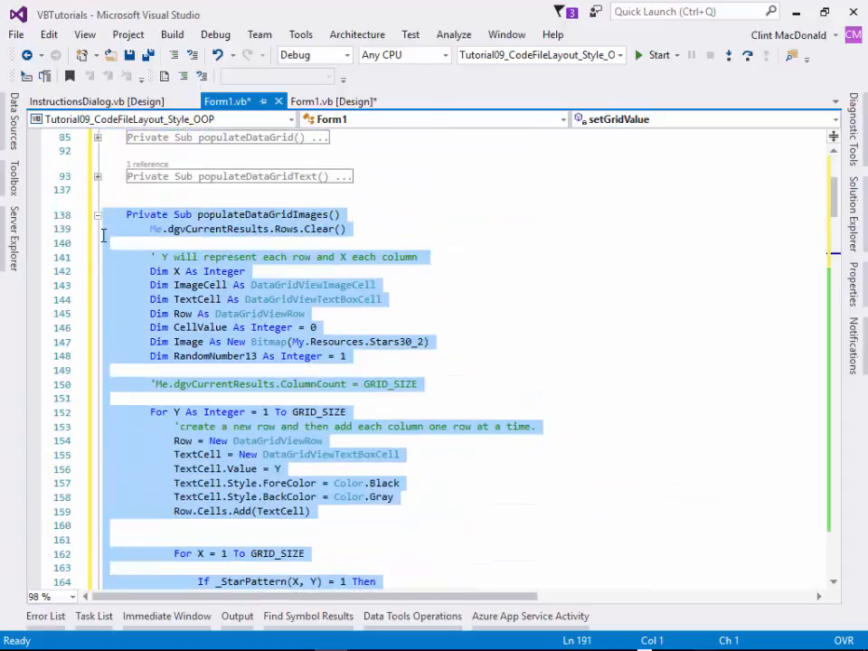
left_click(97, 216)
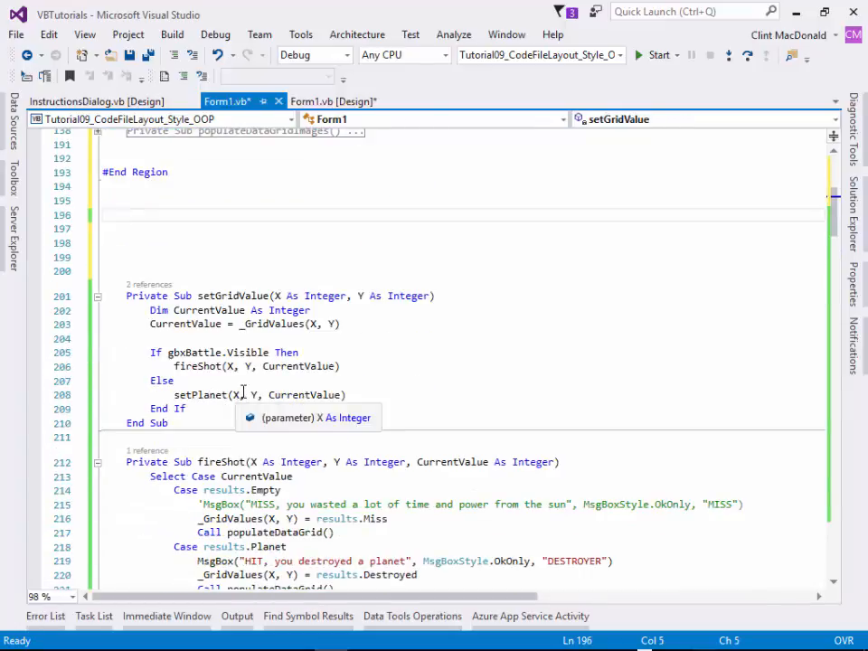
mouse_move(286, 410)
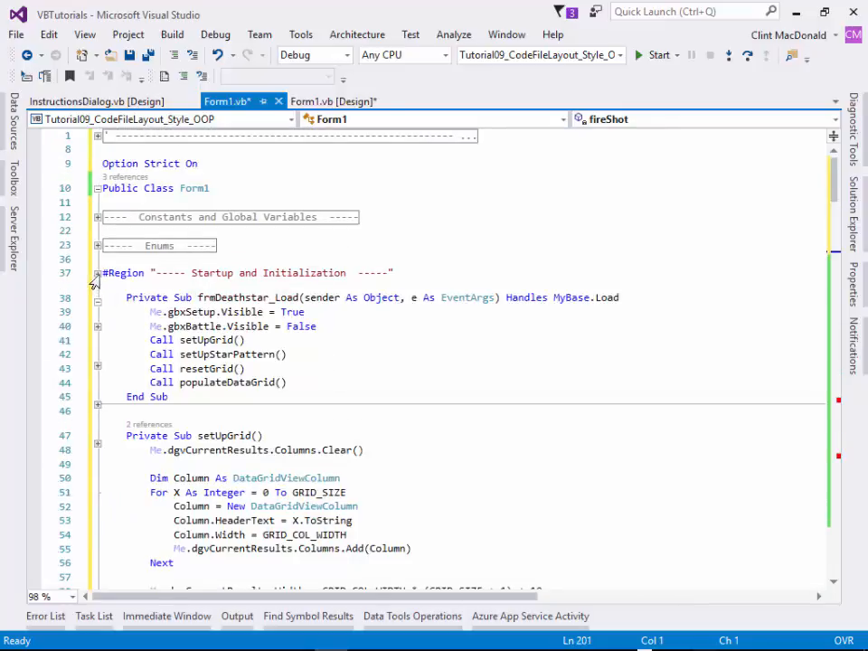
Paste setGridValue after setUpStarPattern, before the Startup region's #End Region.
scroll("down", 3)
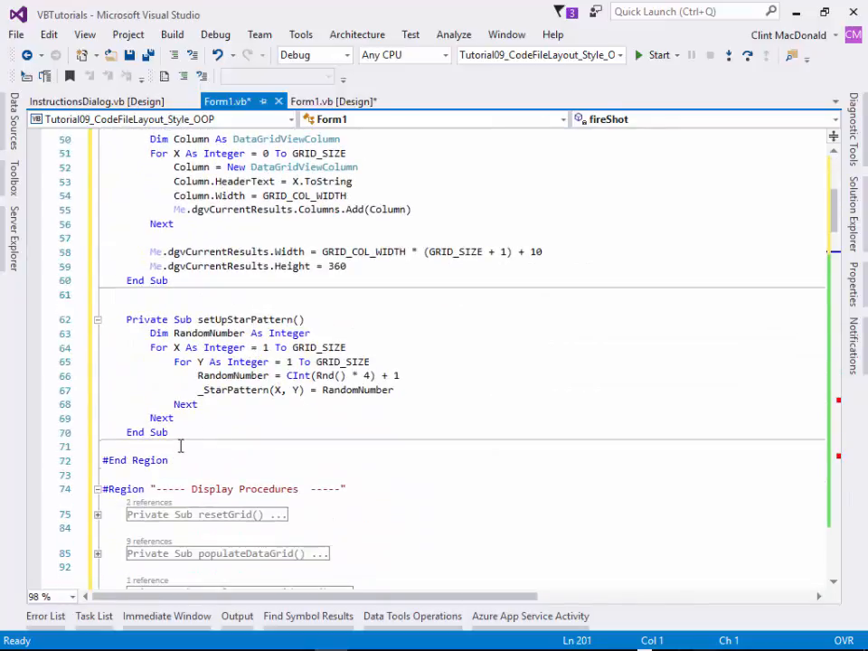
scroll("down", 3)
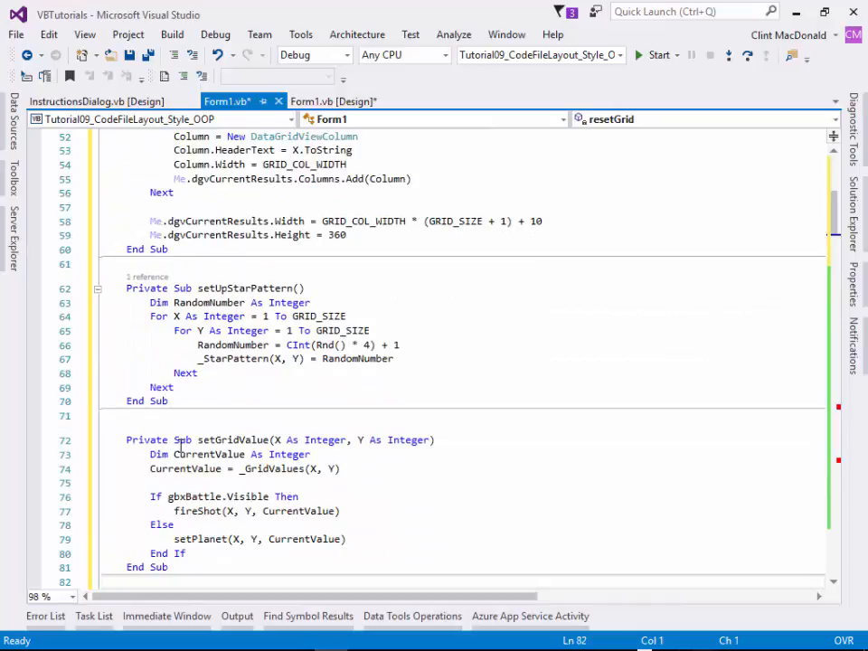
scroll("up", 3)
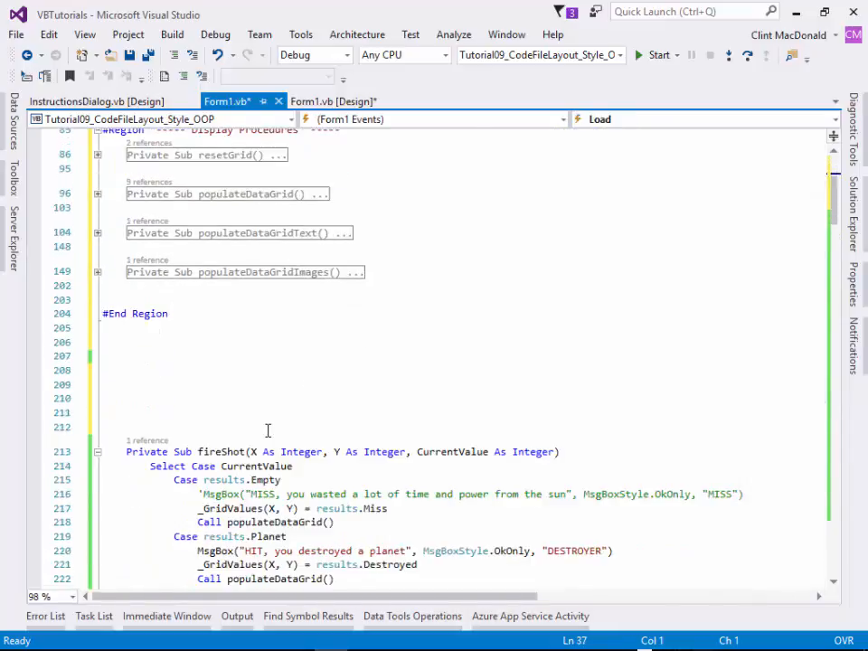
scroll("down", 3)
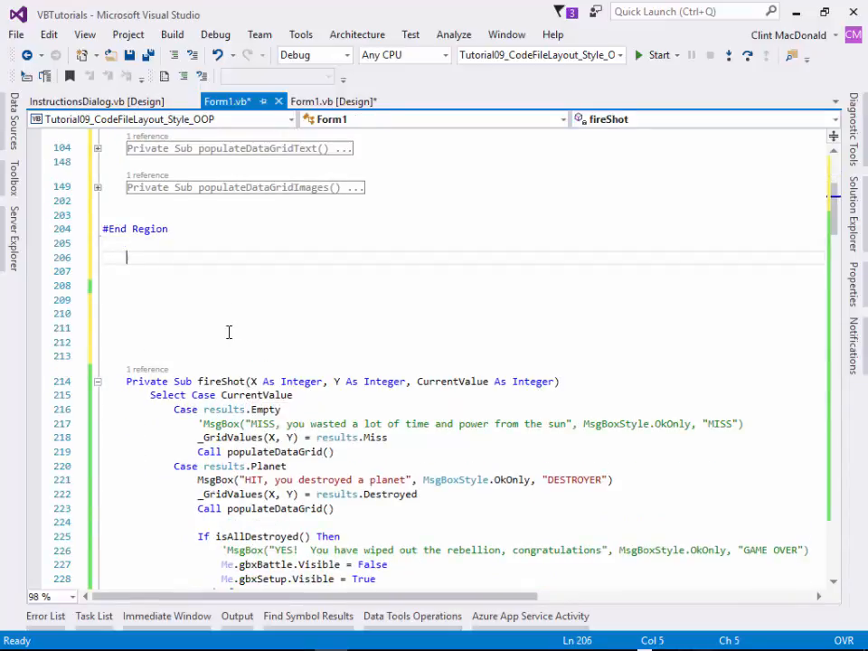
Add an empty '----- Game Play -----' region after Display Procedures.
type("#regi")
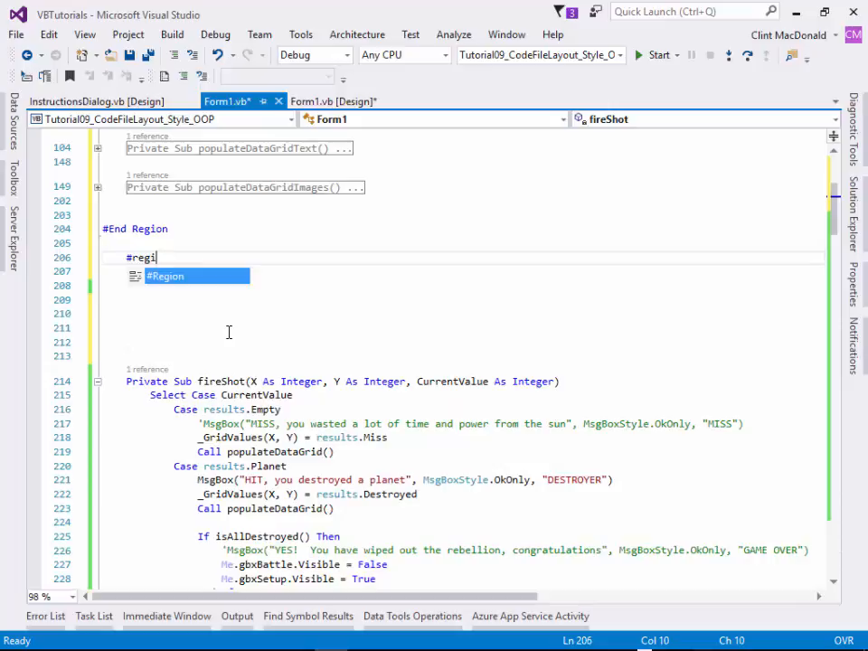
type("Region \"-----   Game Play  -----")
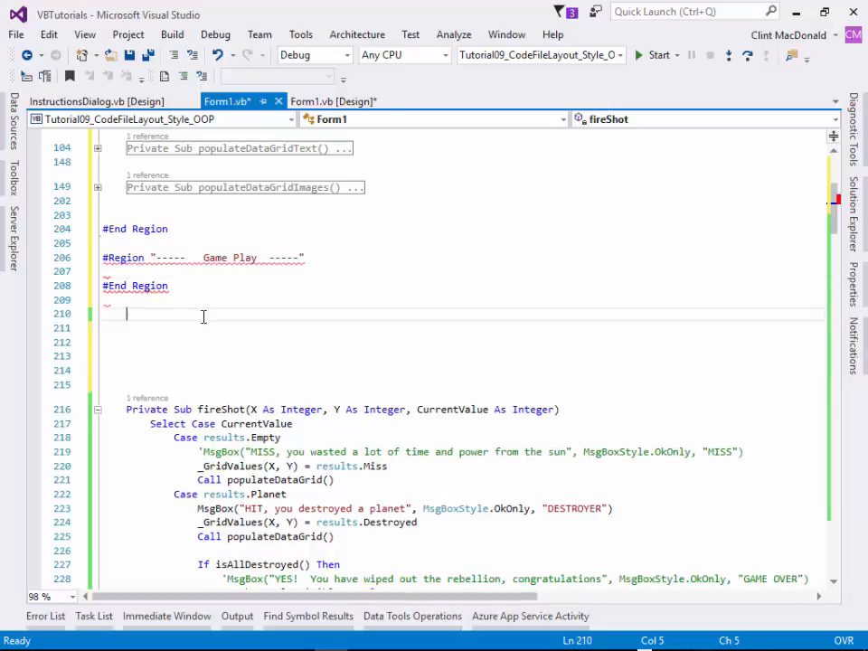
scroll("up", 3)
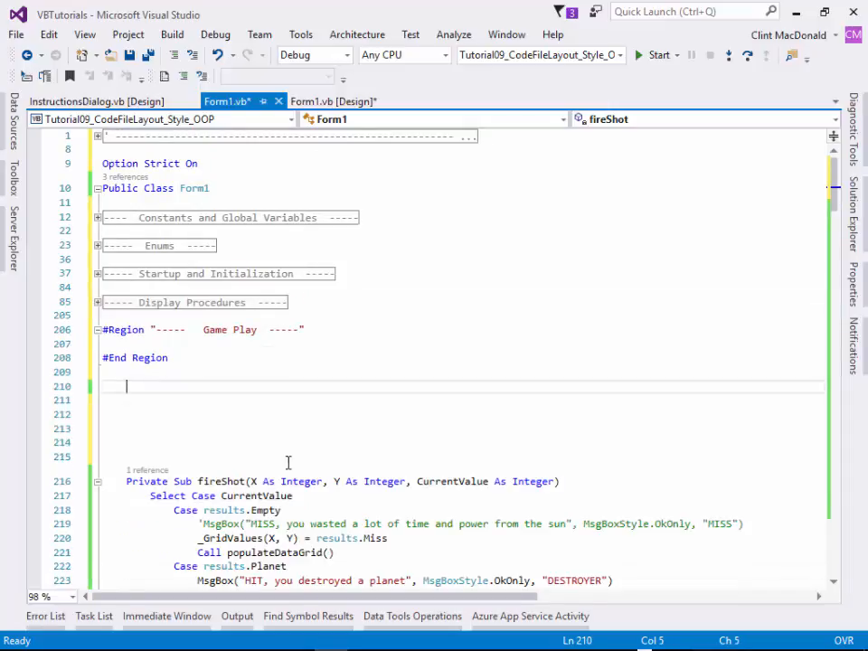
scroll("down", 3)
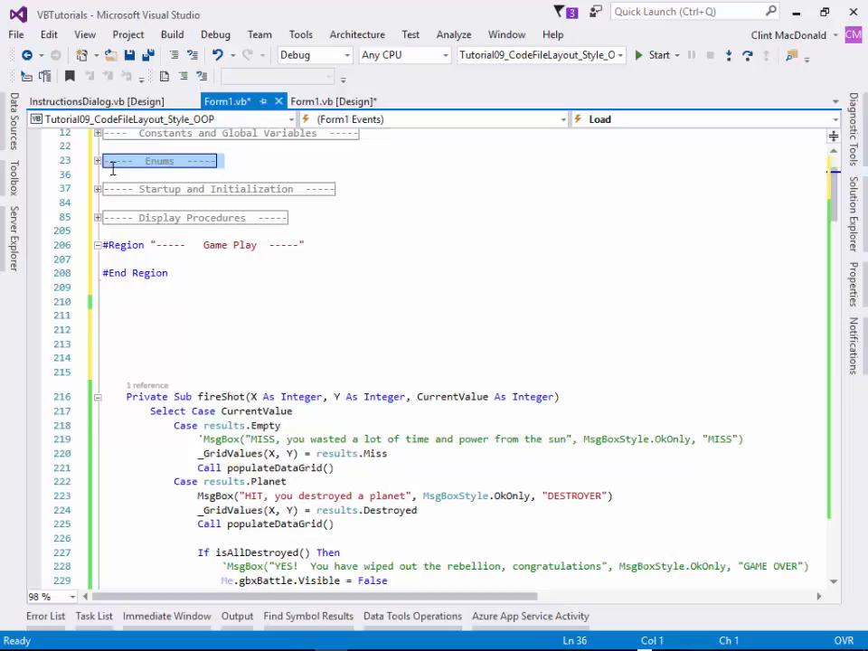
Expand the Enums region, fix its title spacing, and collapse it again.
left_click(98, 160)
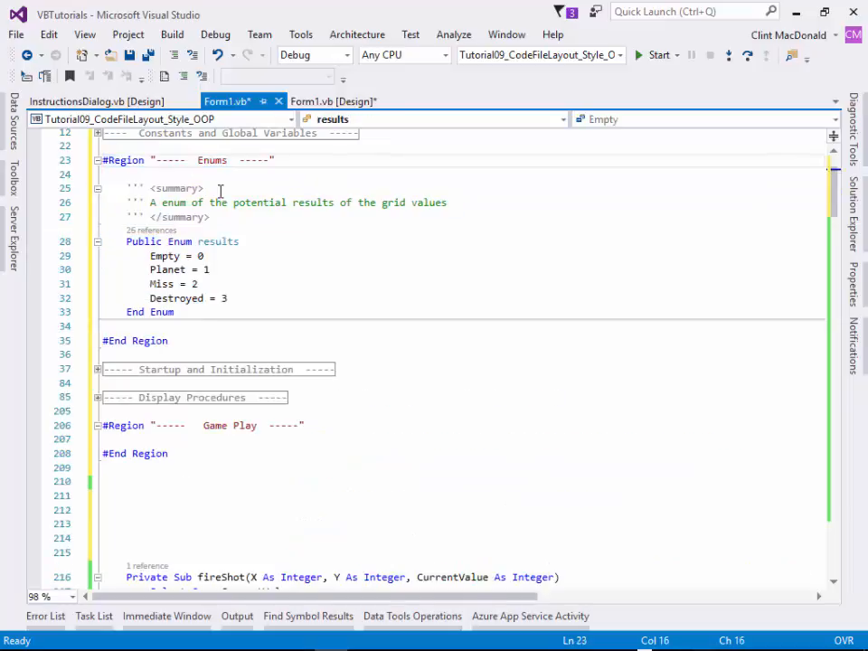
left_click(209, 217)
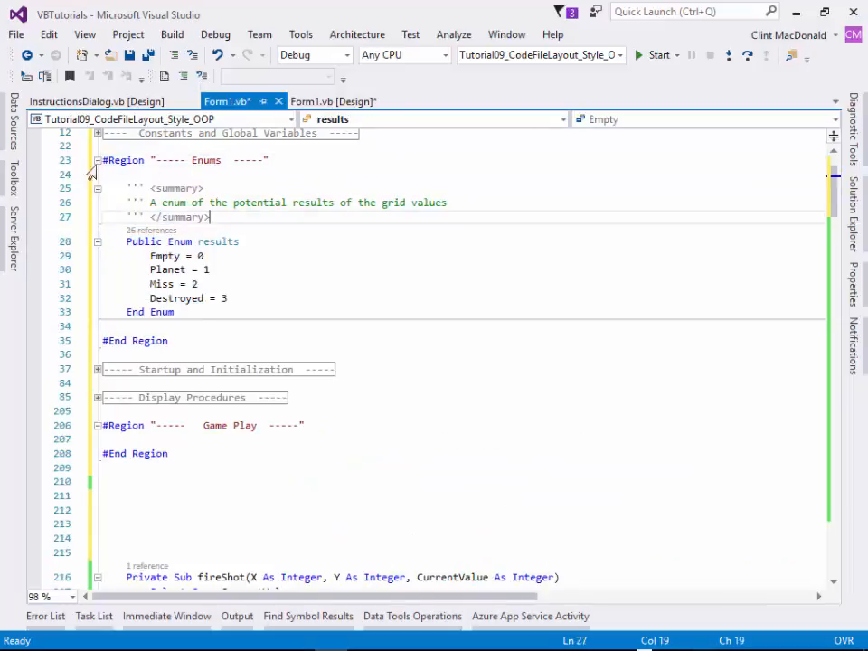
left_click(98, 160)
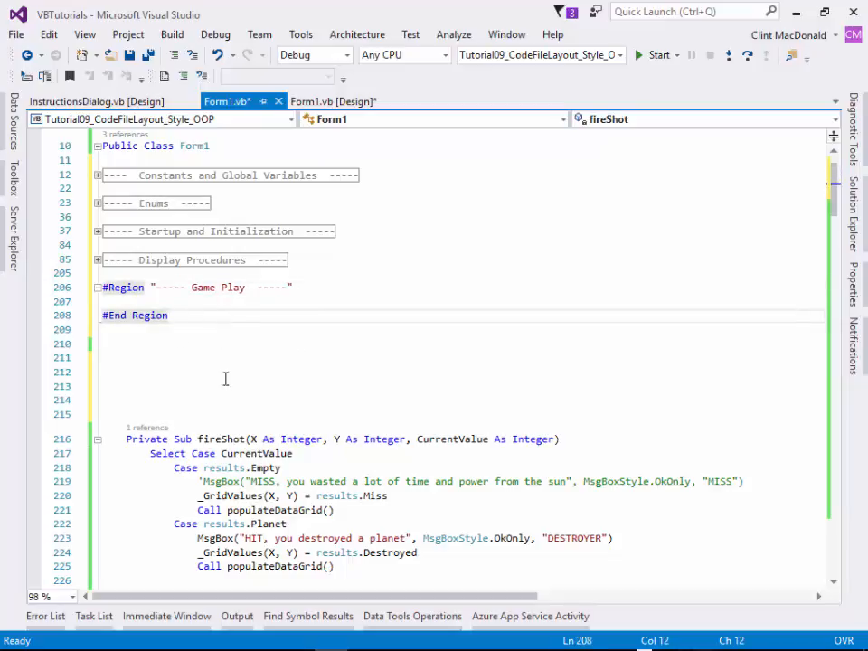
Select fireShot, then fold the fireShot and setPlanet procedures inside the Game Play region.
left_click(97, 439)
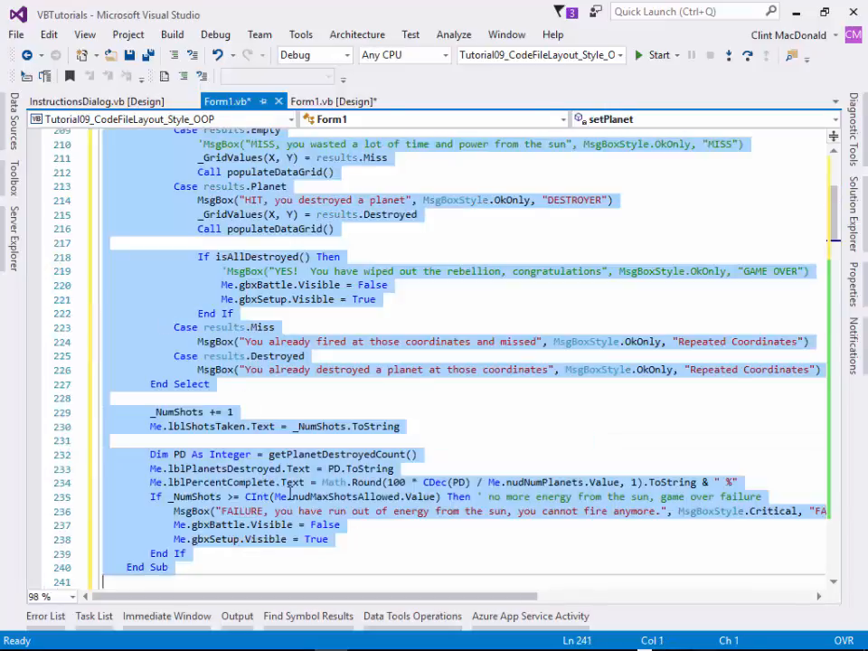
left_click(98, 314)
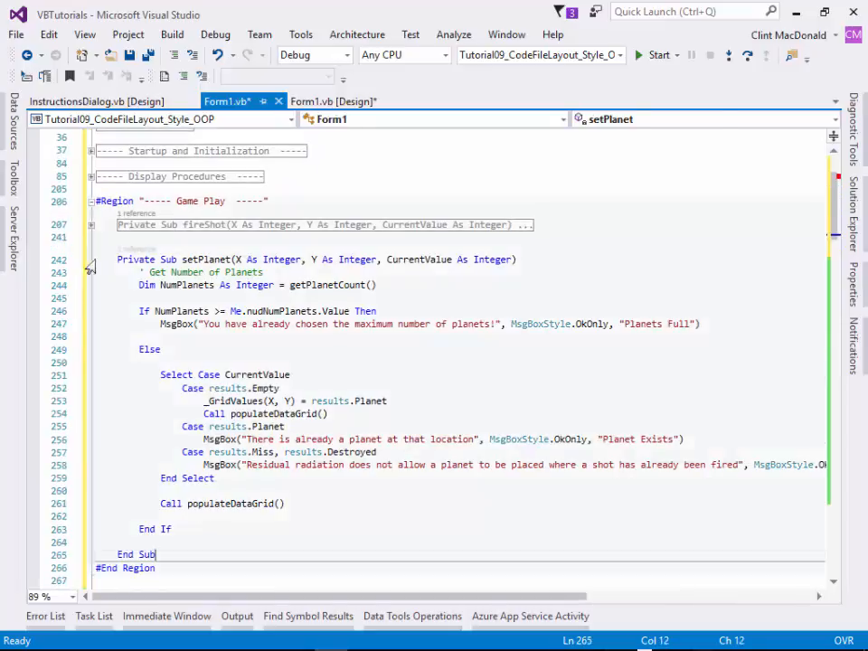
left_click(90, 259)
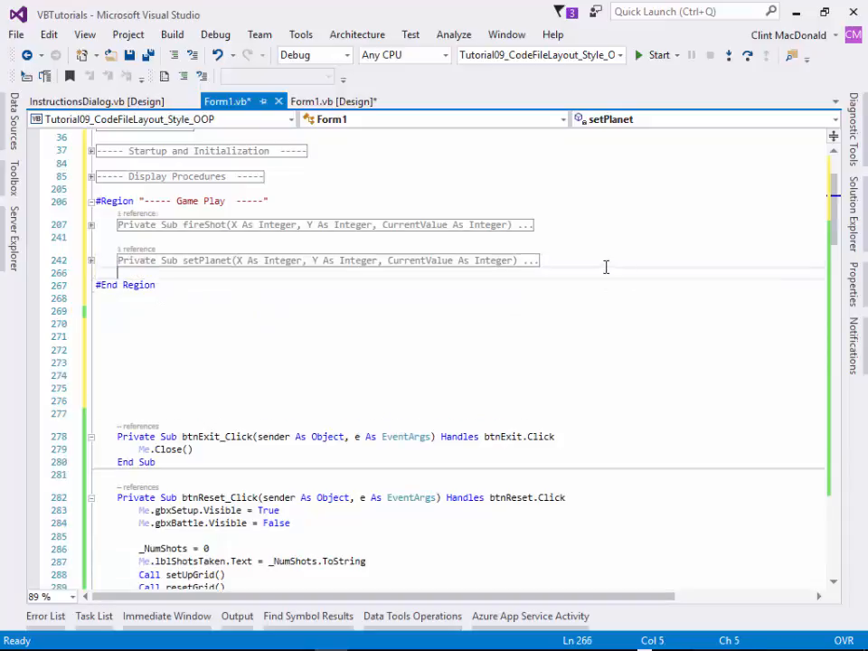
scroll("down", 3)
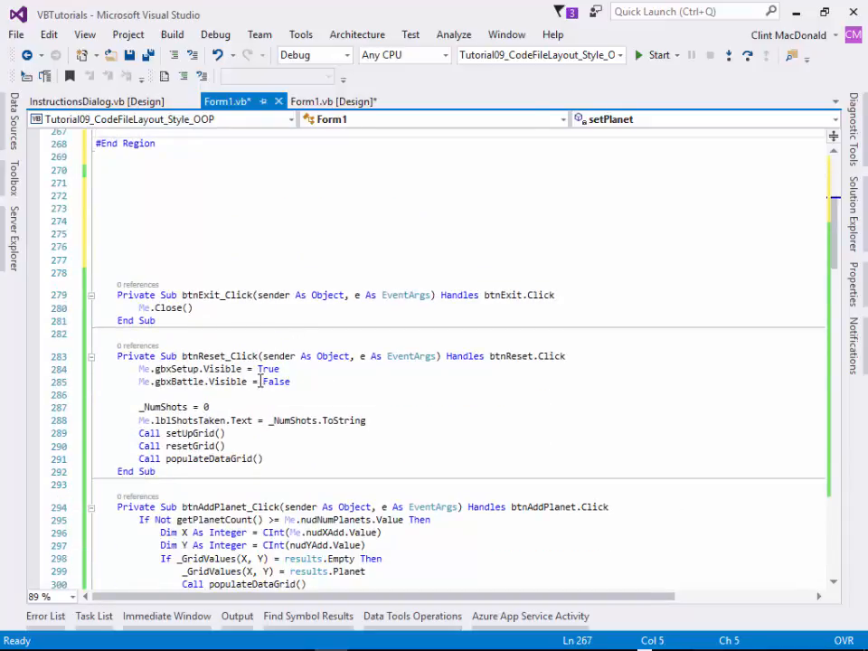
scroll("down", 3)
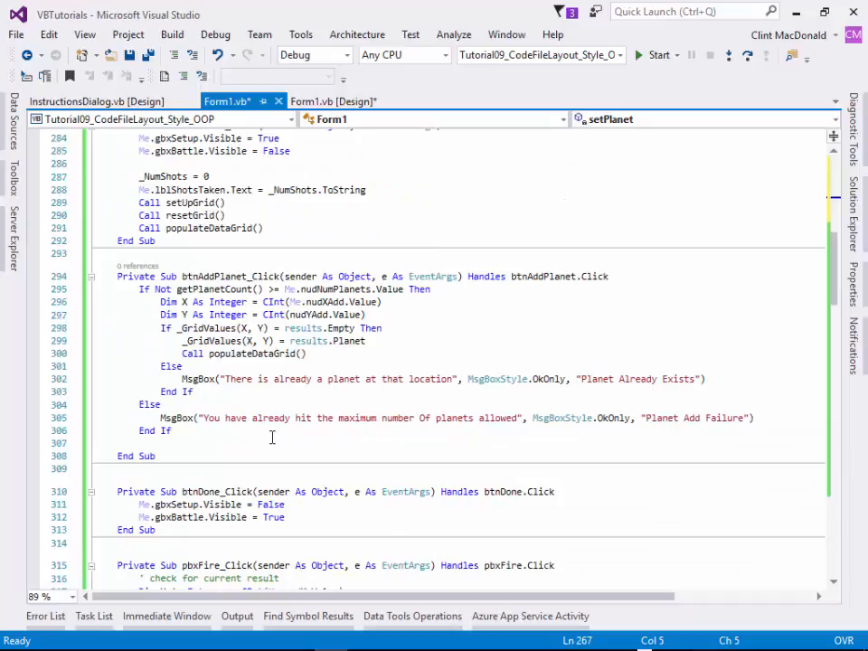
scroll("down", 3)
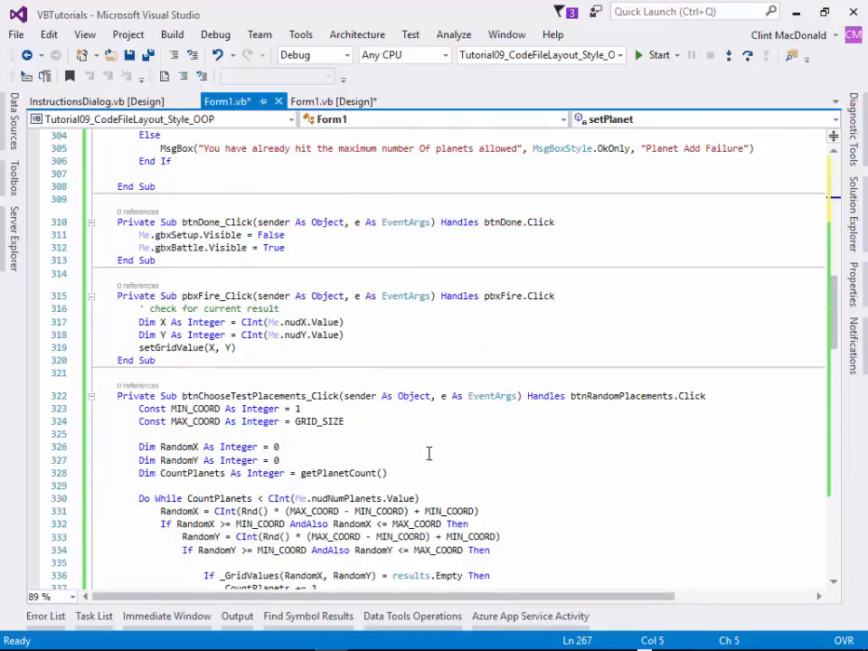
scroll("up", 3)
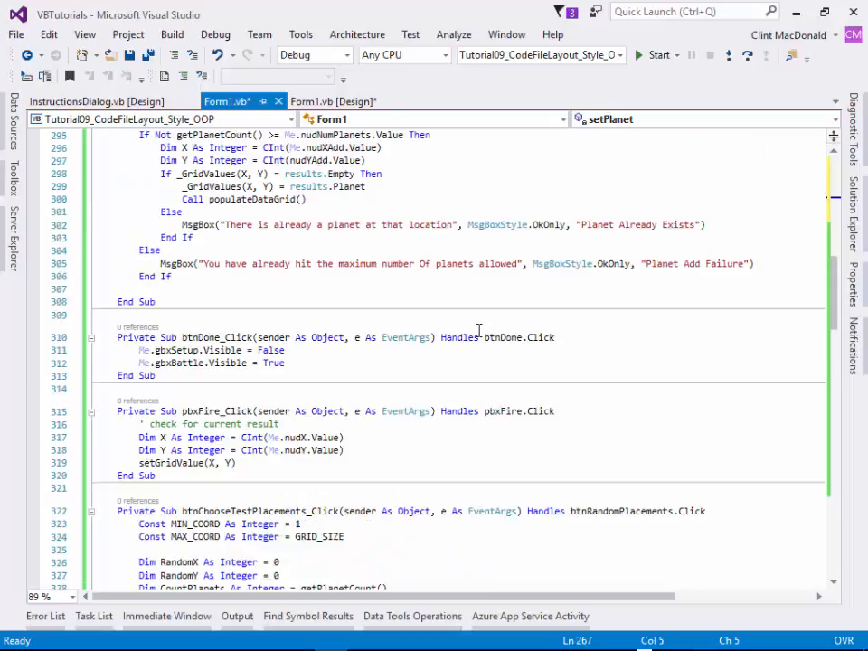
scroll("up", 3)
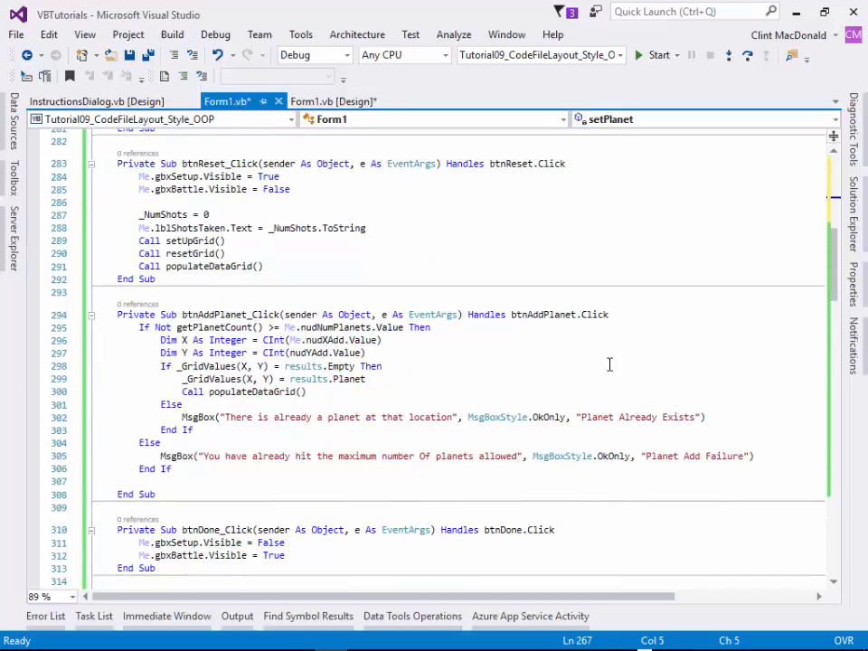
scroll("down", 3)
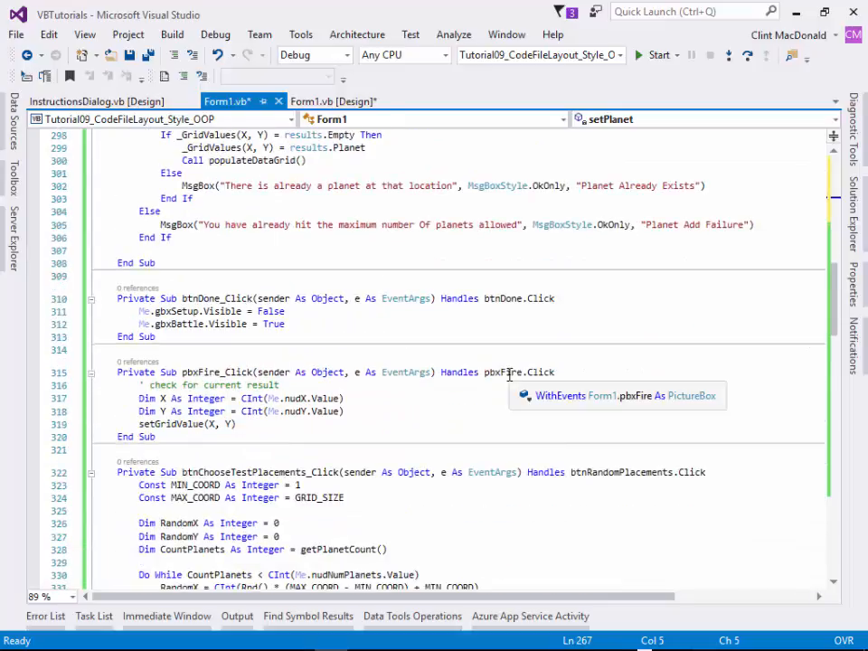
scroll("down", 3)
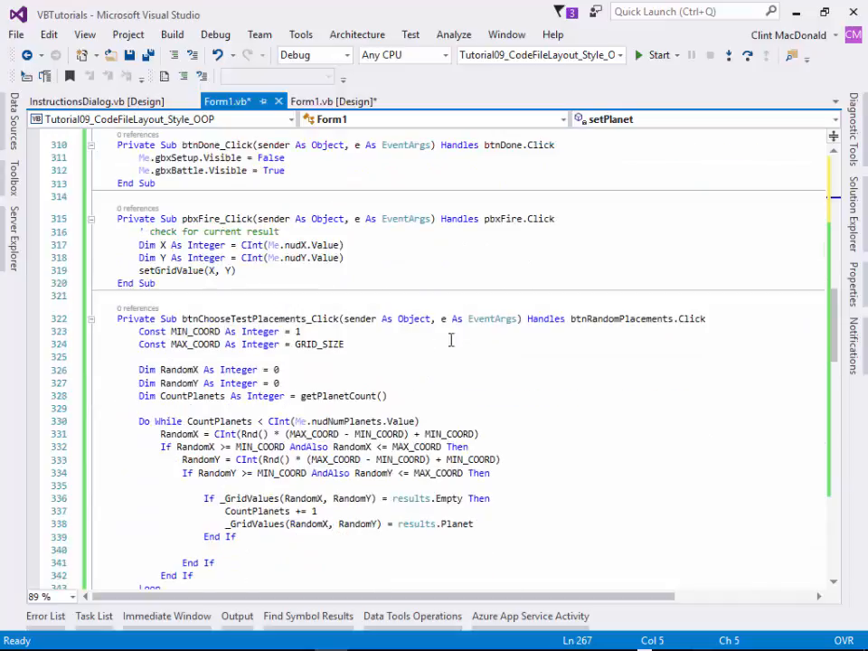
scroll("down", 3)
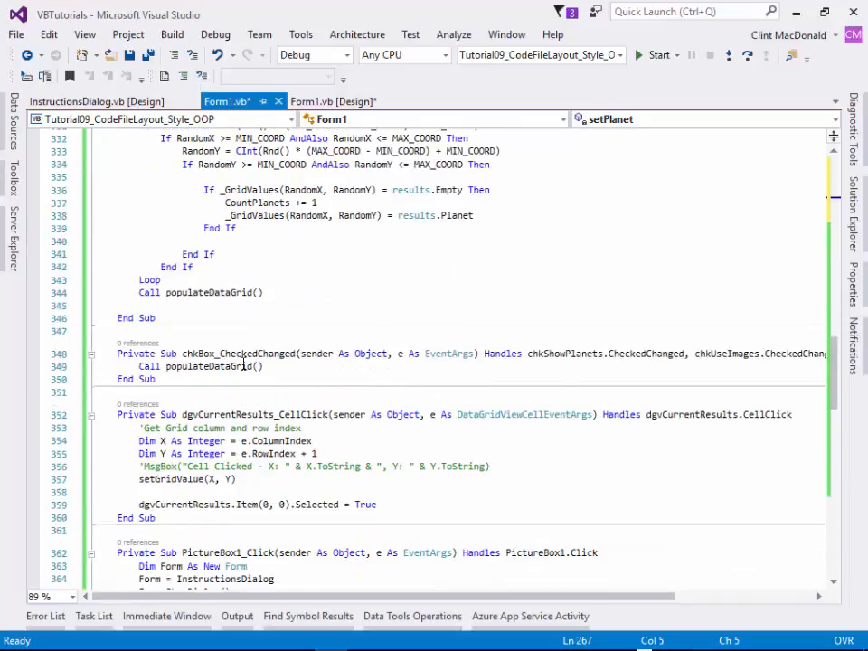
scroll("down", 3)
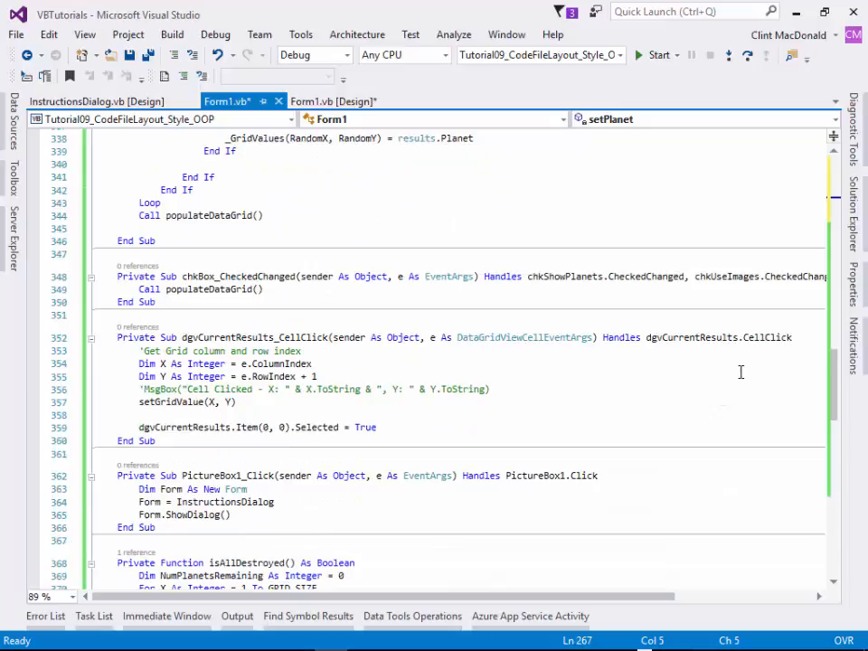
scroll("down", 3)
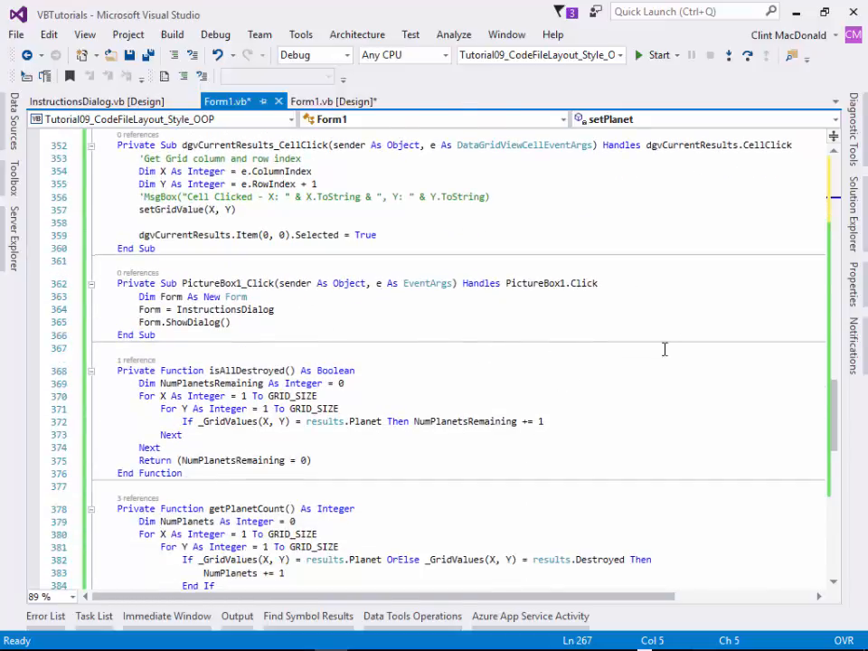
scroll("up", 3)
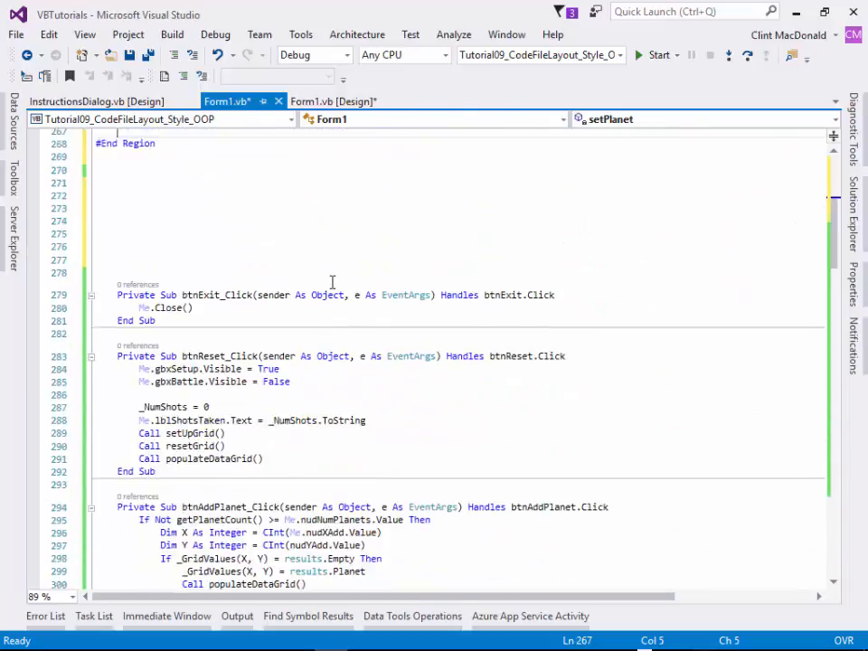
scroll("up", 3)
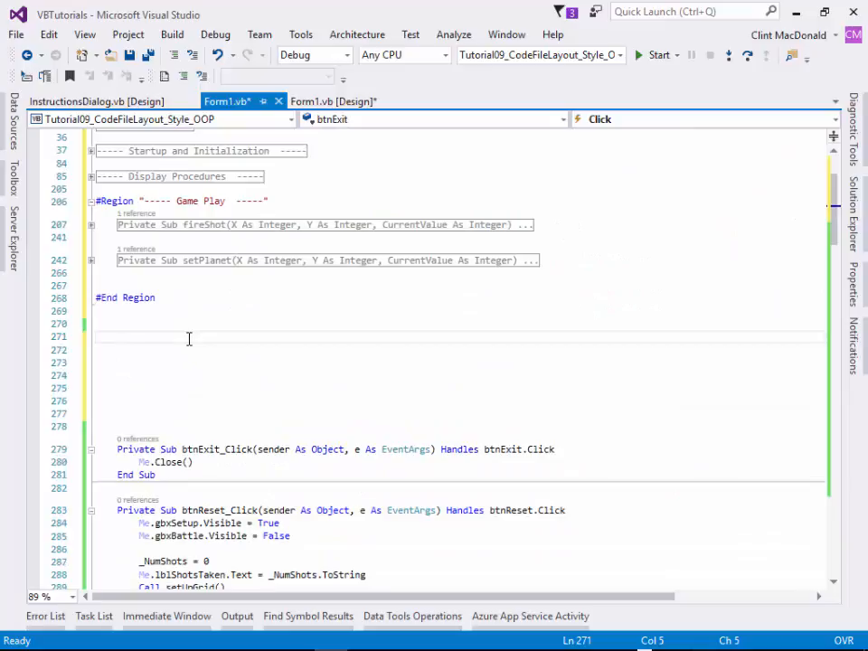
Add a #Region "----- Event Handlers -----" header and scroll through the handlers it covers.
type("#Region \"")
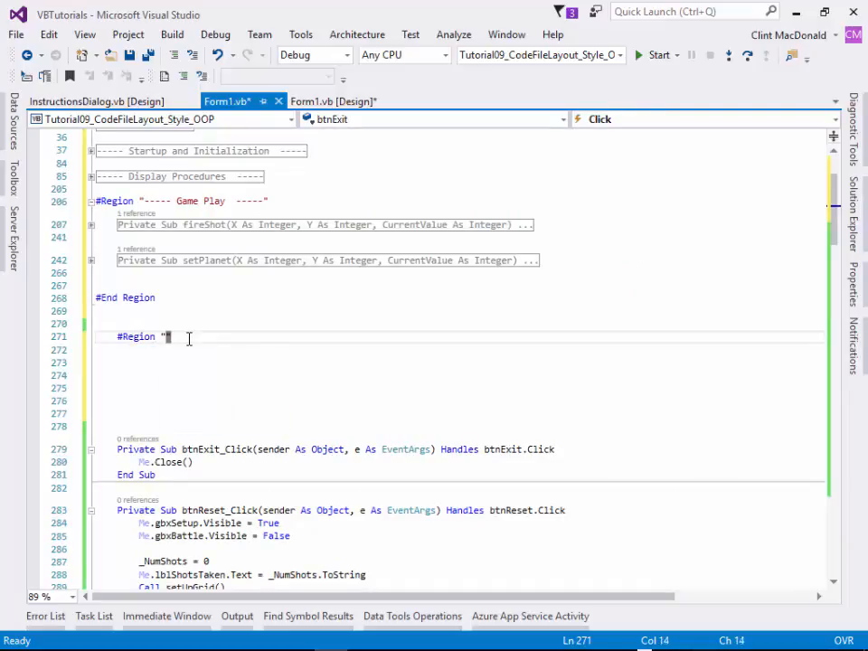
type("-----")
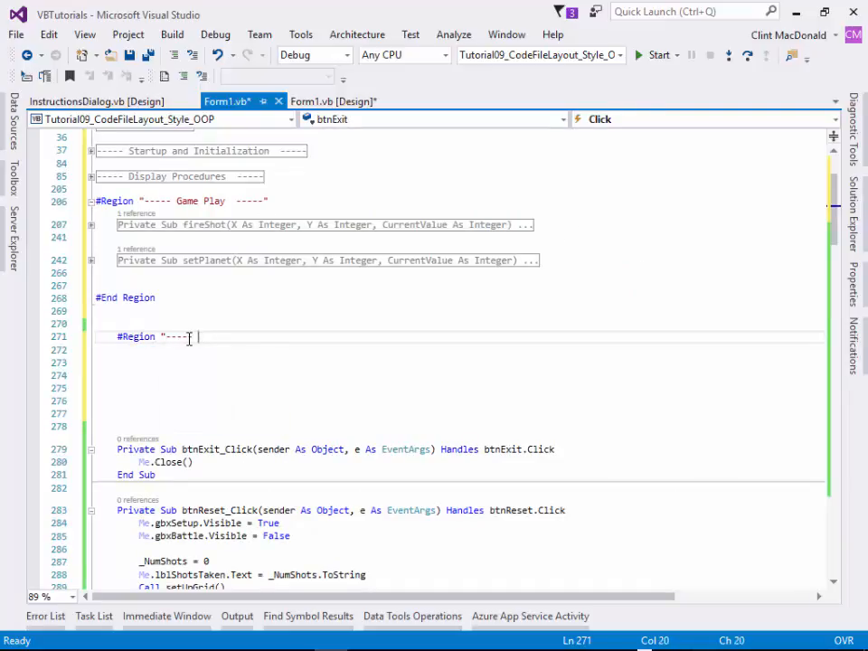
type("Event Handlers")
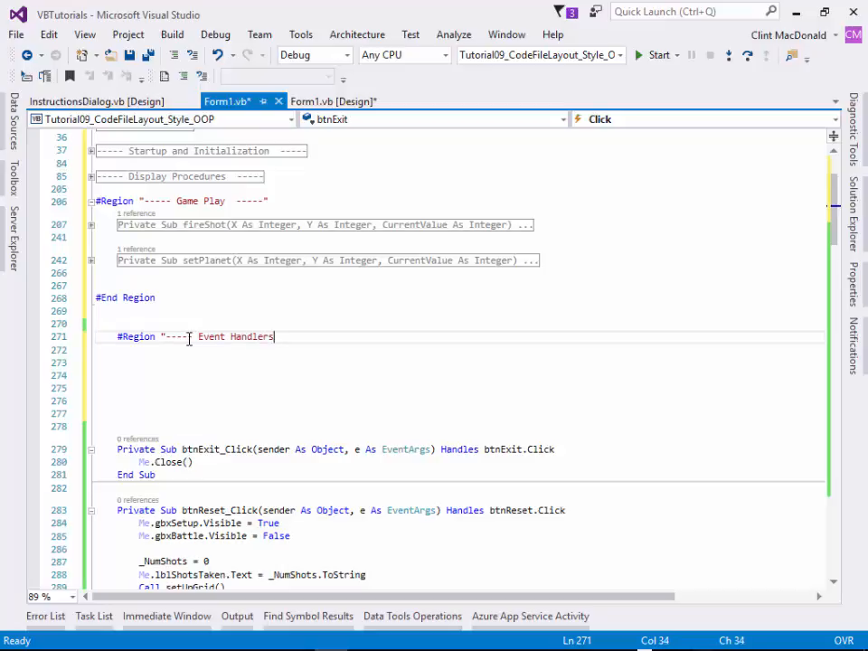
type("-----")
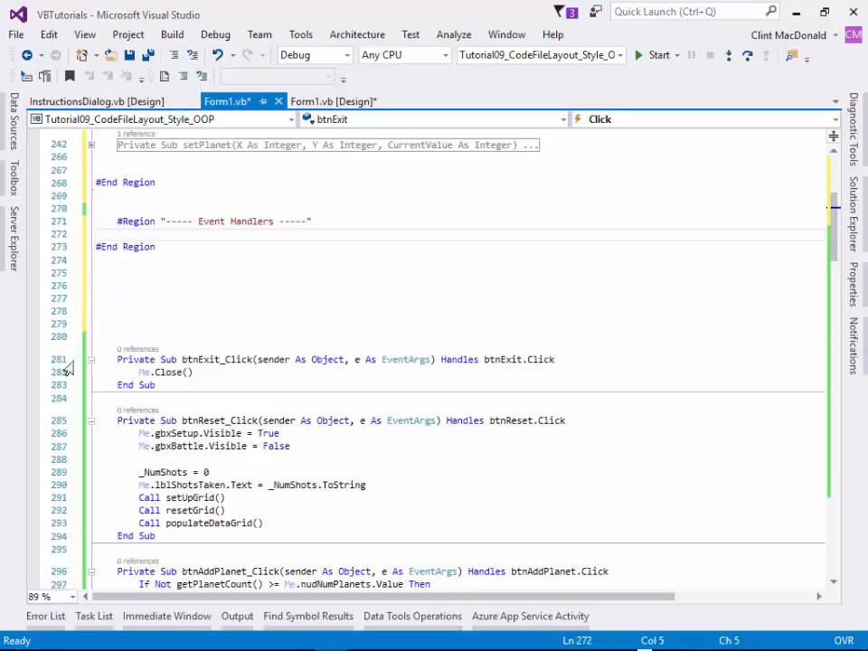
scroll("down", 3)
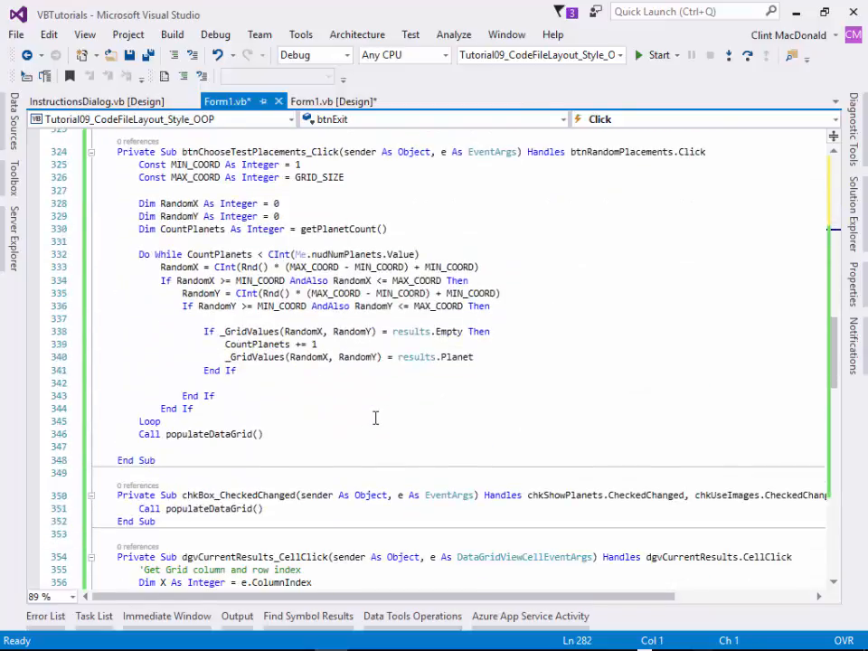
scroll("down", 3)
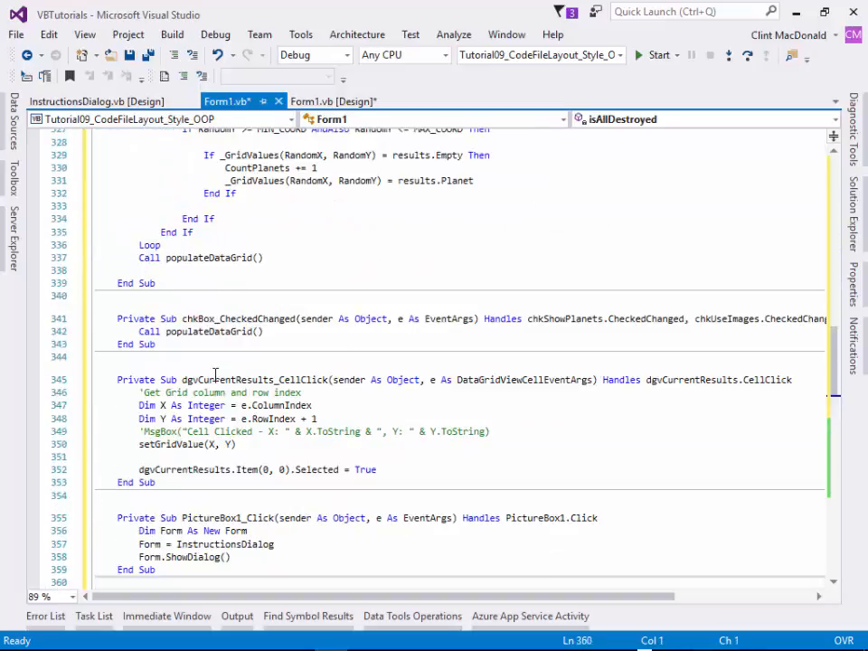
scroll("up", 3)
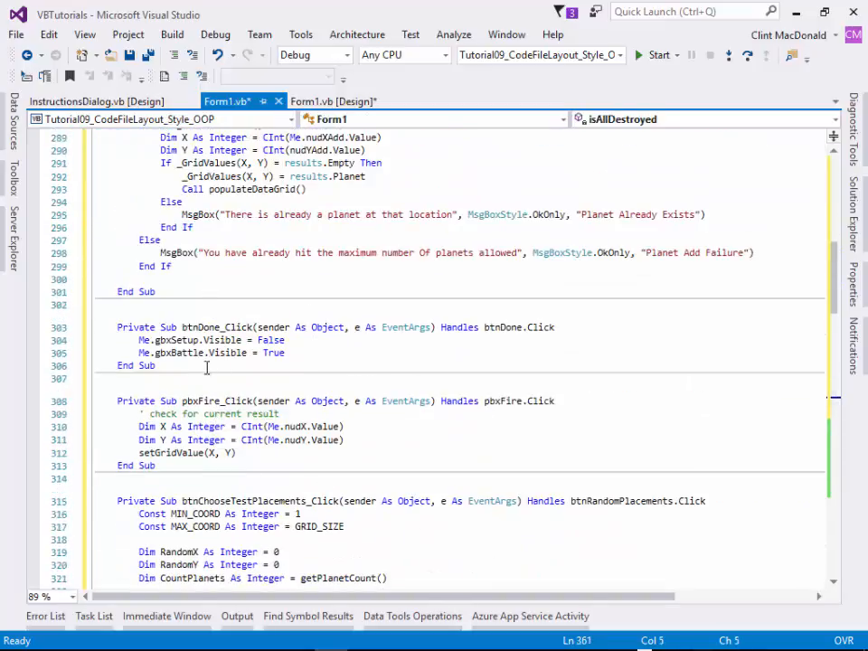
scroll("up", 3)
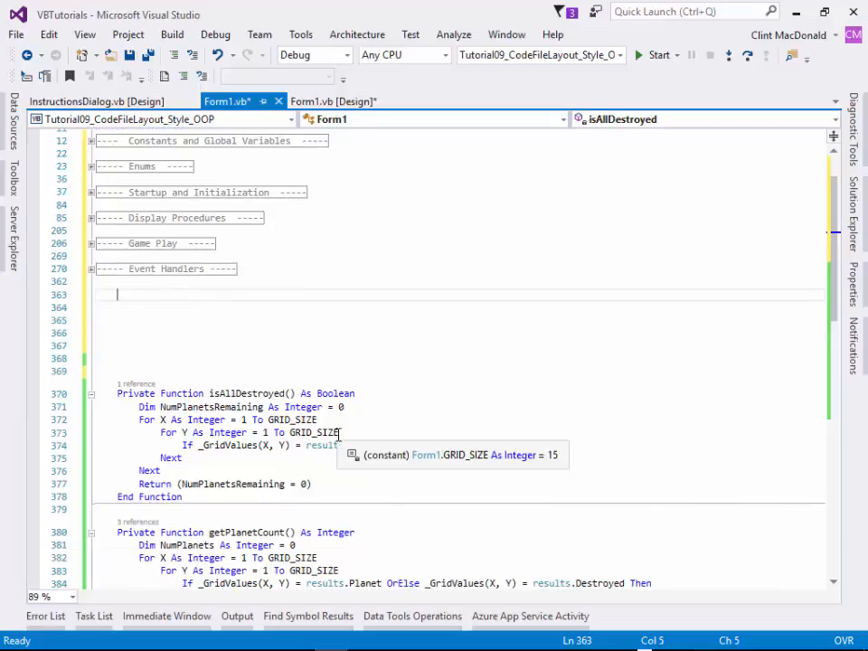
Add a #Region "----- Custom Functions -----" header above the remaining functions.
scroll("down", 3)
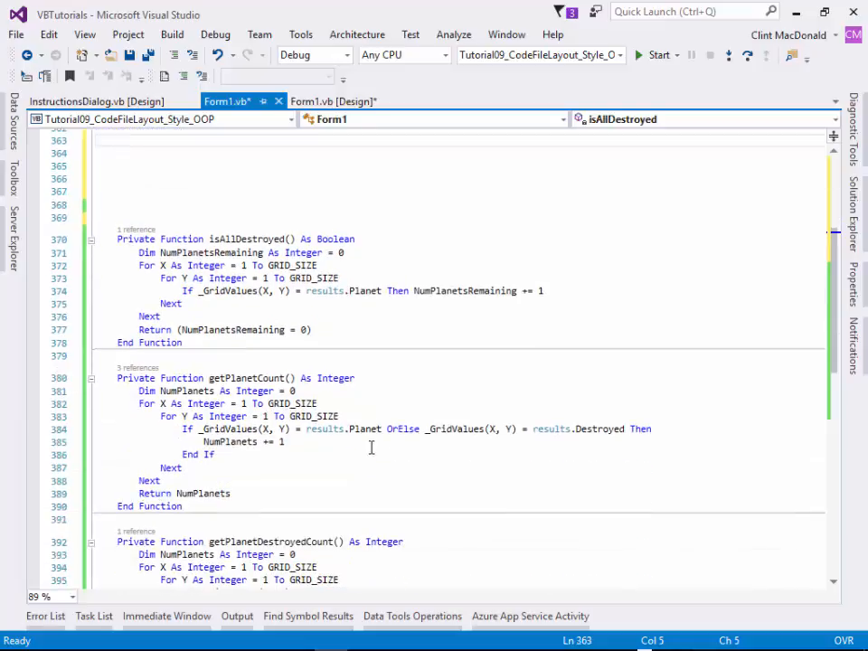
scroll("down", 3)
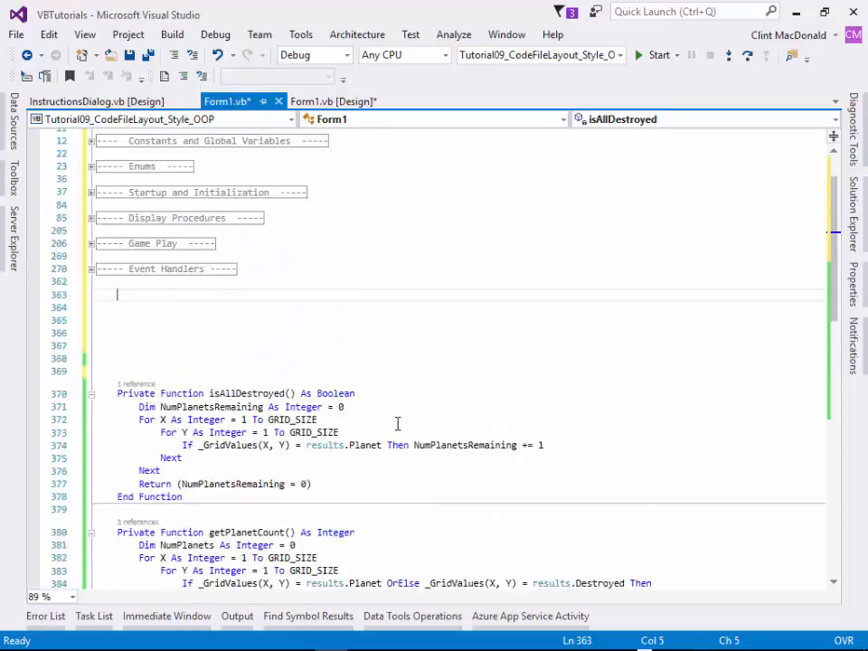
type("#reg")
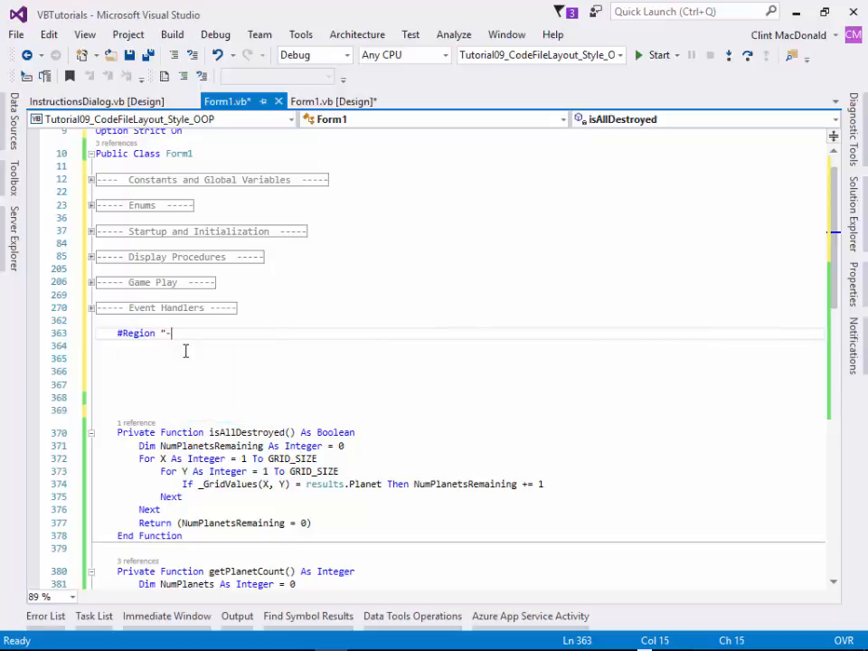
type("----")
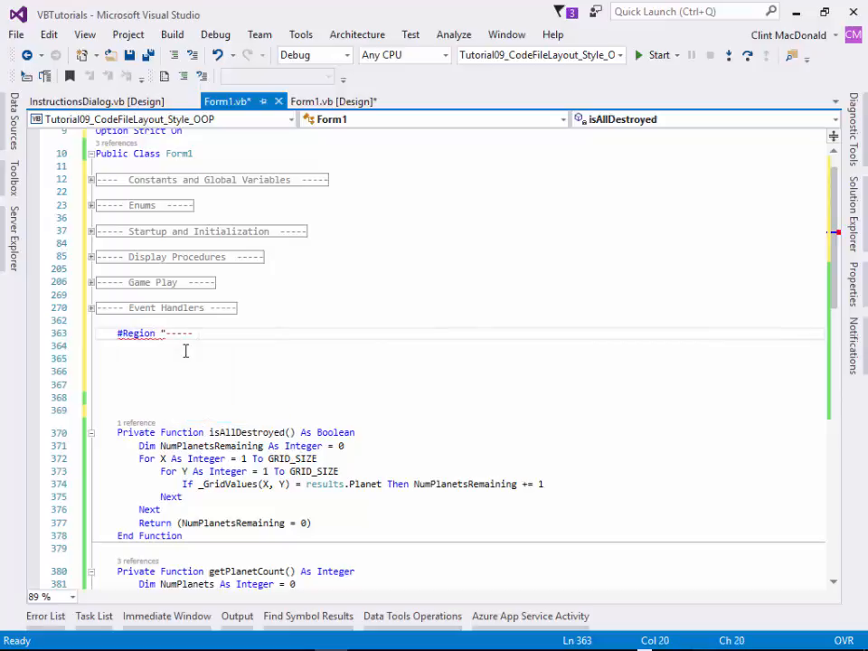
type("Custom")
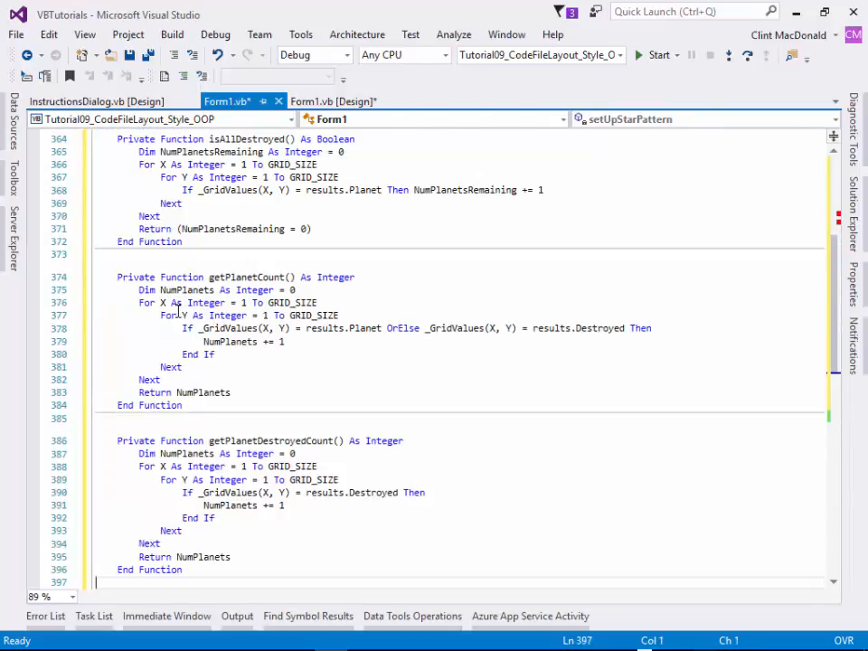
scroll("down", 3)
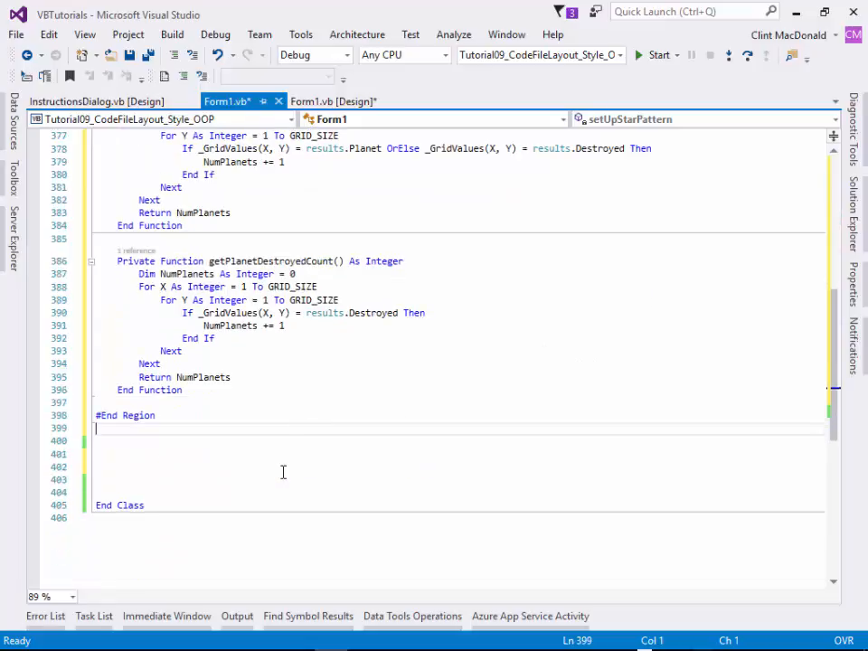
scroll("up", 3)
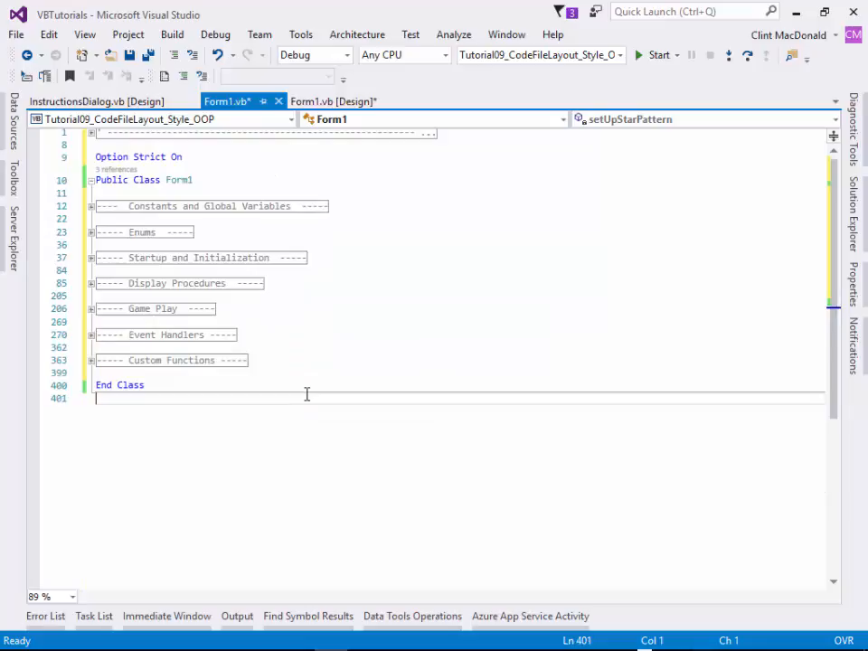
mouse_move(287, 409)
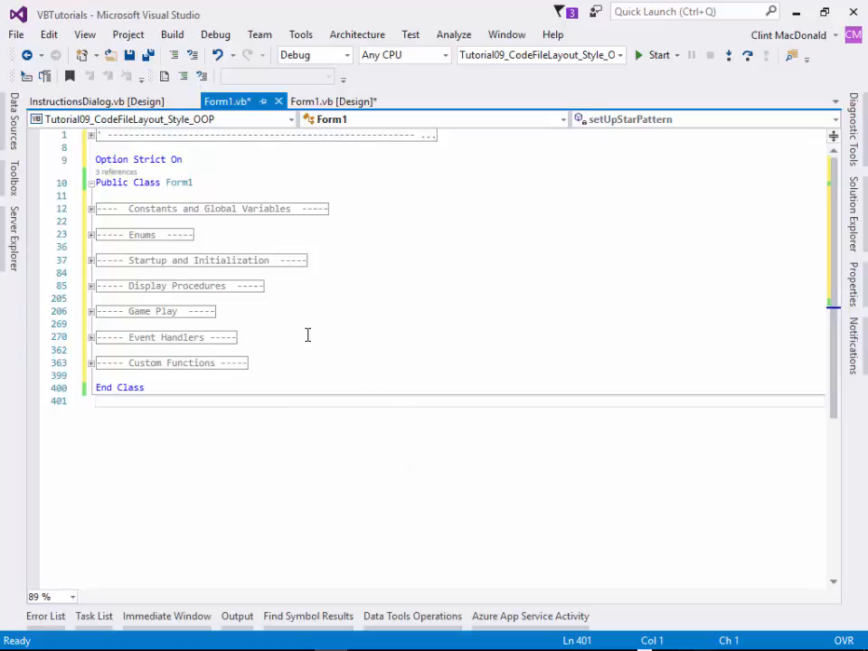
Peek at the Enums region's summary comment, then place the cursor above setUpGrid.
left_click(91, 209)
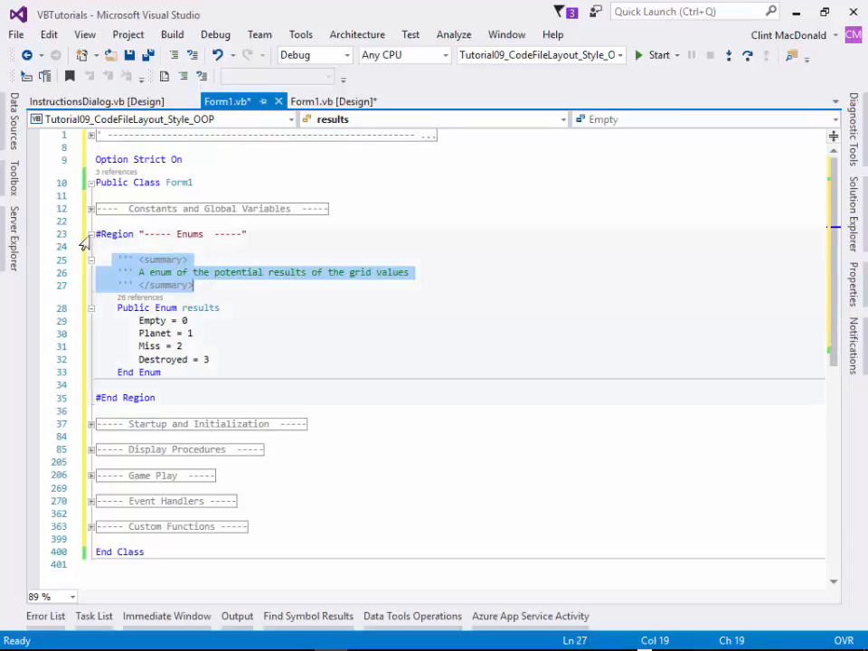
left_click(92, 233)
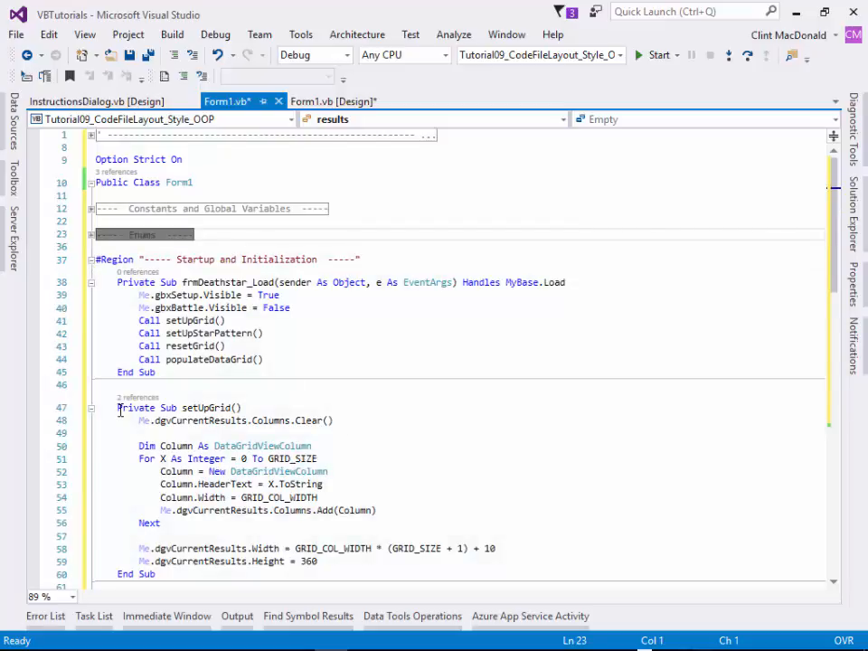
left_click(119, 408)
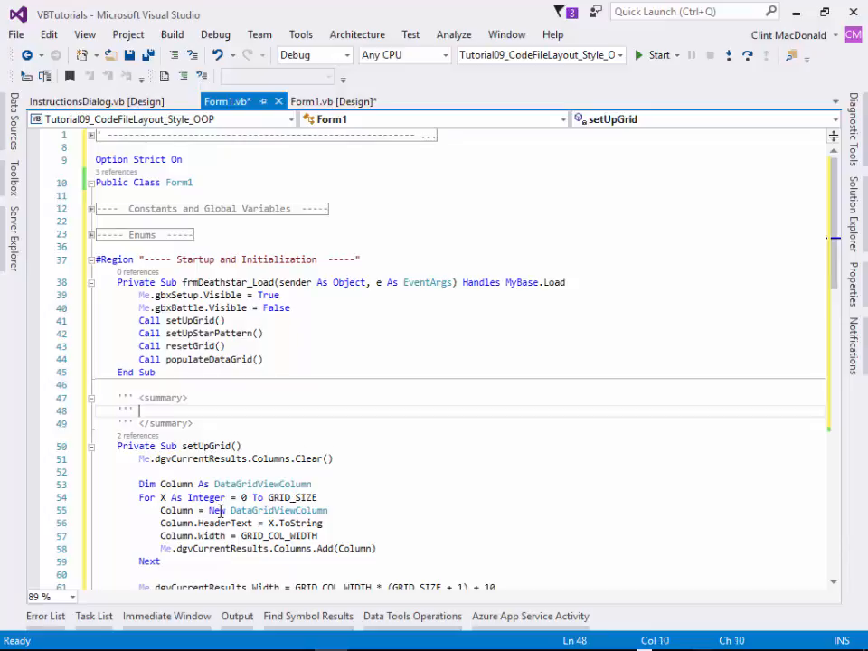
Write setUpGrid's summary about initializing the data grid view, then fold the comment and procedure.
type("A rp")
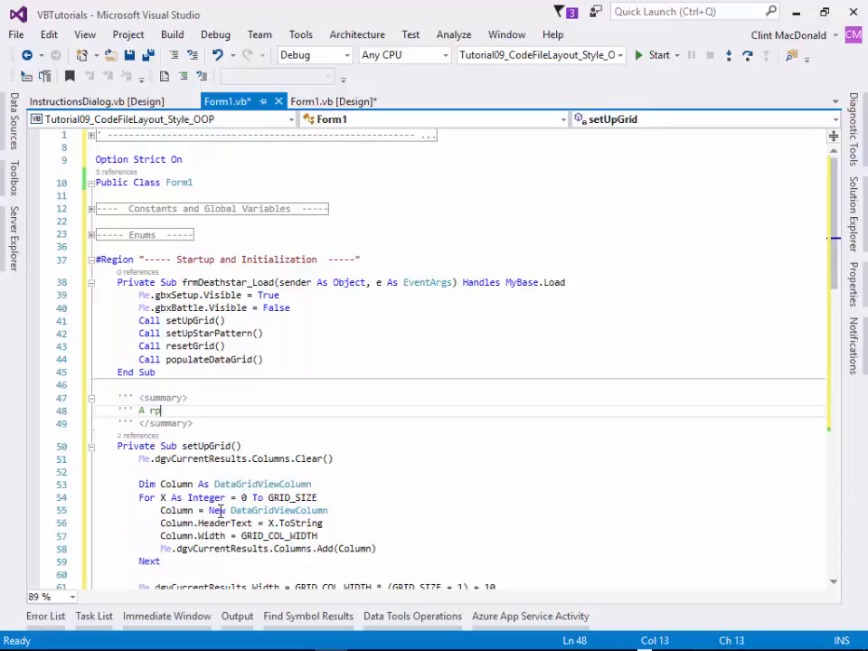
type("rocedure to")
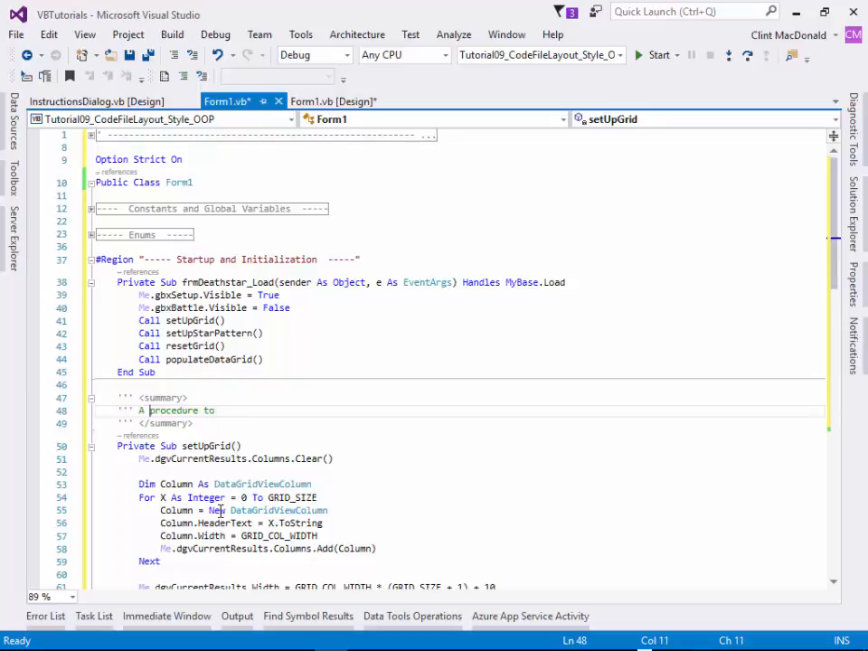
type("initialize t")
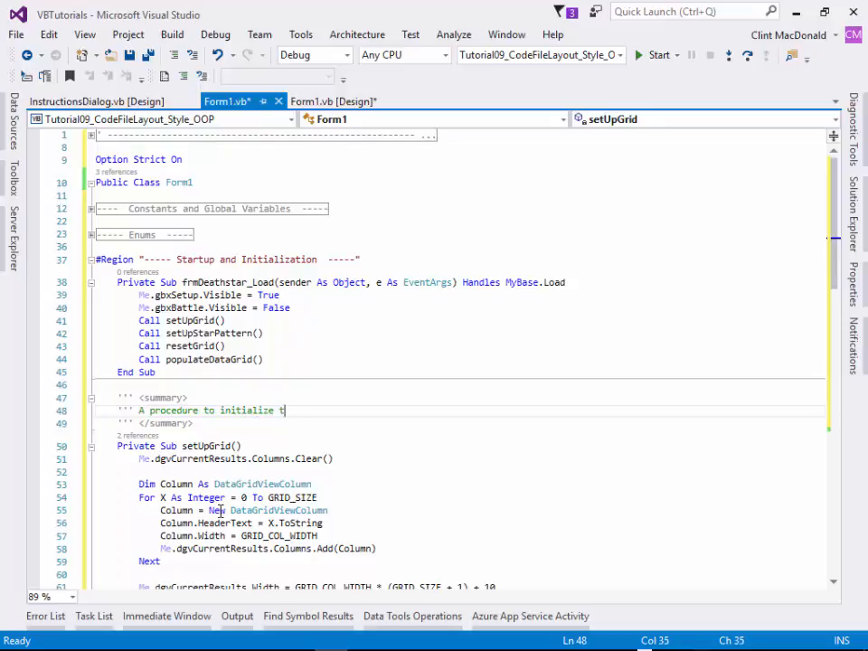
type("he data grid")
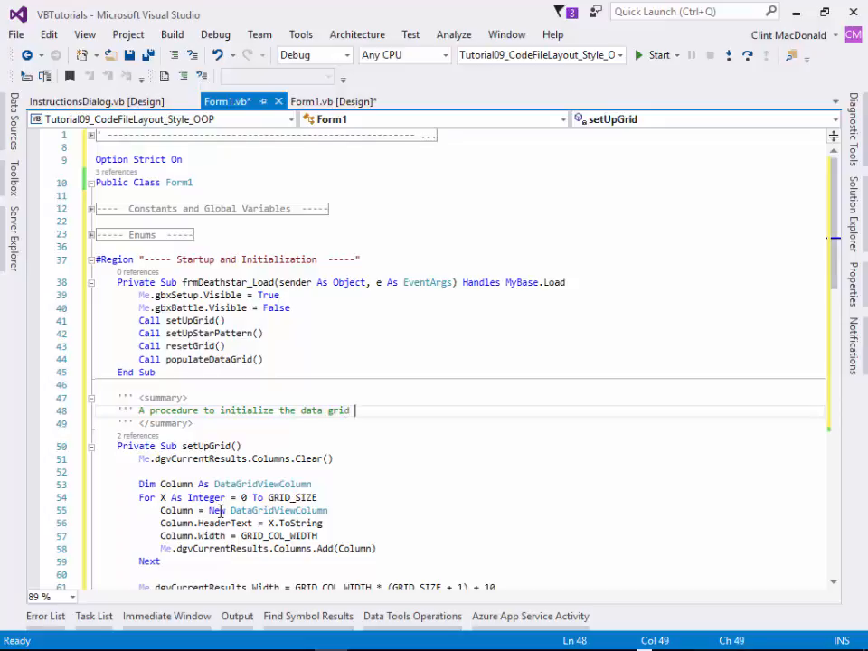
type("view and set its defaults")
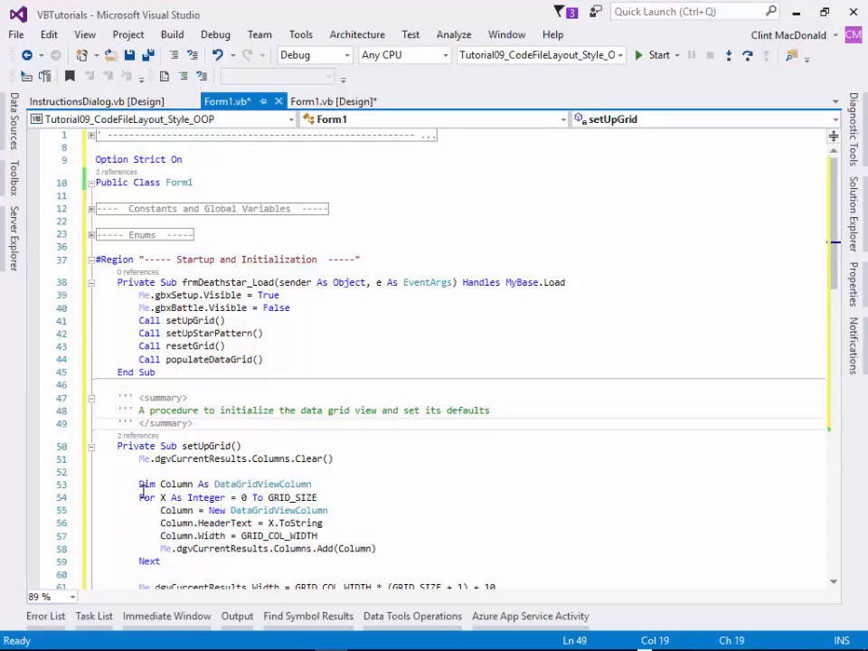
left_click(92, 404)
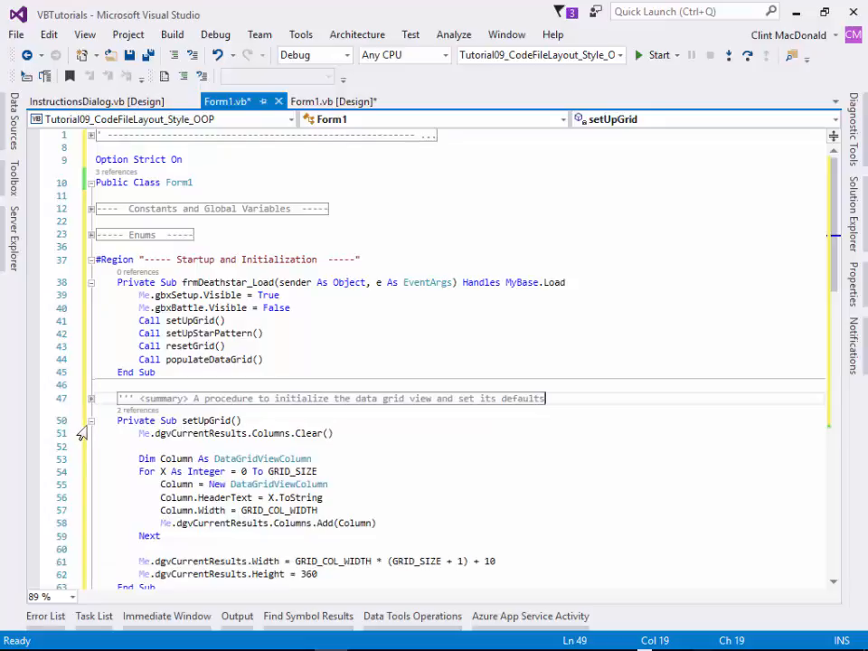
left_click(90, 420)
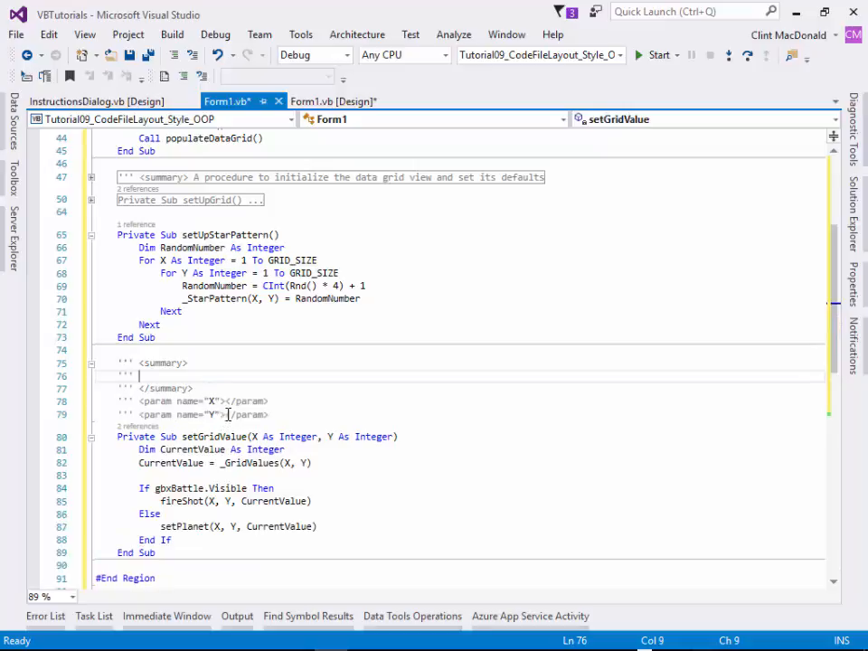
Describe setGridValue as populating a single cell, with X and Y parameter descriptions.
type("Representing the Row value")
left_click(193, 414)
type("Representing the Column value")
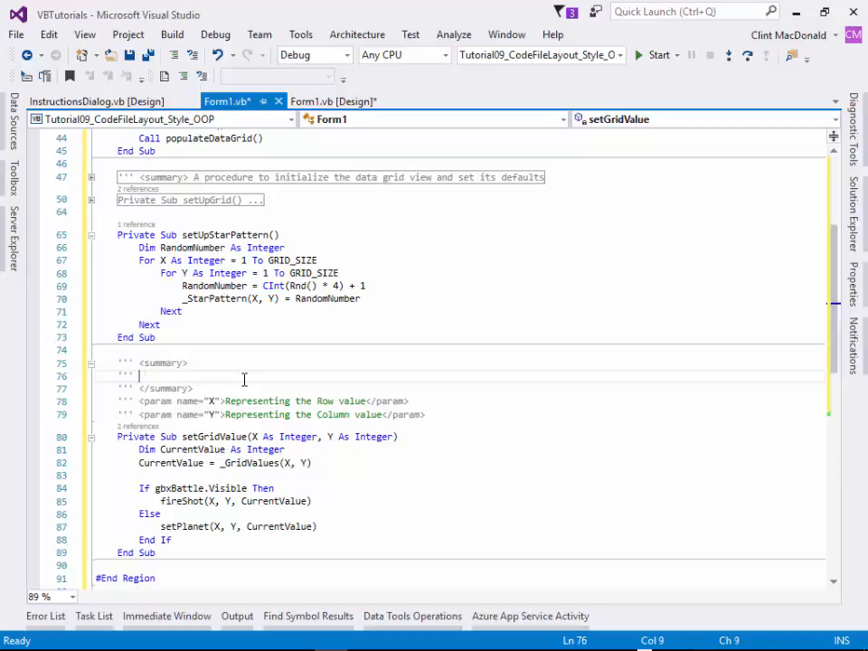
type("Populate a")
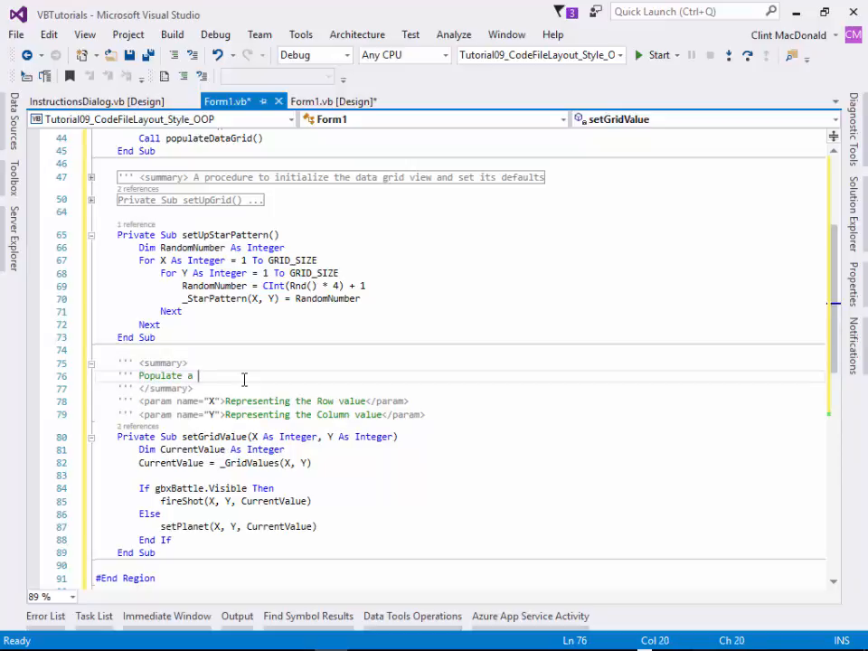
type("single cell in the data grid view with a value")
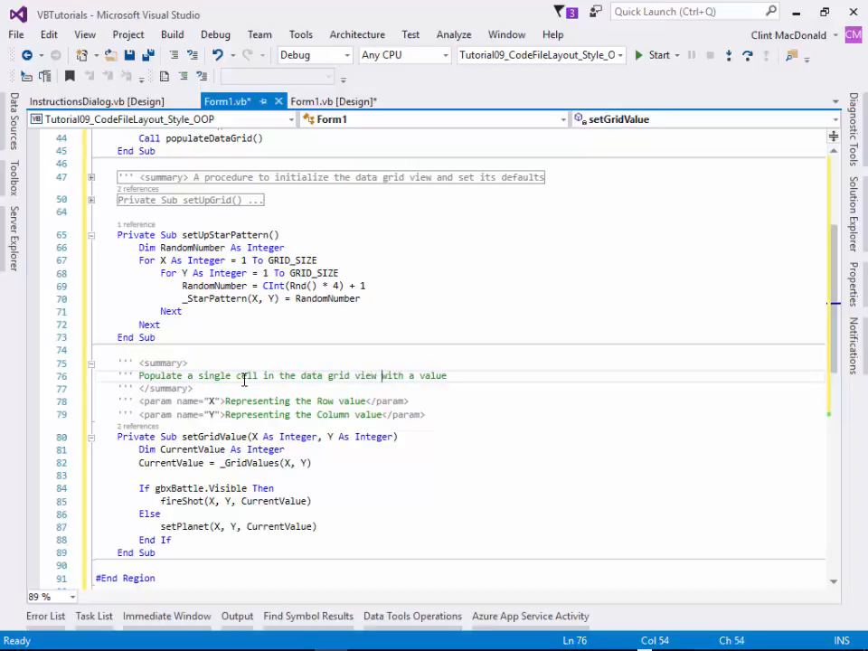
left_click(193, 388)
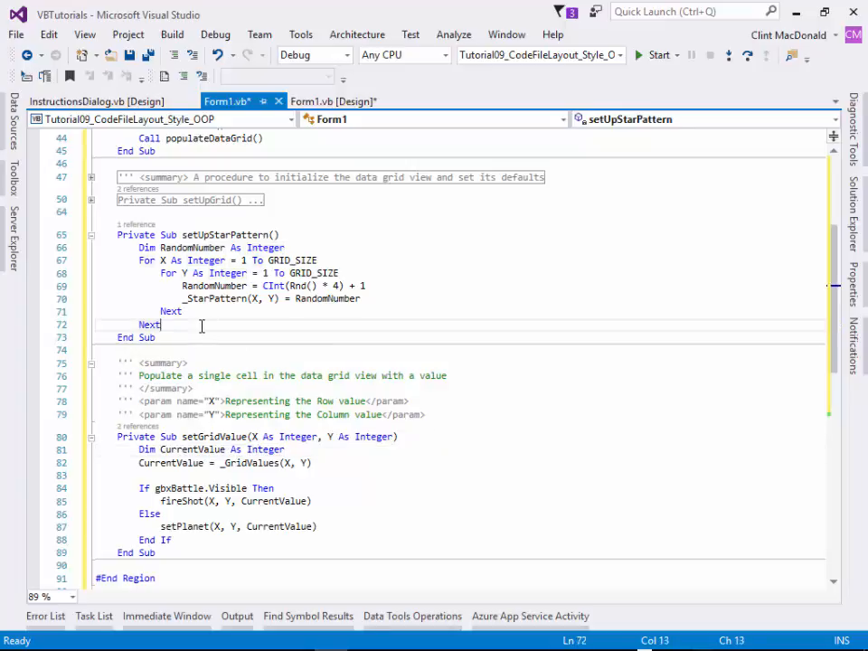
Test-call setGridValue in setUpStarPattern to check its IntelliSense summary, then remove the call.
key("enter")
type("Call")
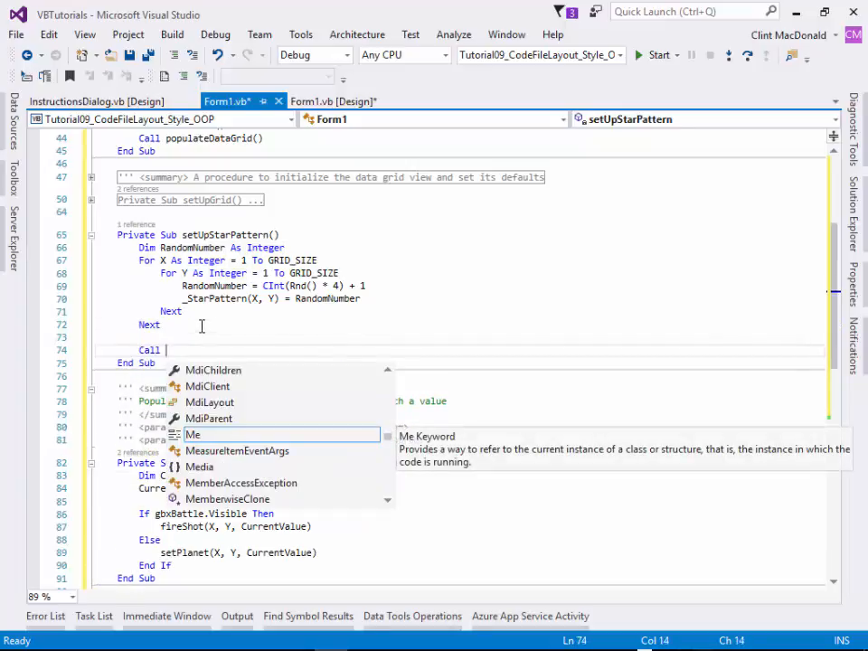
type("set")
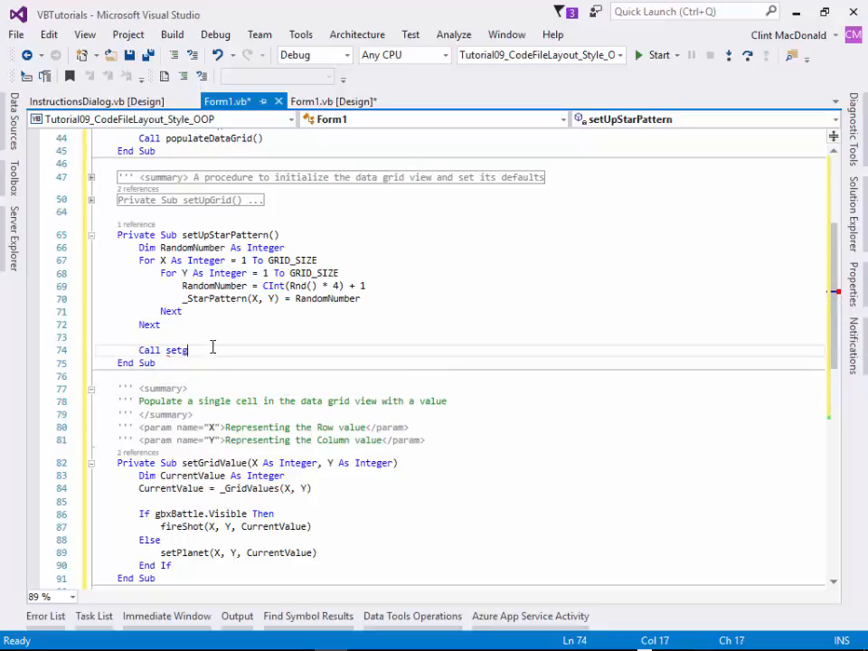
type("gr")
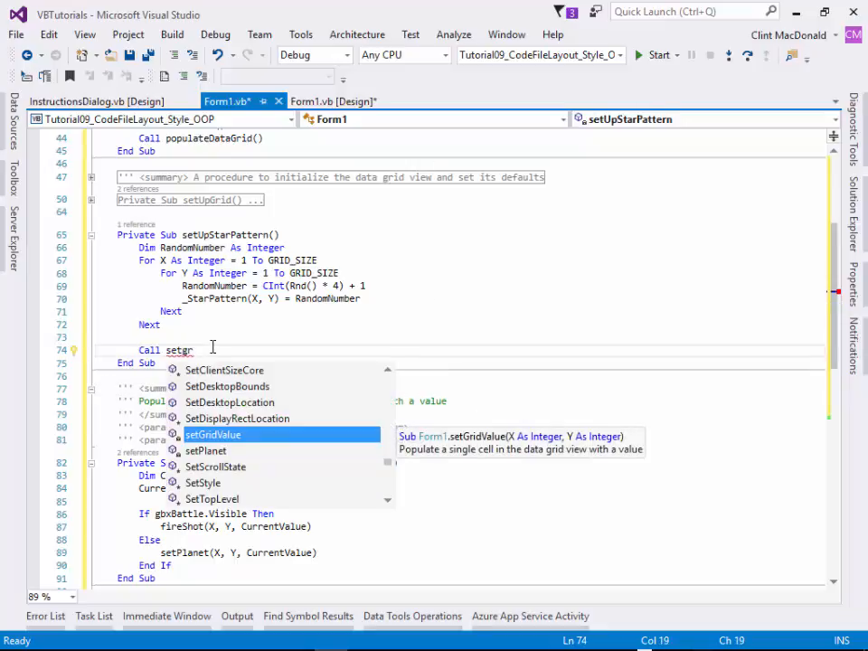
mouse_move(234, 440)
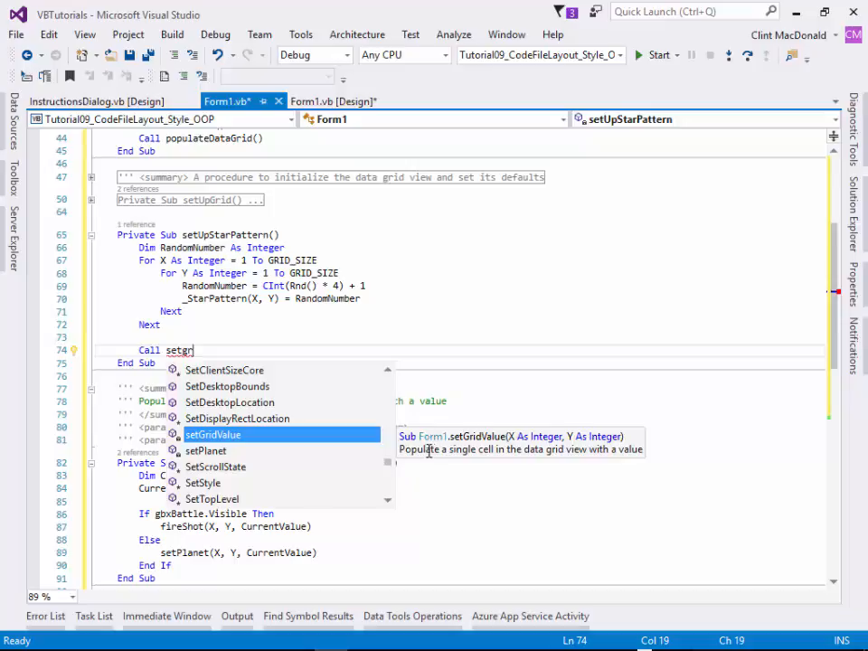
mouse_move(498, 449)
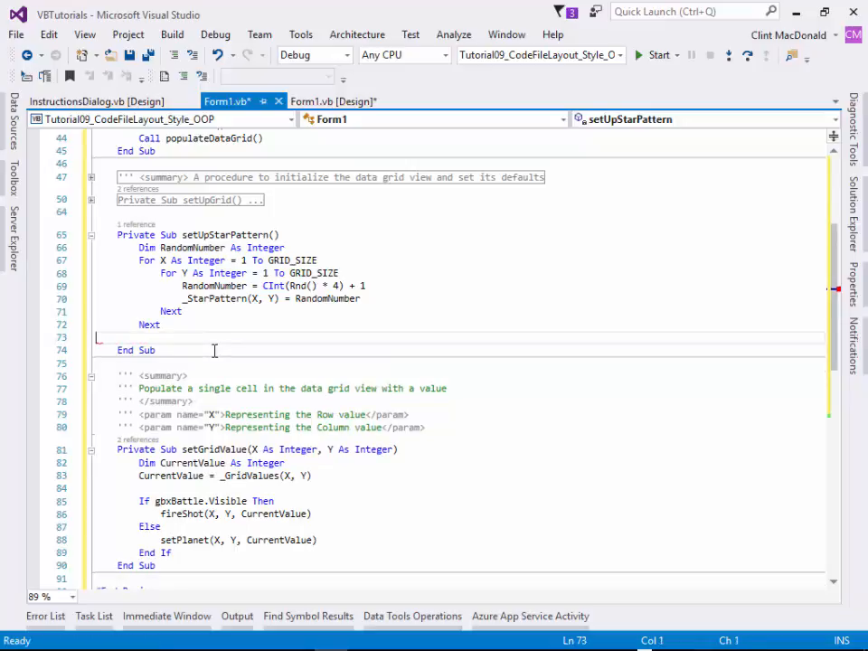
scroll("down", 3)
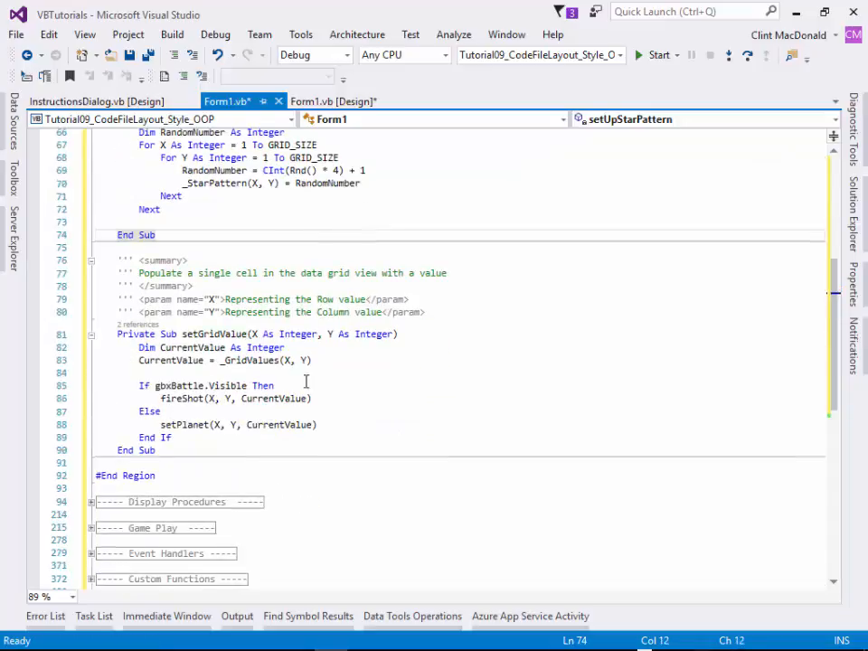
scroll("up", 3)
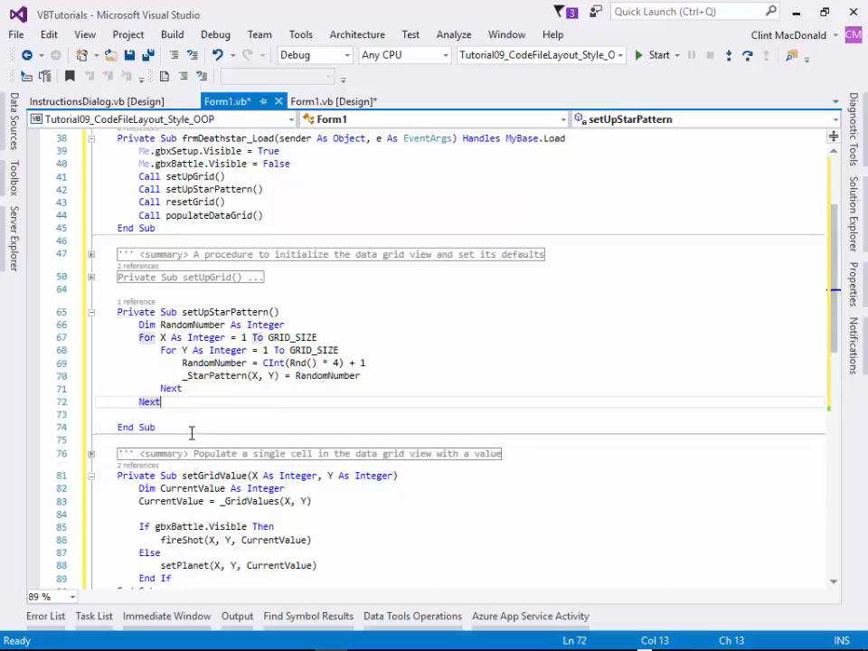
Fold setUpStarPattern and switch to the ExcelFunctions.xlsx style guide window.
left_click(91, 312)
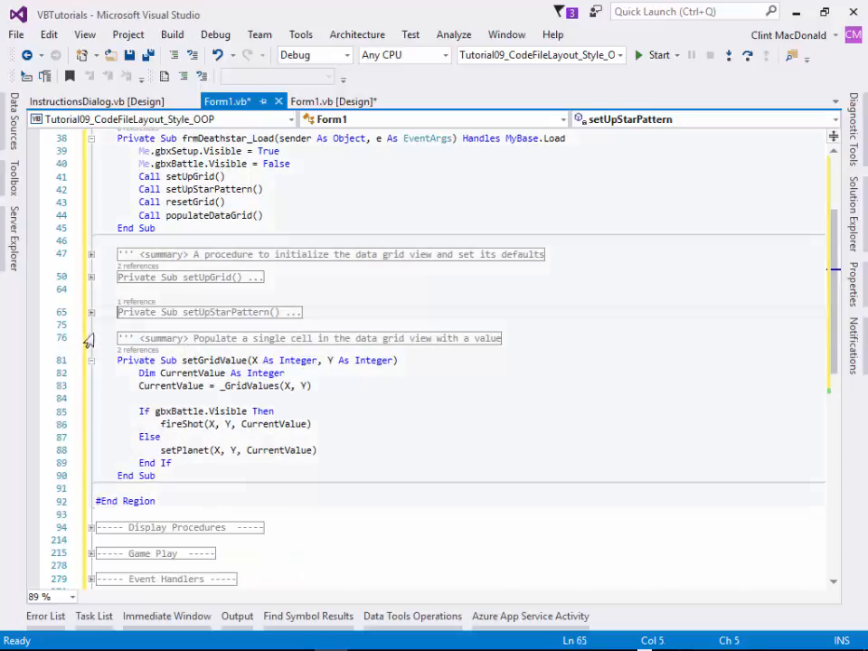
mouse_move(180, 410)
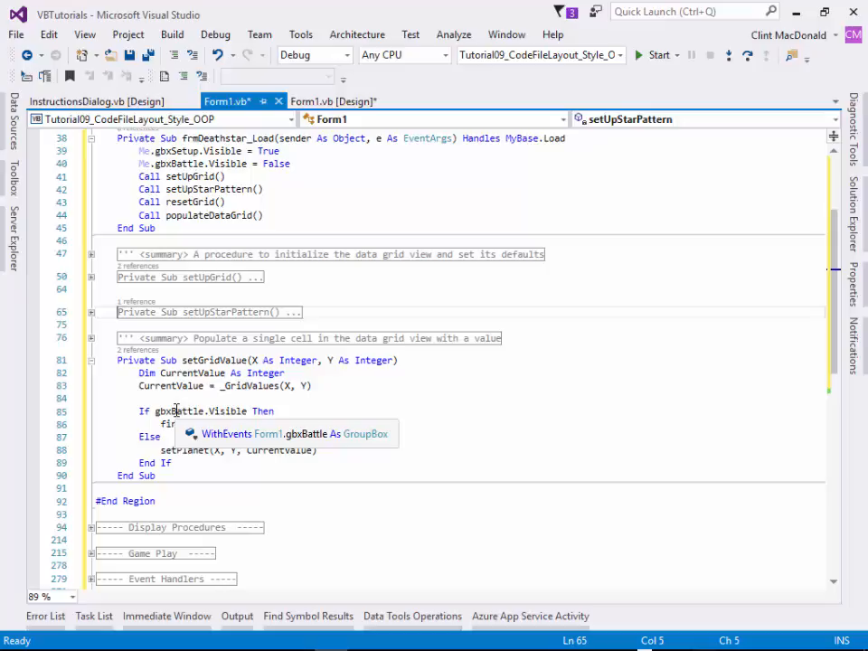
mouse_move(818, 376)
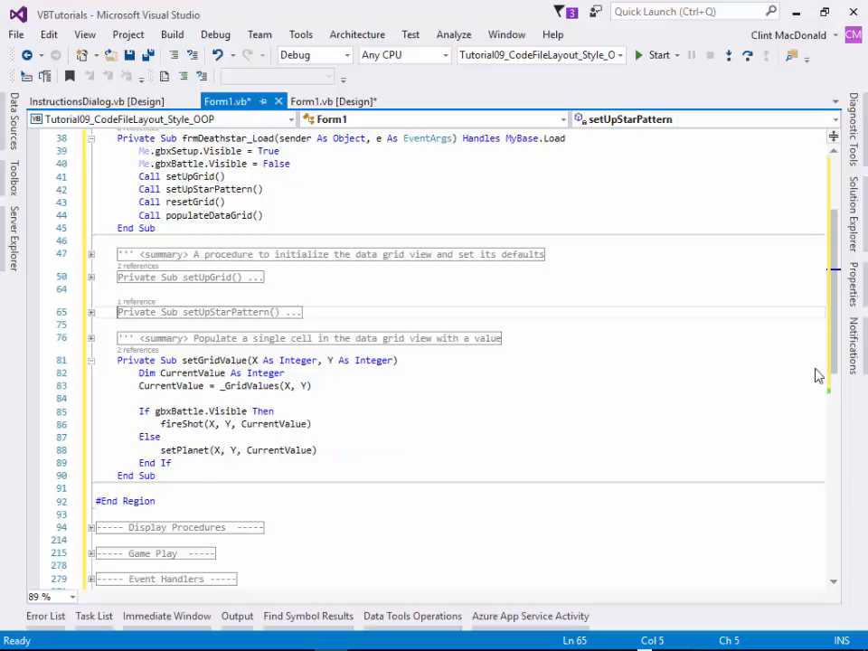
mouse_move(581, 423)
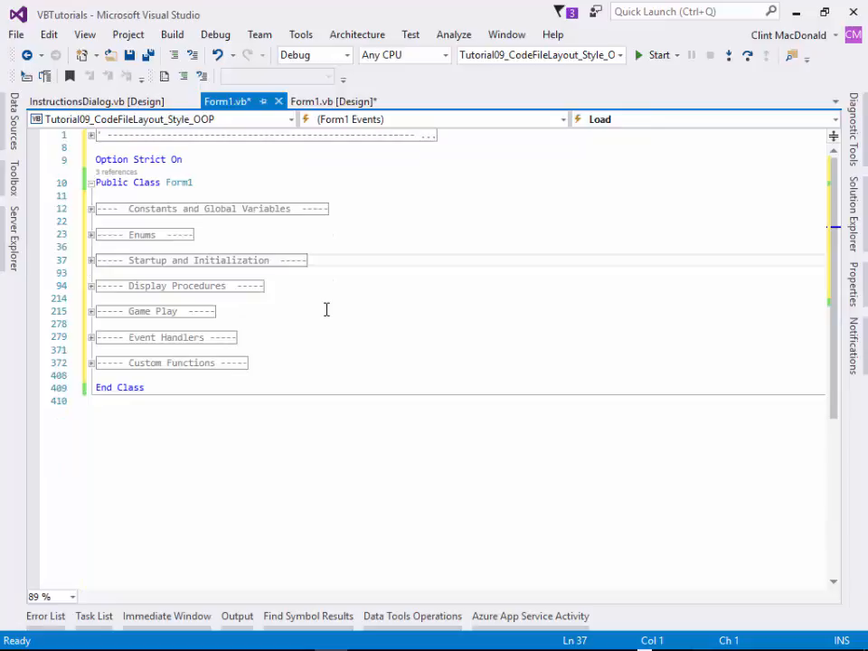
mouse_move(401, 313)
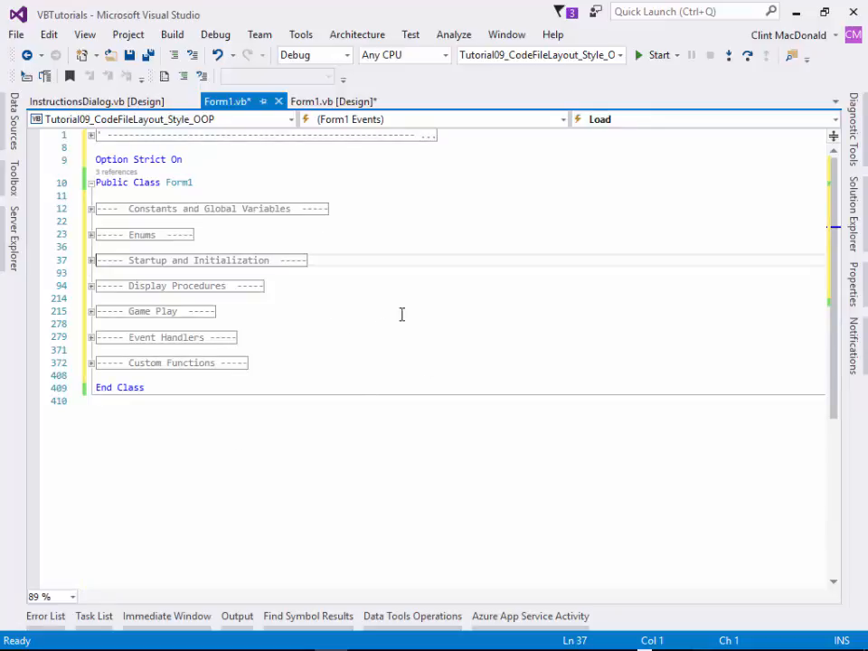
key("alt+tab")
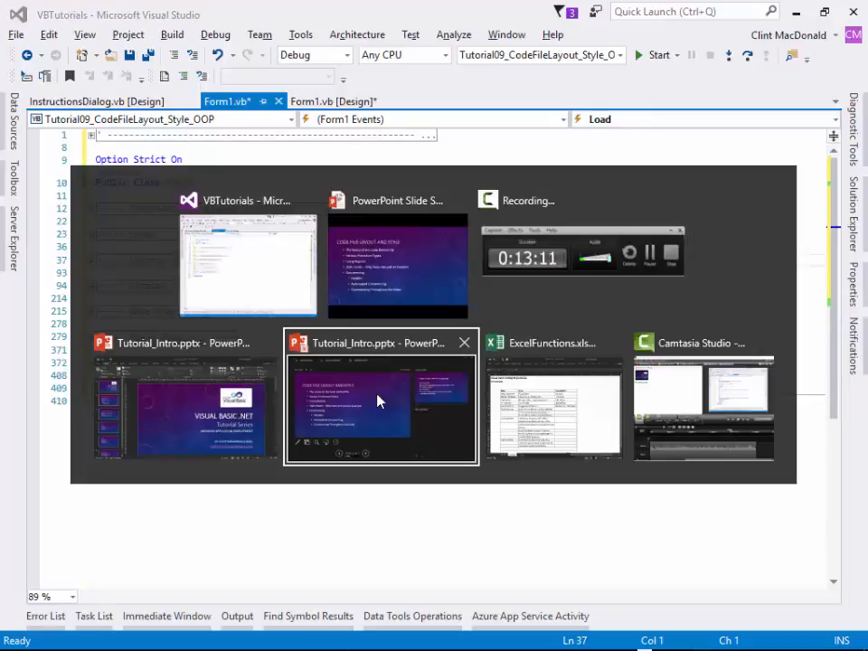
left_click(553, 407)
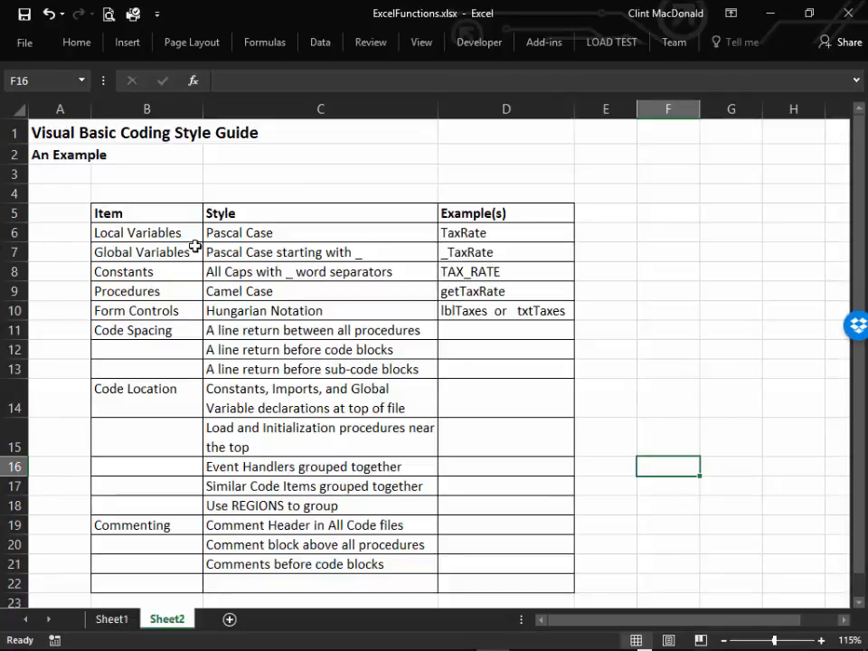
mouse_move(316, 267)
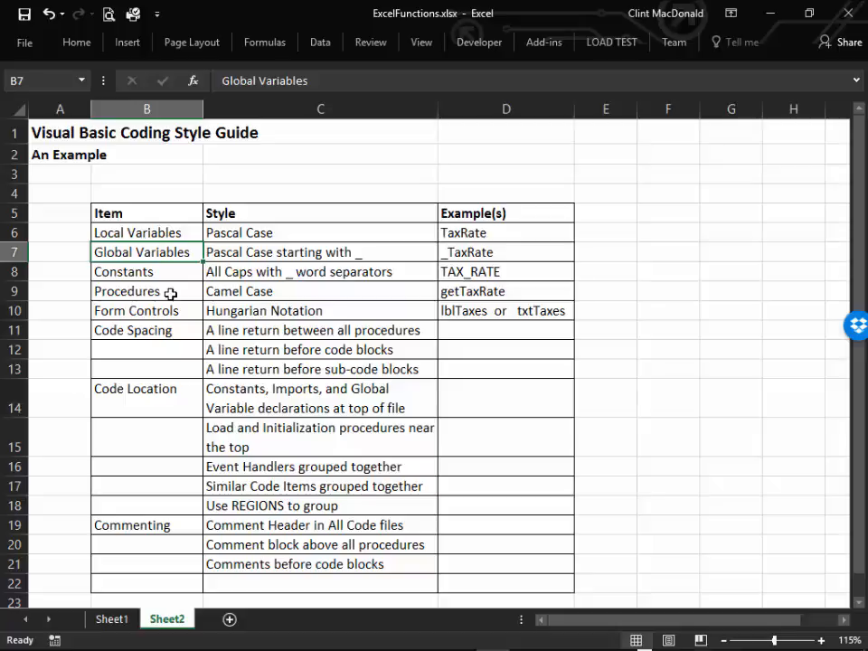
mouse_move(254, 311)
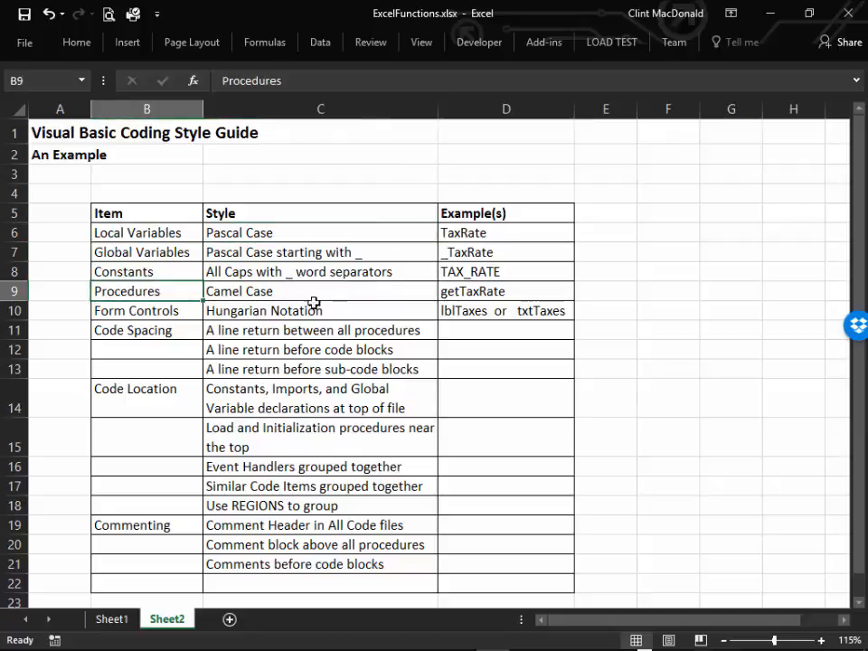
left_click(320, 291)
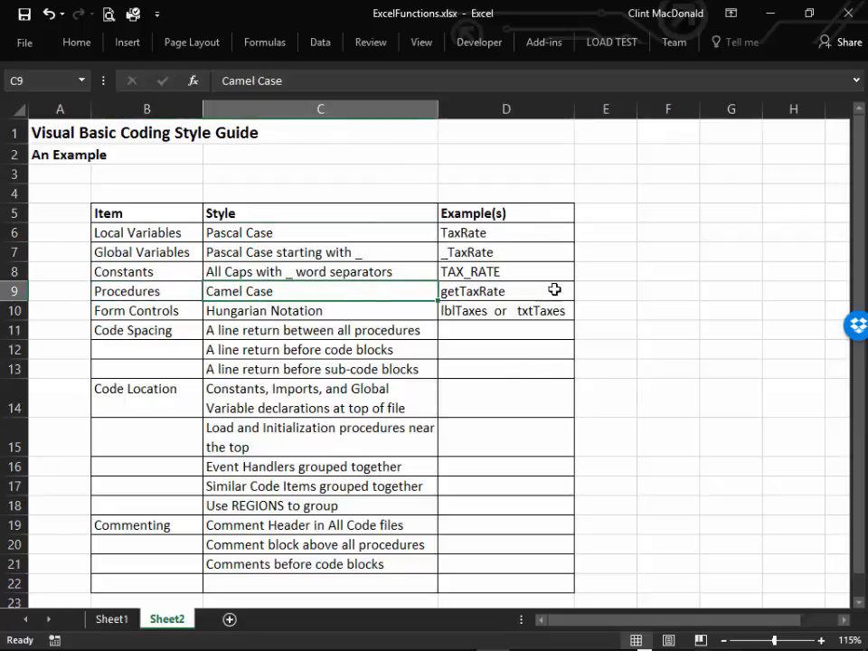
mouse_move(459, 455)
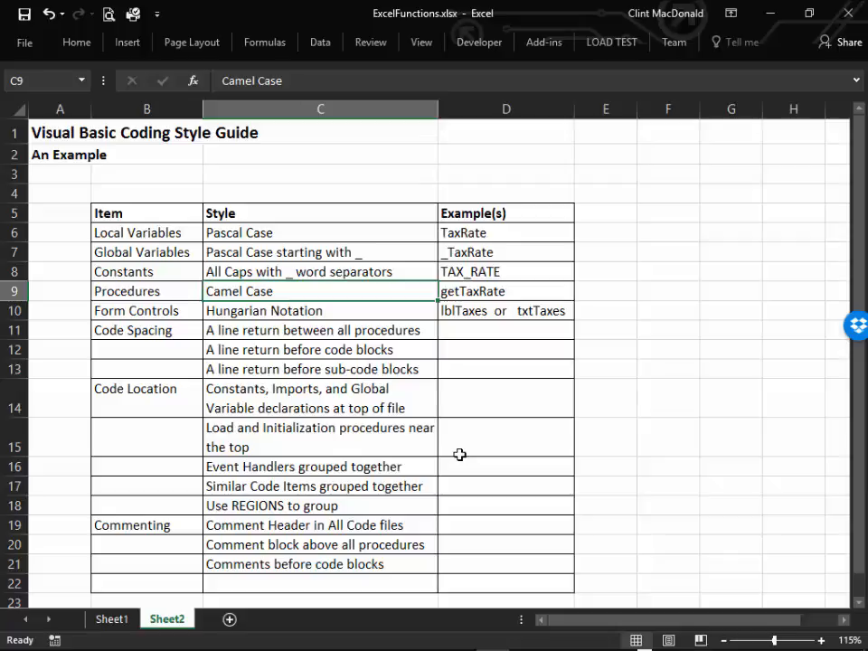
mouse_move(389, 280)
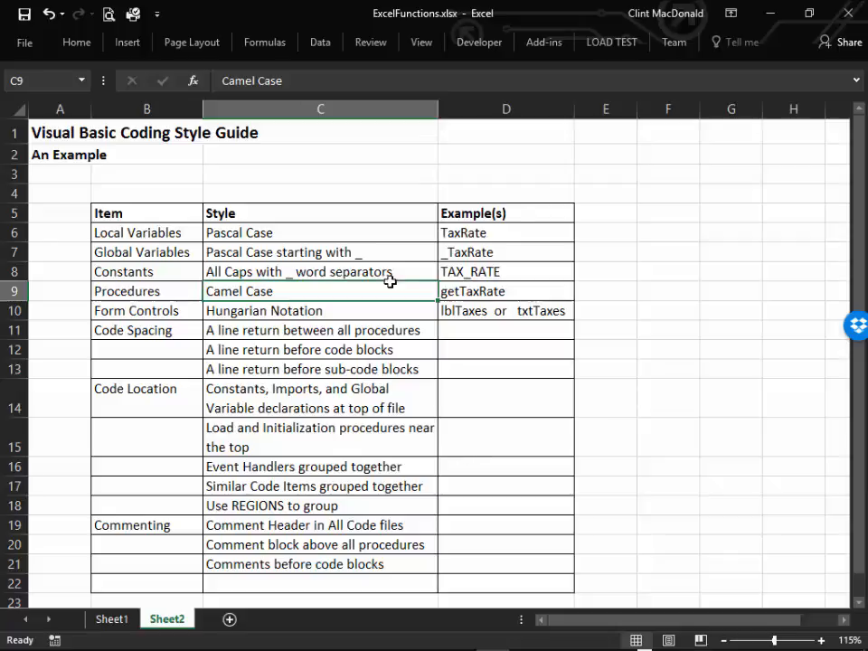